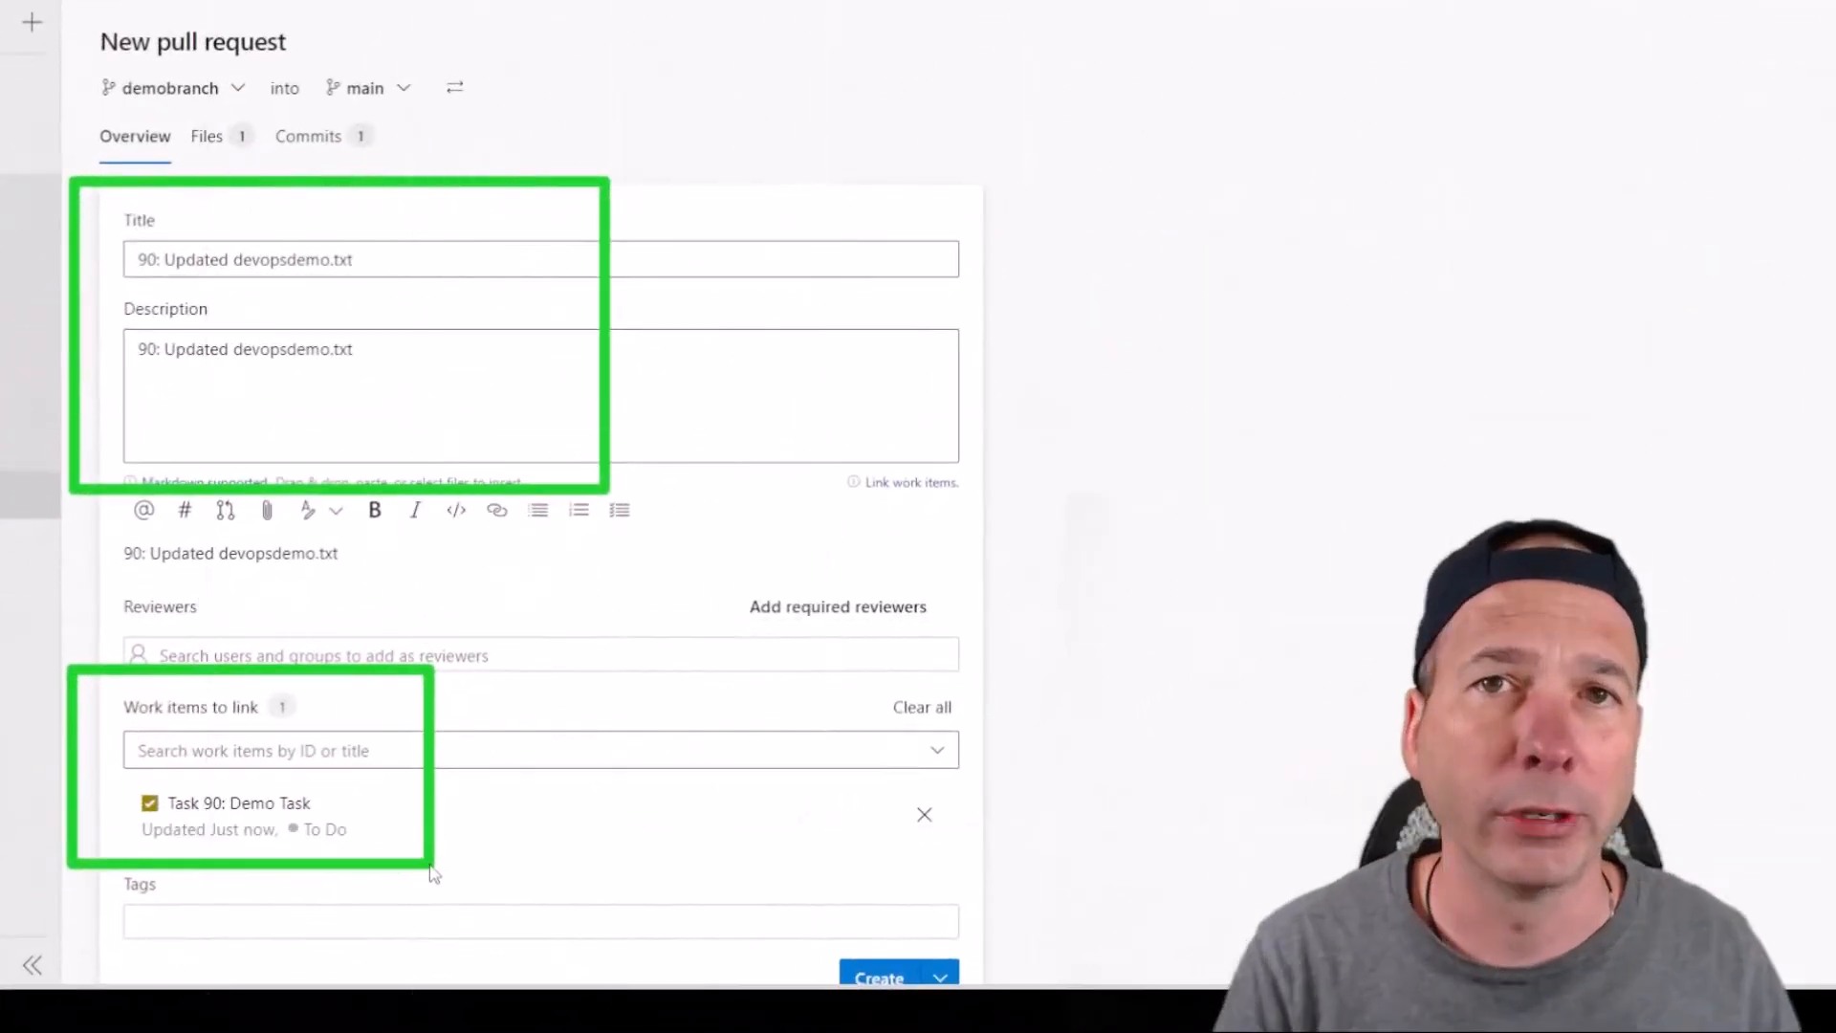
Step: Show the 'Assigned to me' view in Boards > Work items
left_click(641, 429)
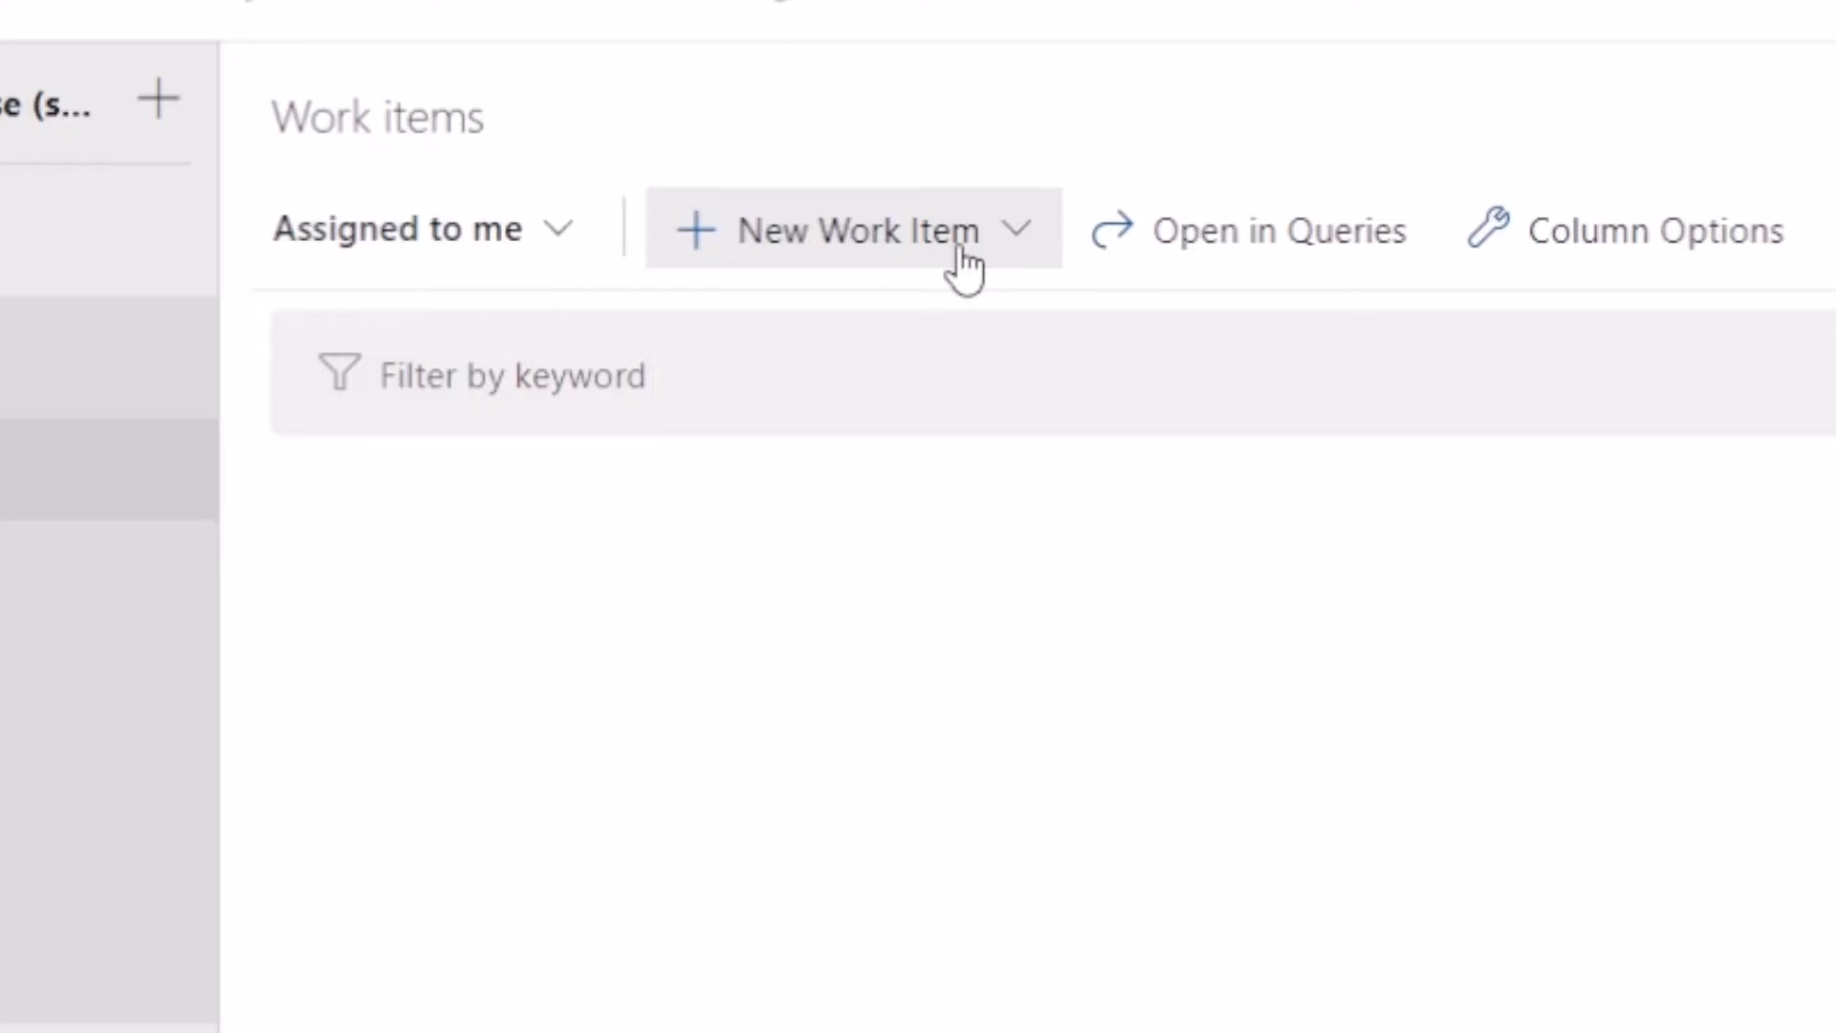
Step: Create a Task titled 'Demo Task', assigned to yourself, with a short description
left_click(851, 228)
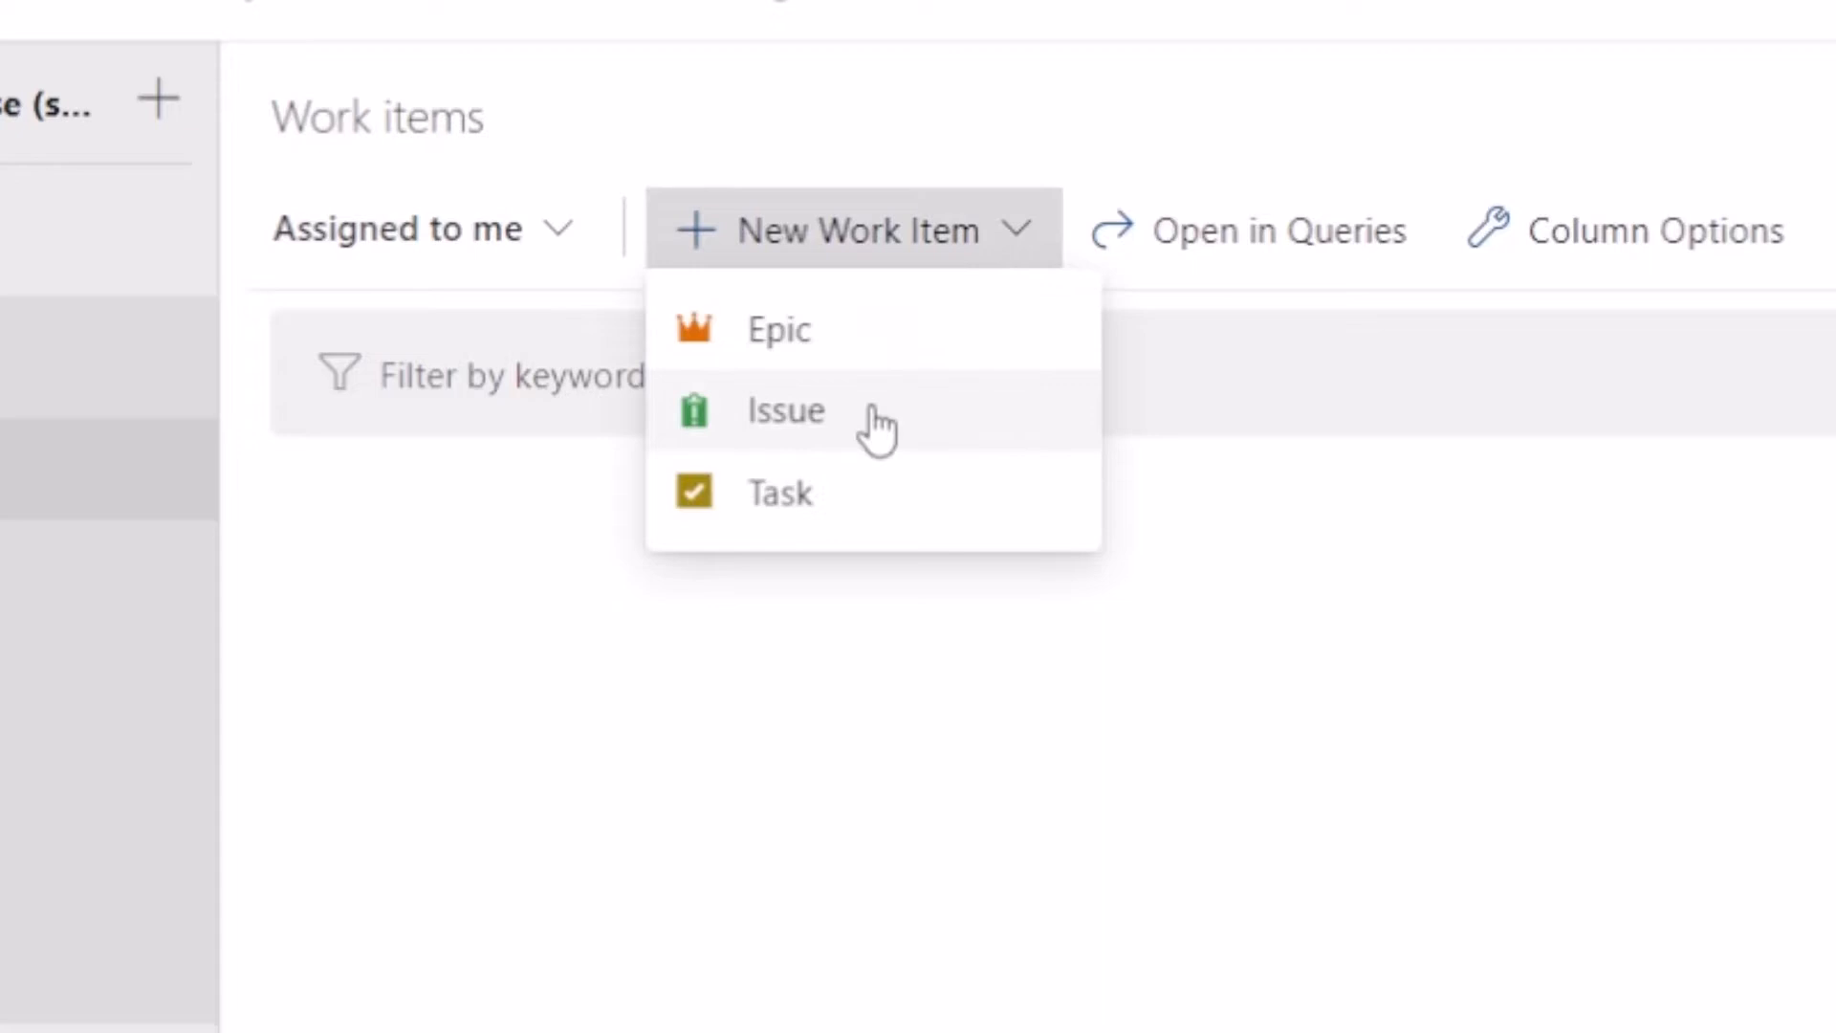
mouse_move(903, 515)
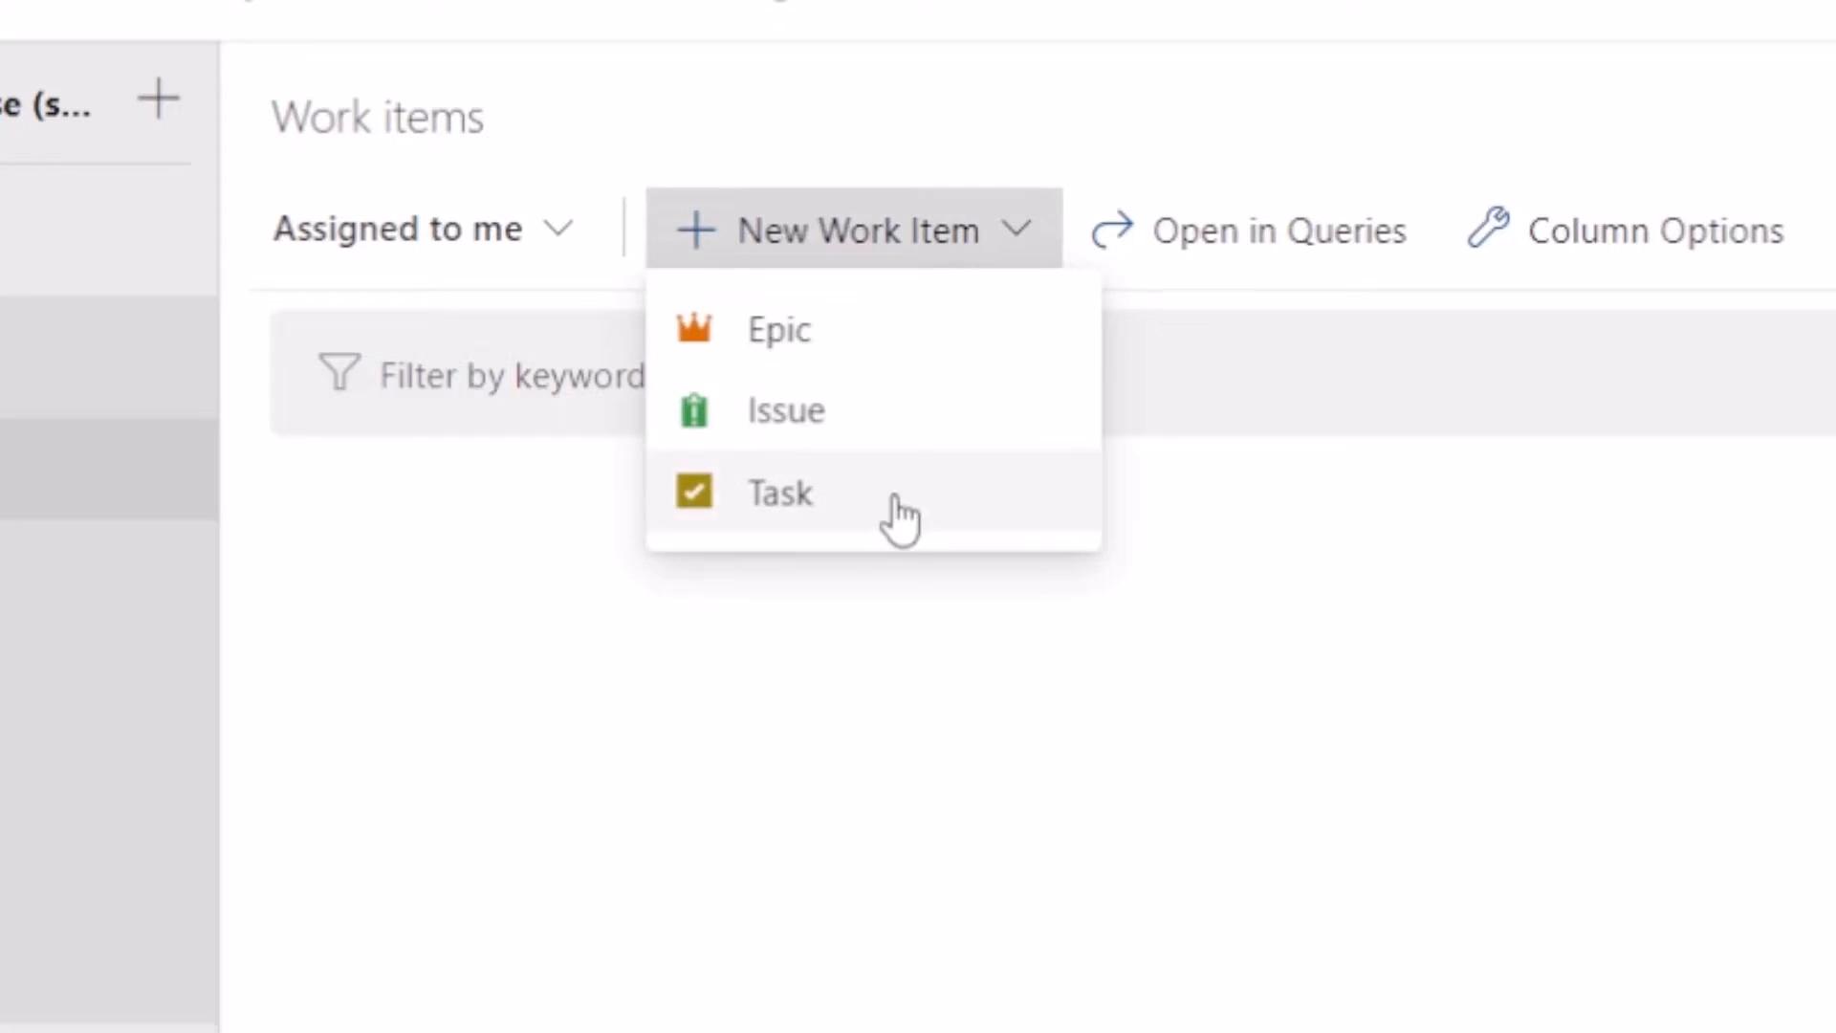
left_click(778, 492)
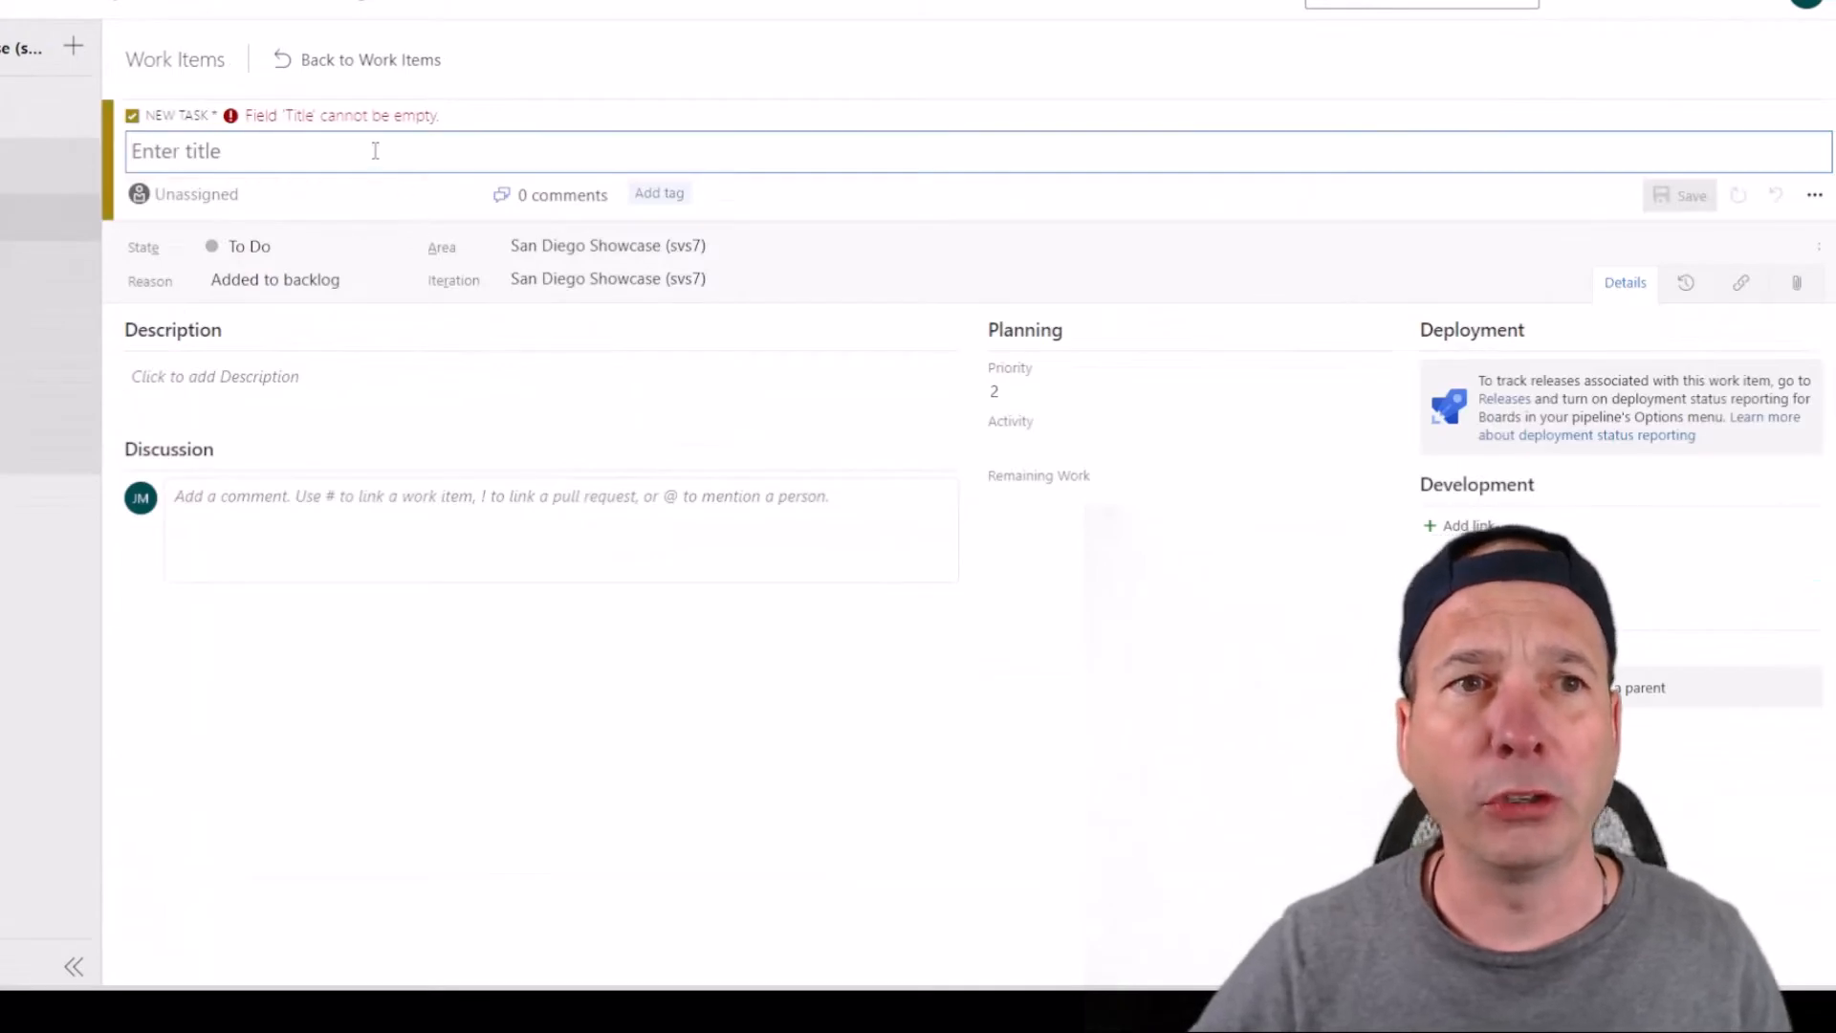
type("Demo T")
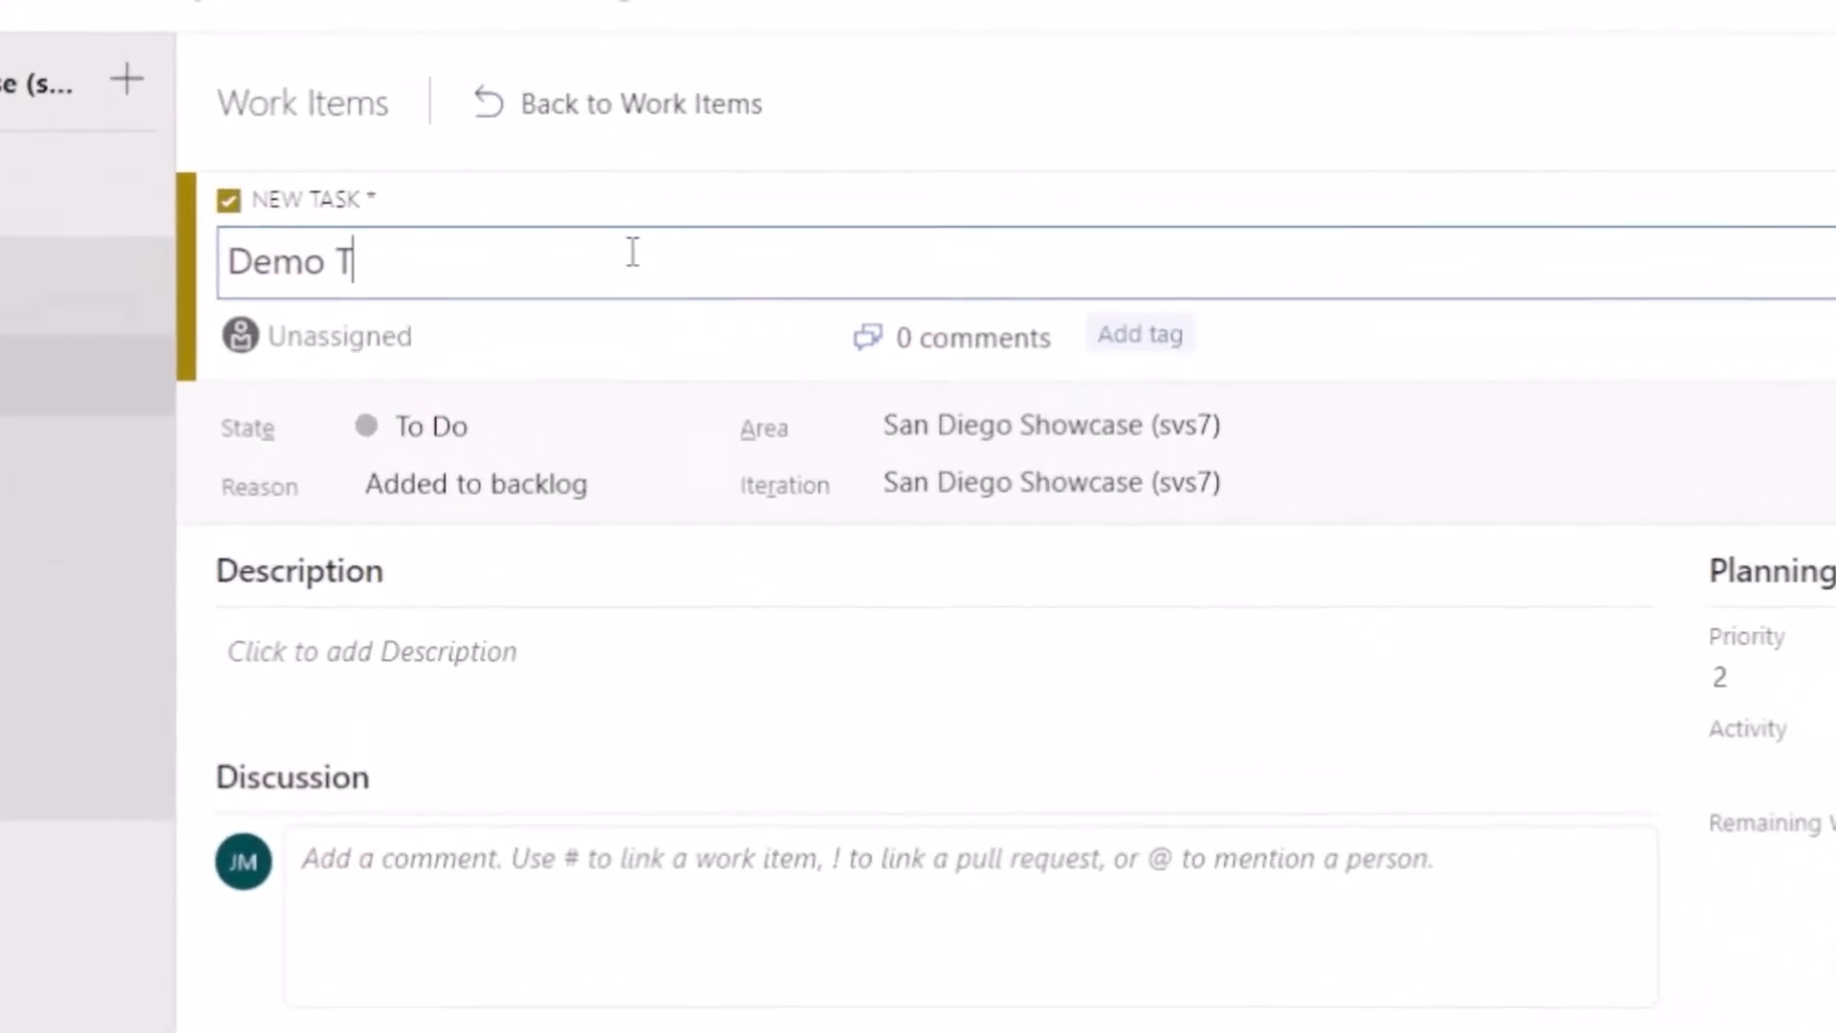
type("ask")
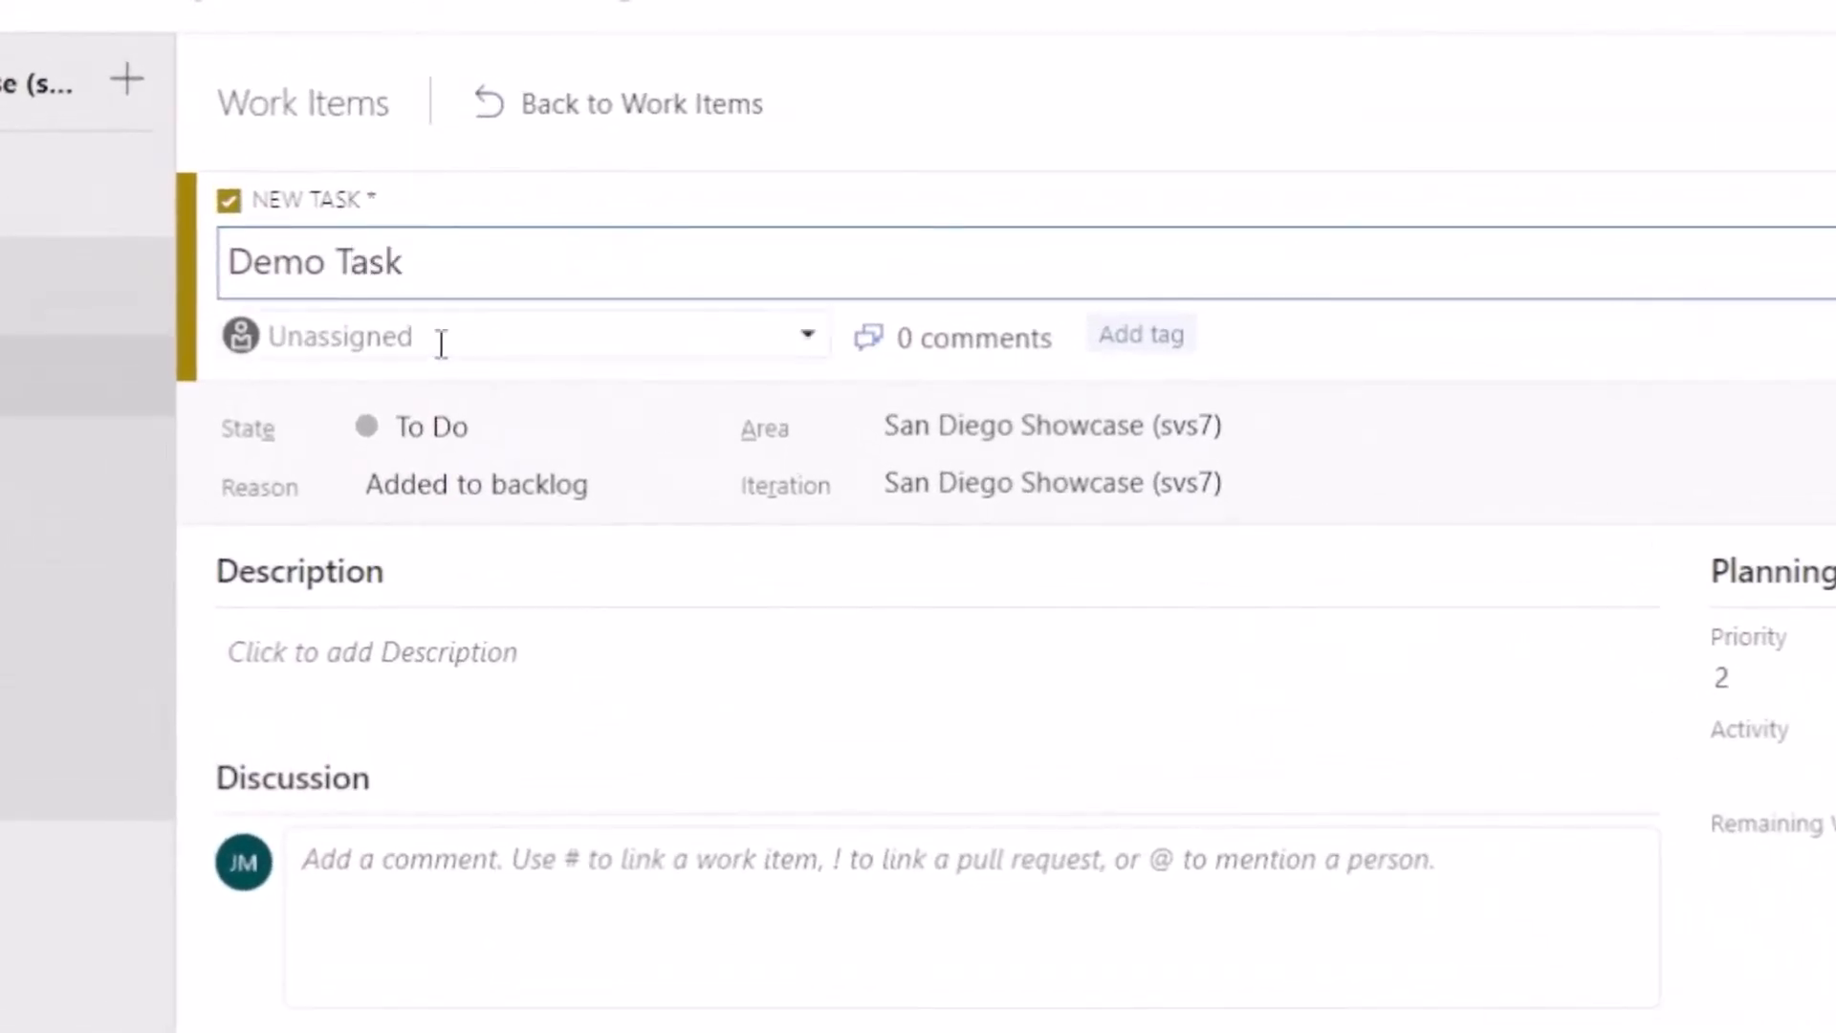
left_click(515, 336)
type("D")
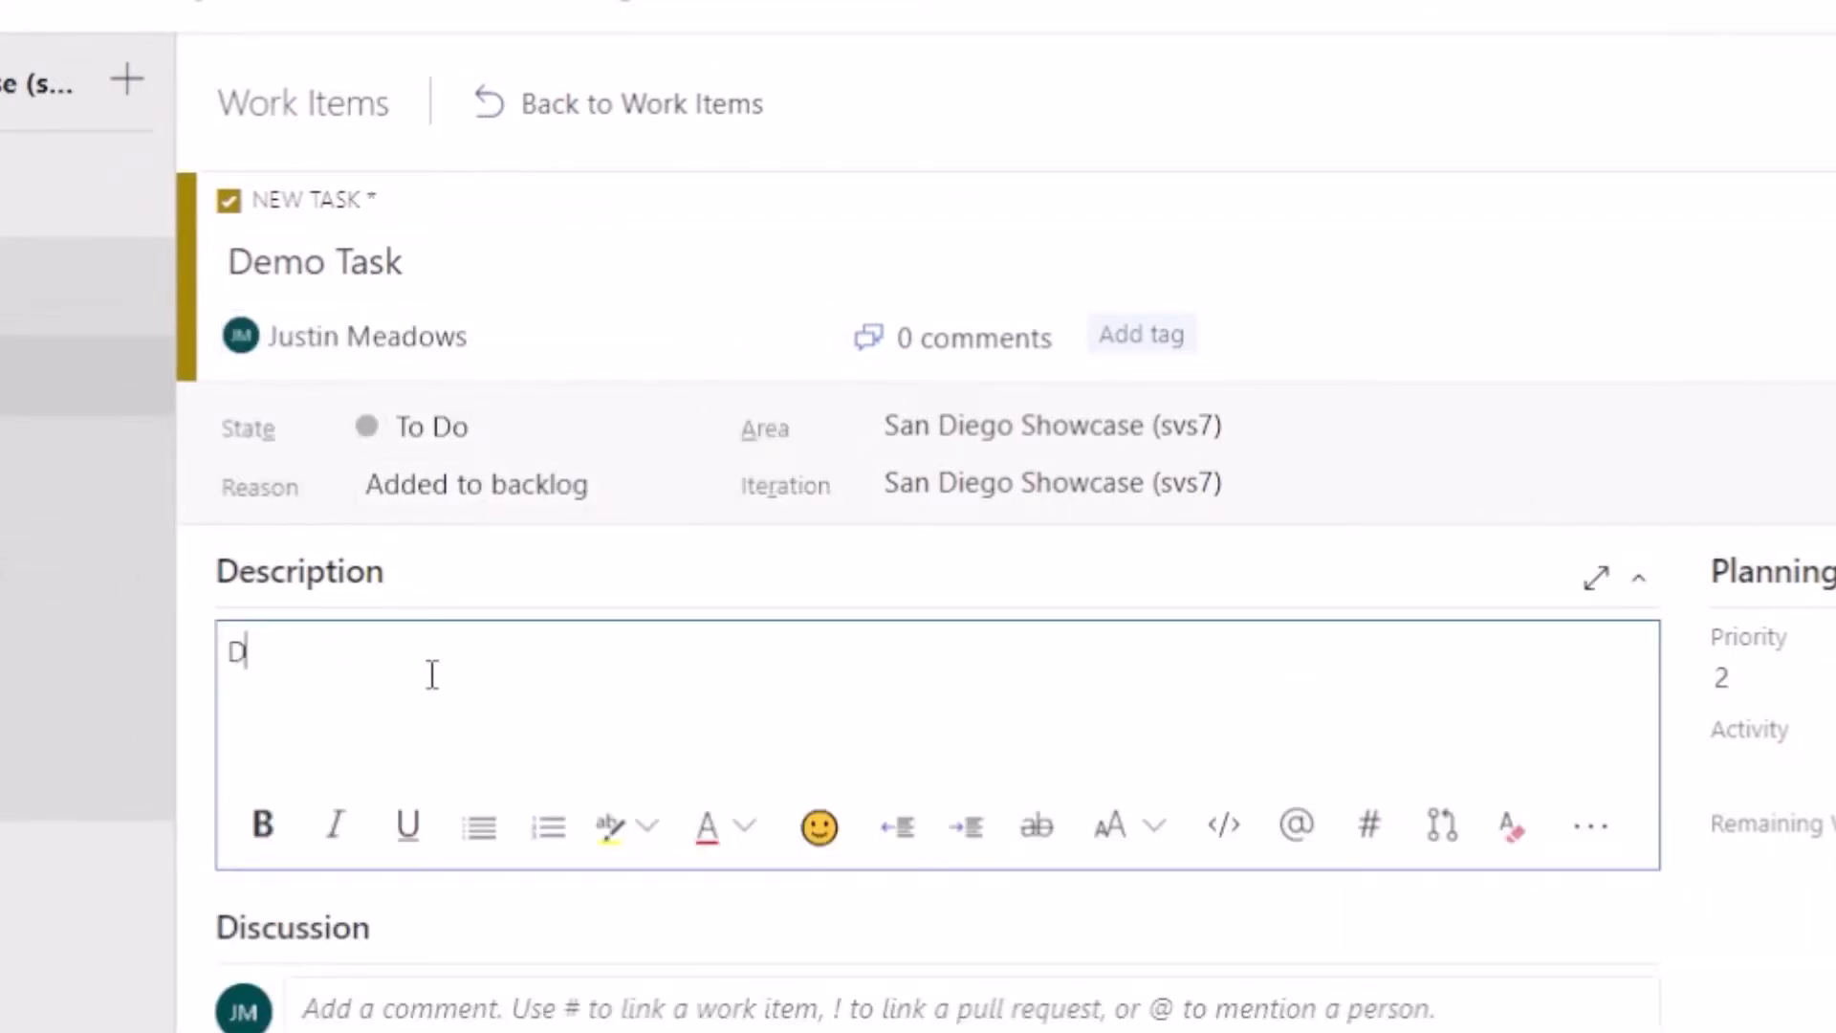
type("emo Task")
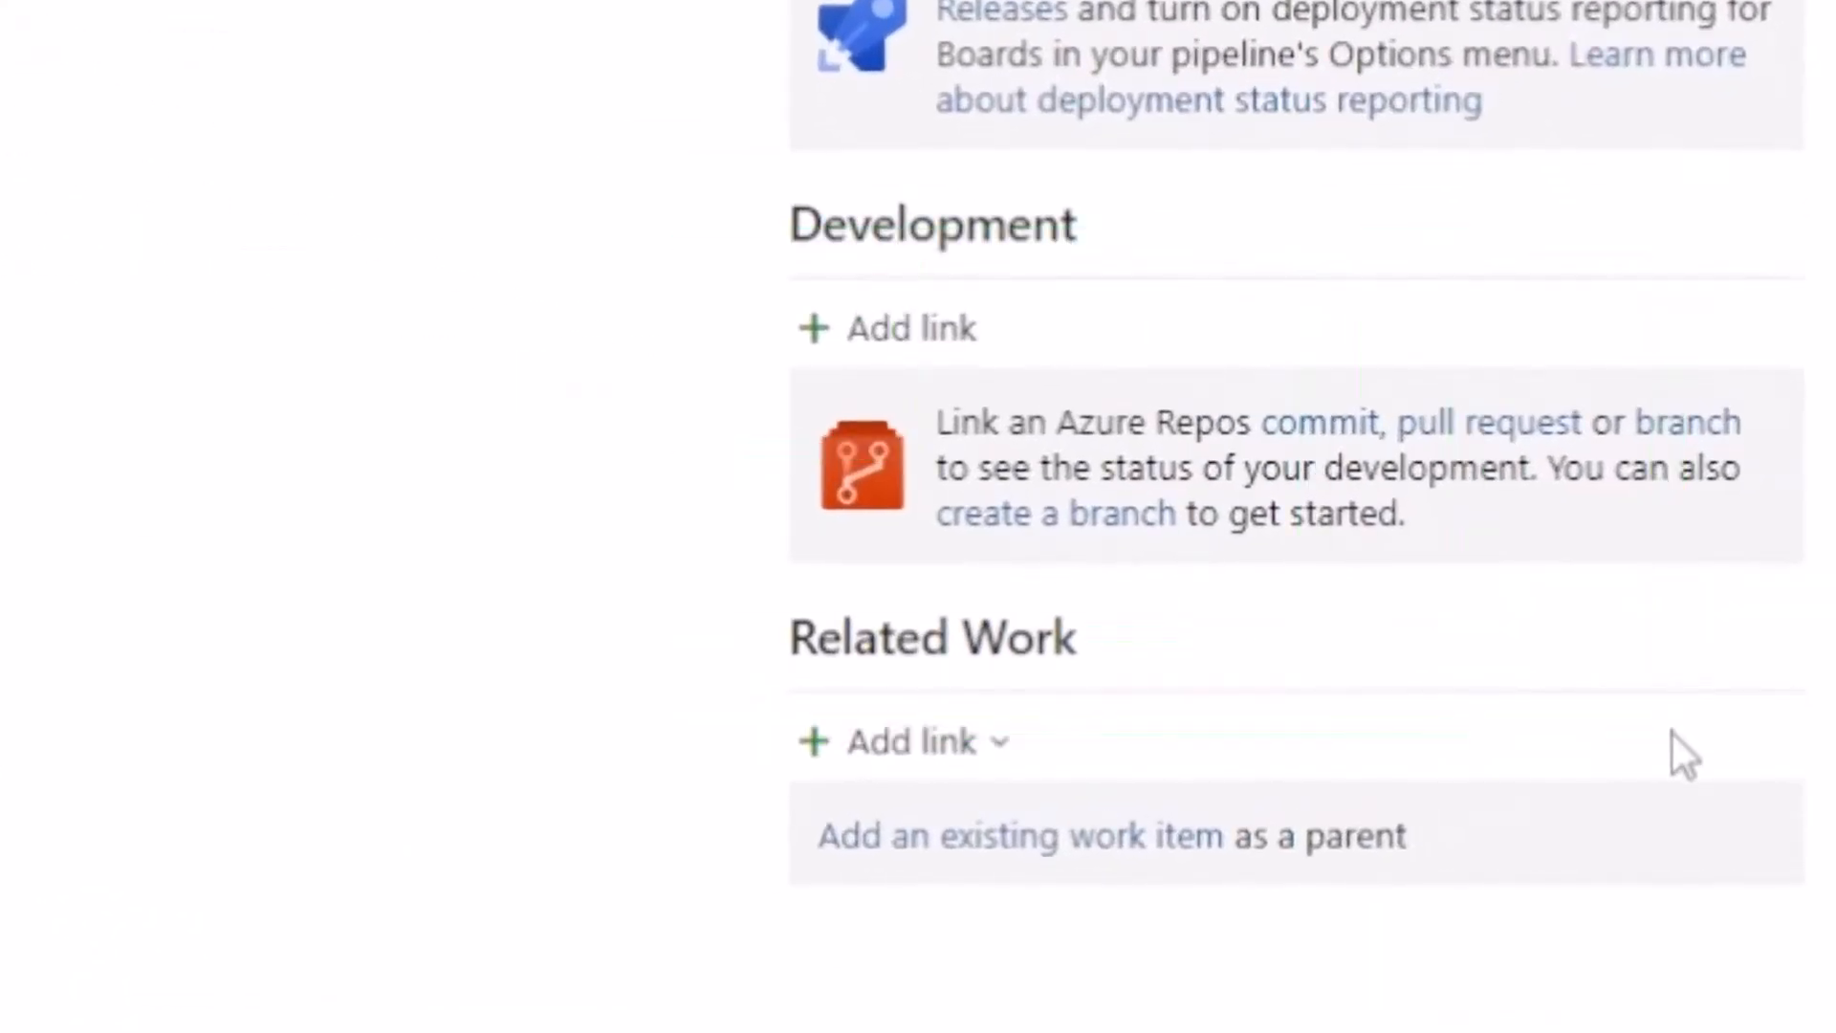
Step: Enter branch name 'demobranch' based on main, linked to task 90
left_click(1053, 513)
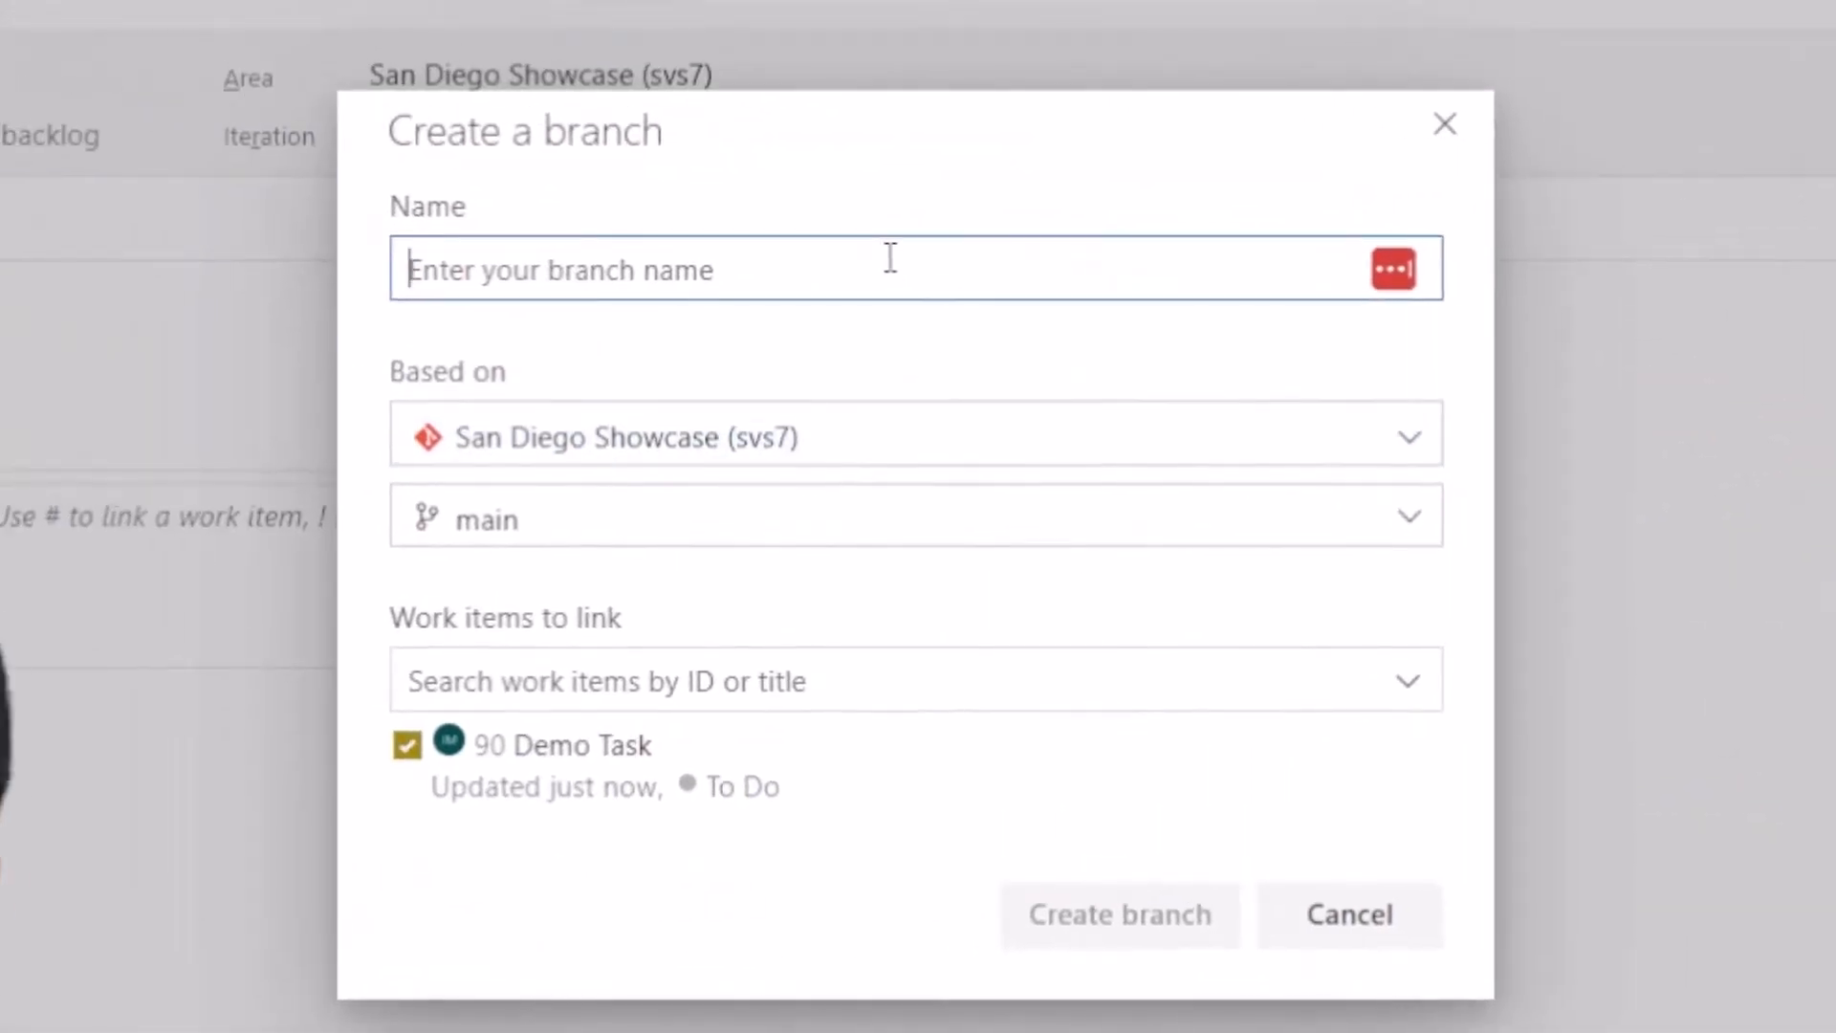
type("demobranch")
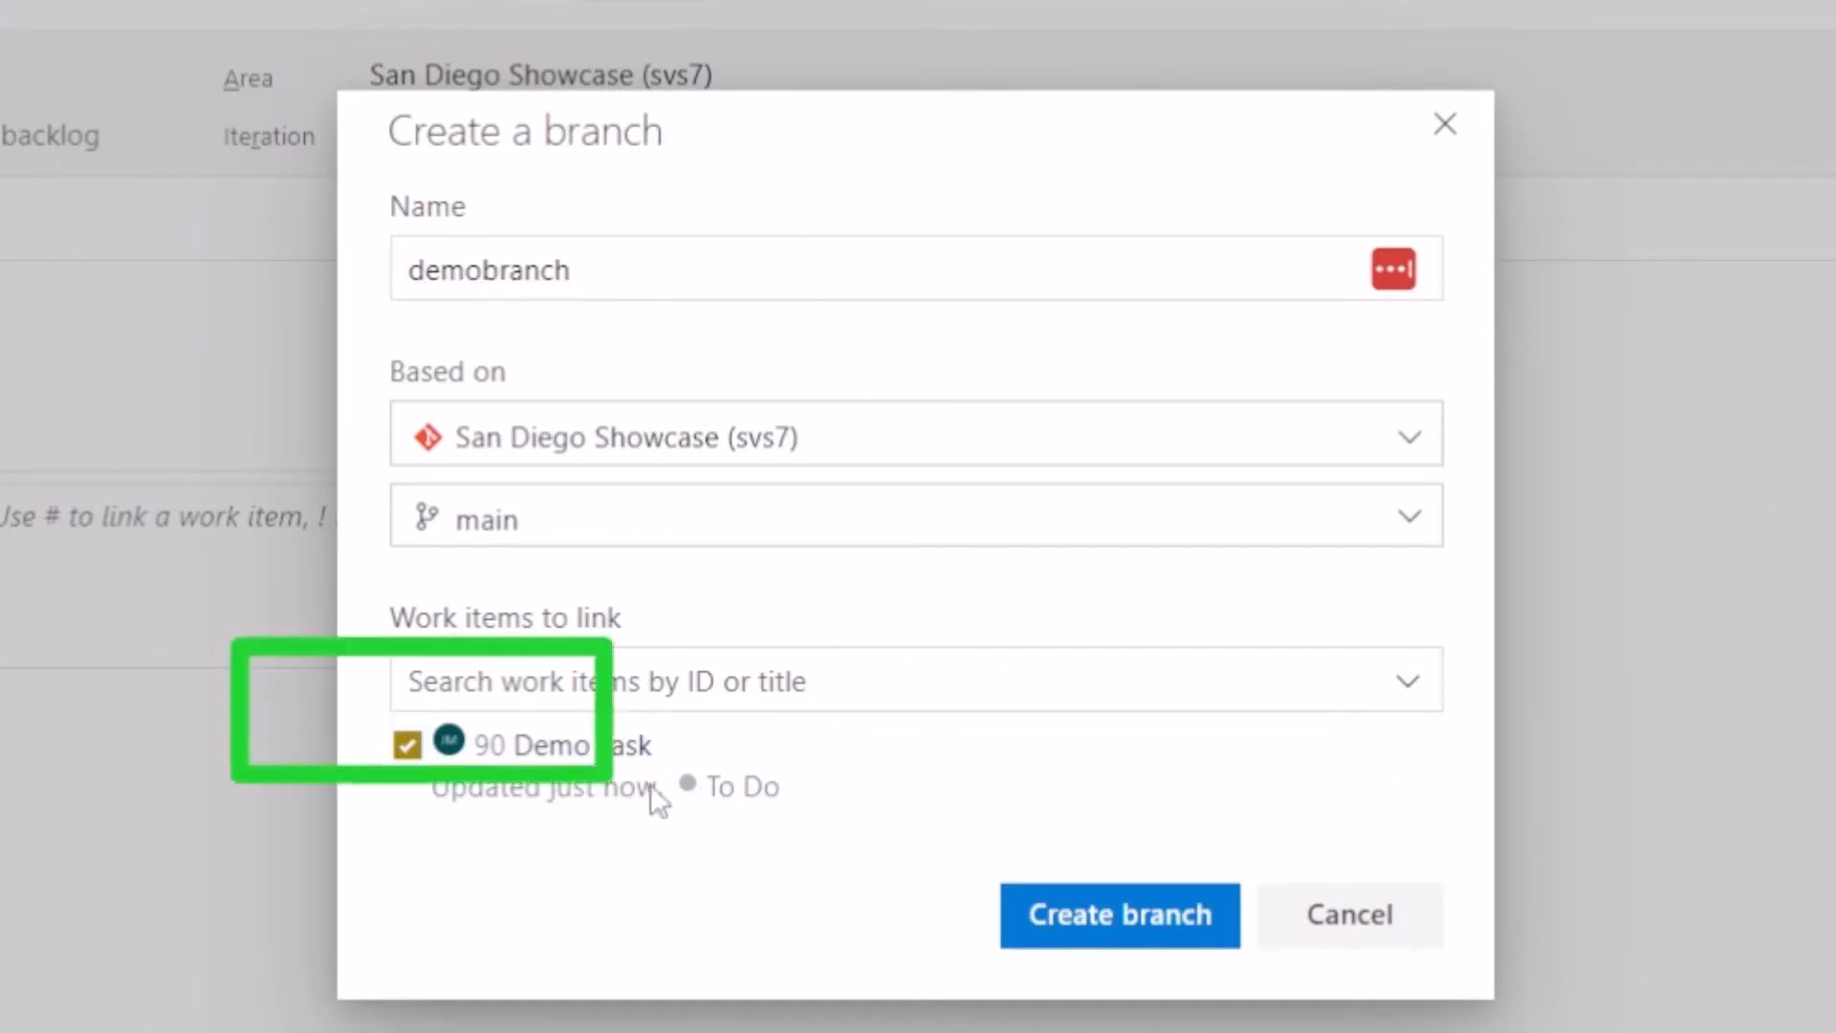
mouse_move(919, 866)
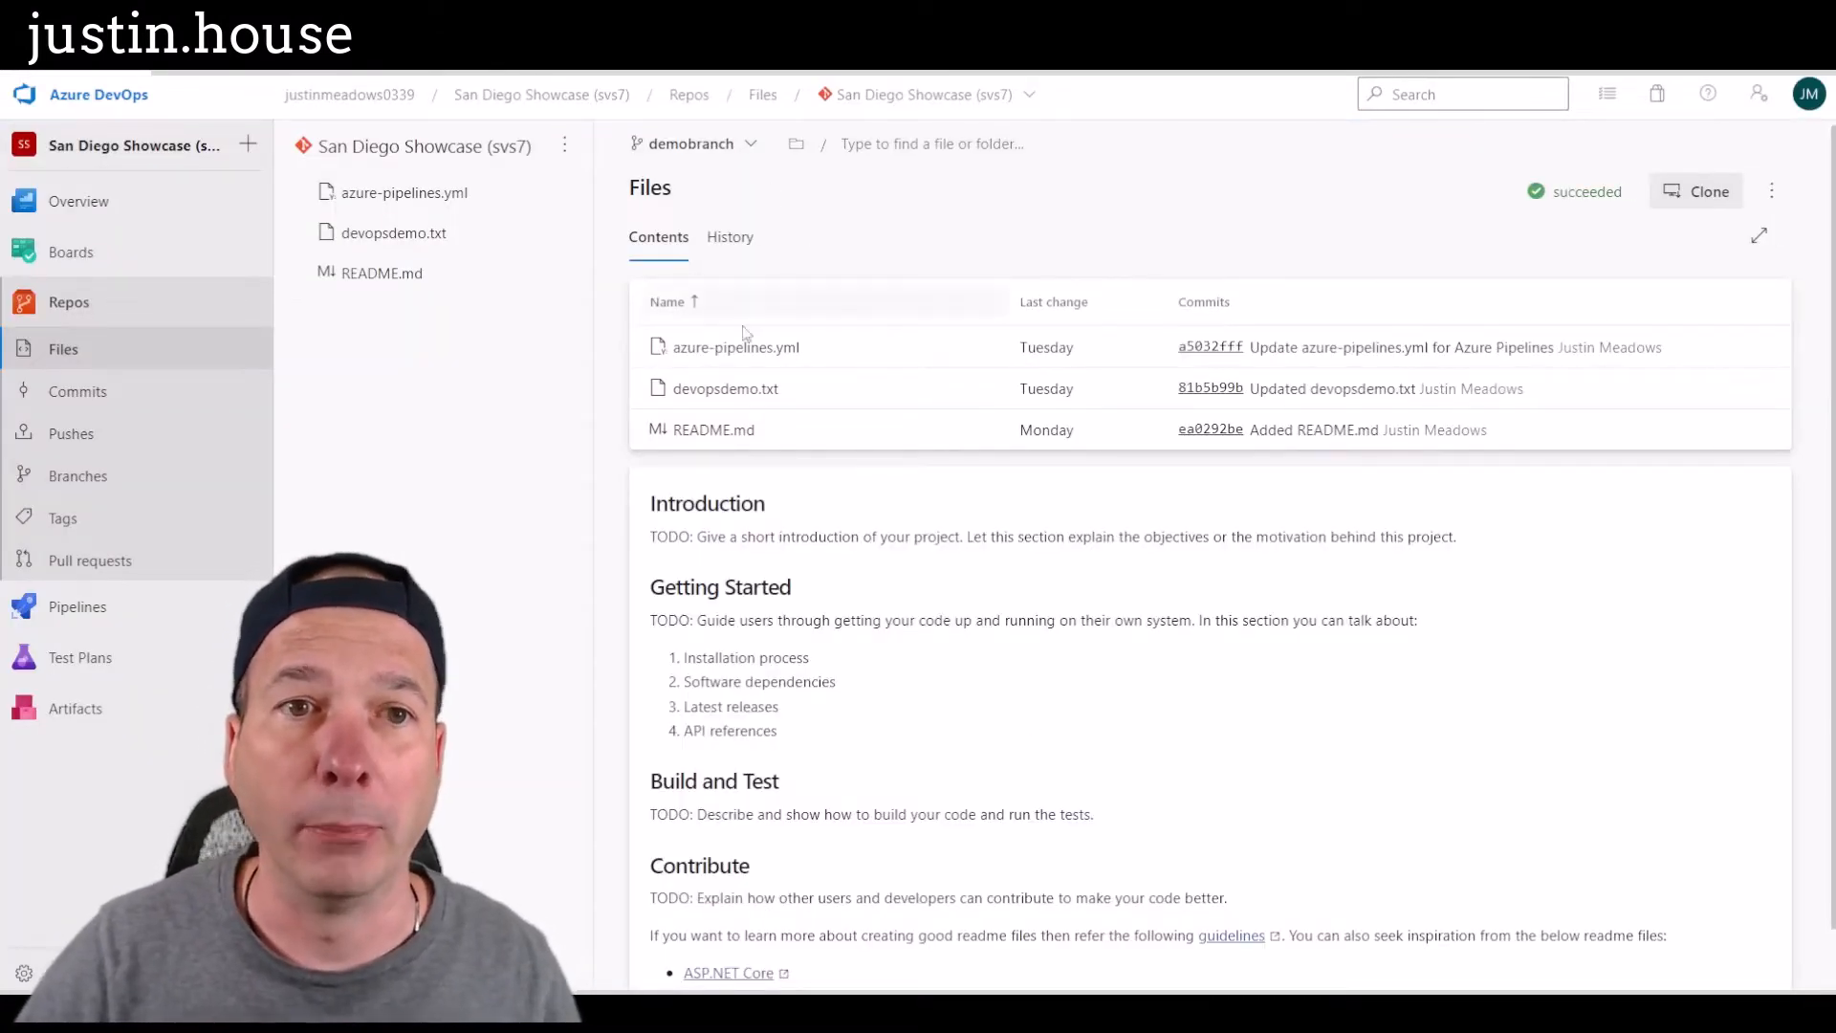
Step: Overwrite devopsdemo.txt with four lines of 'Demo for the world!'
left_click(1760, 388)
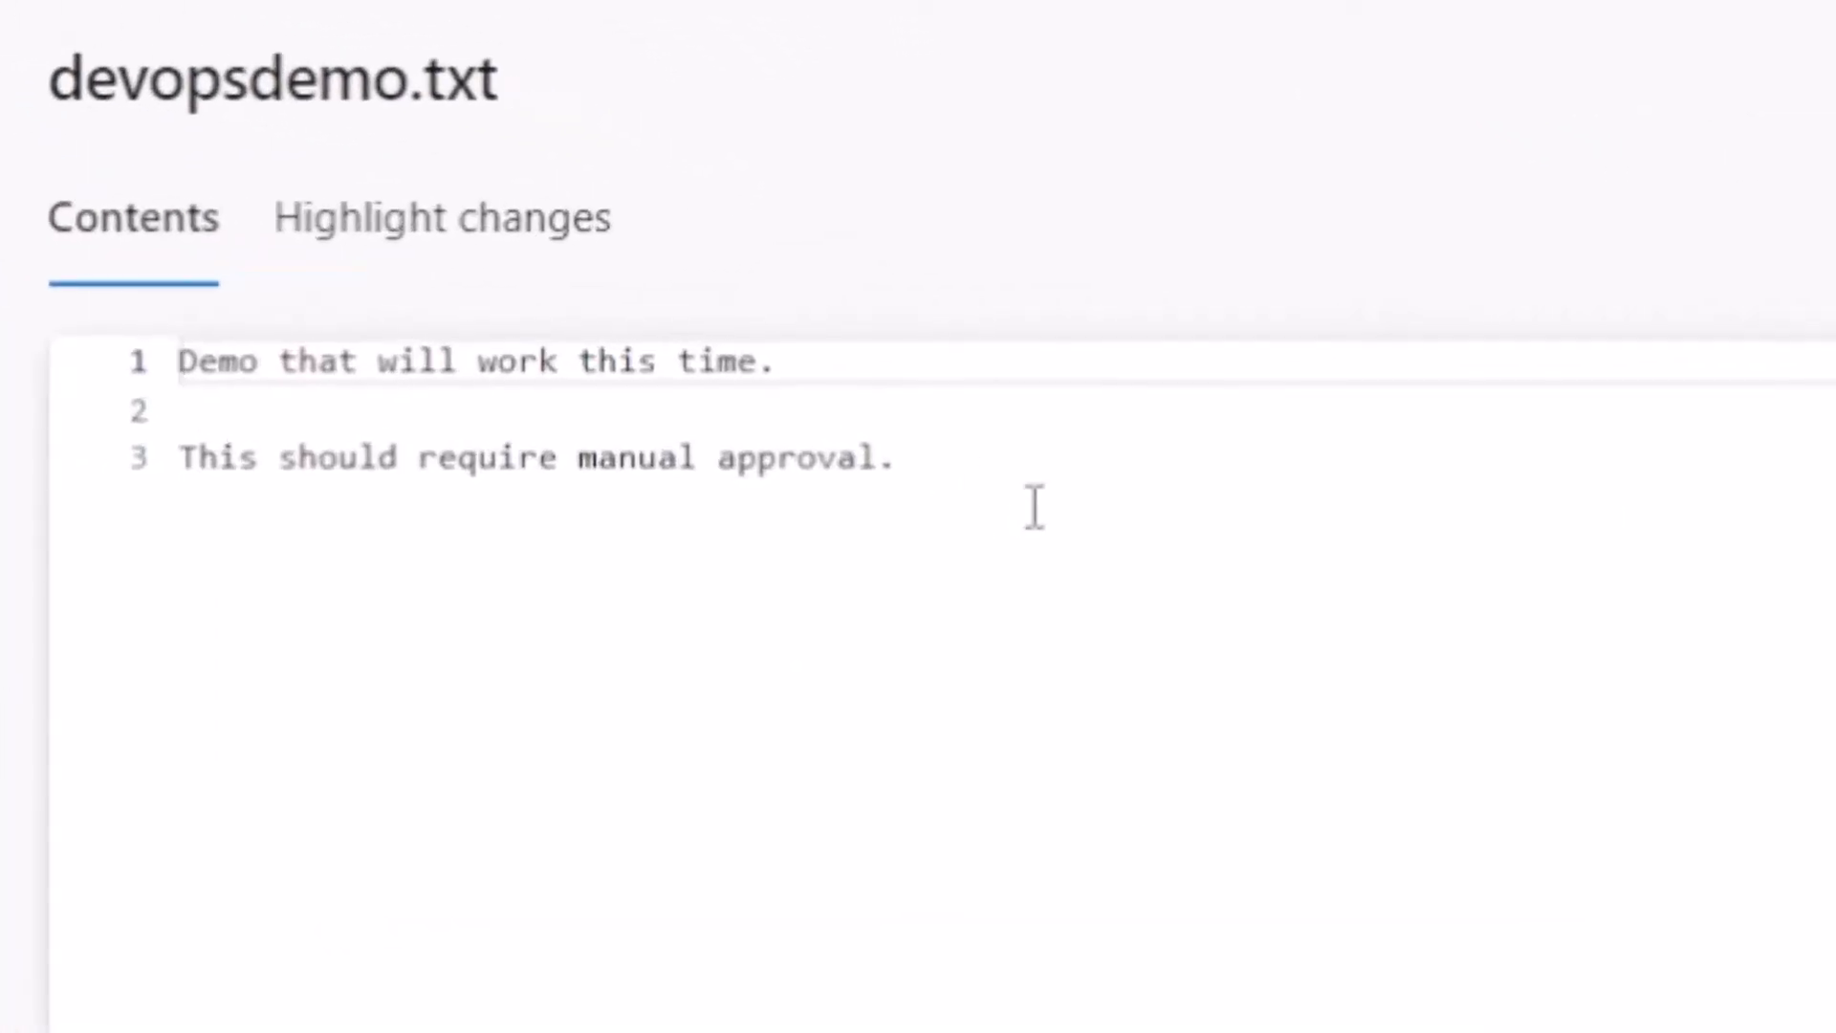
key("ctrl+a")
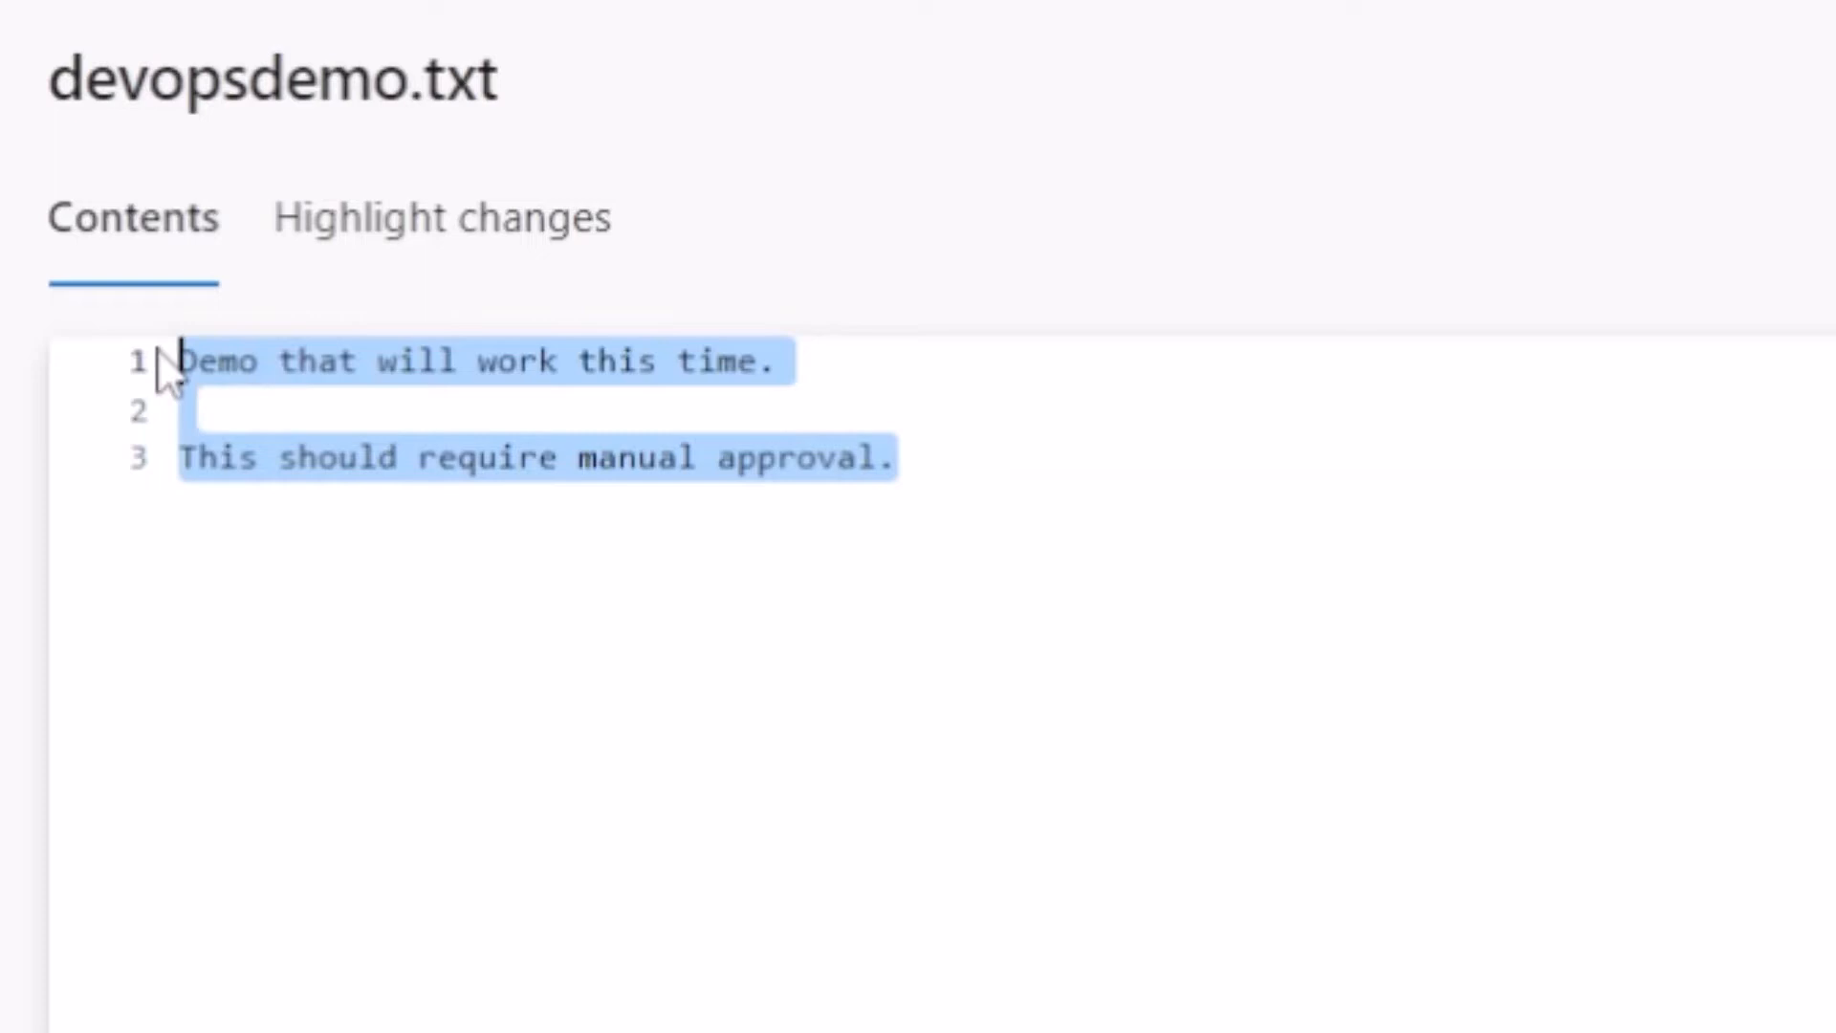
type("Demo for the")
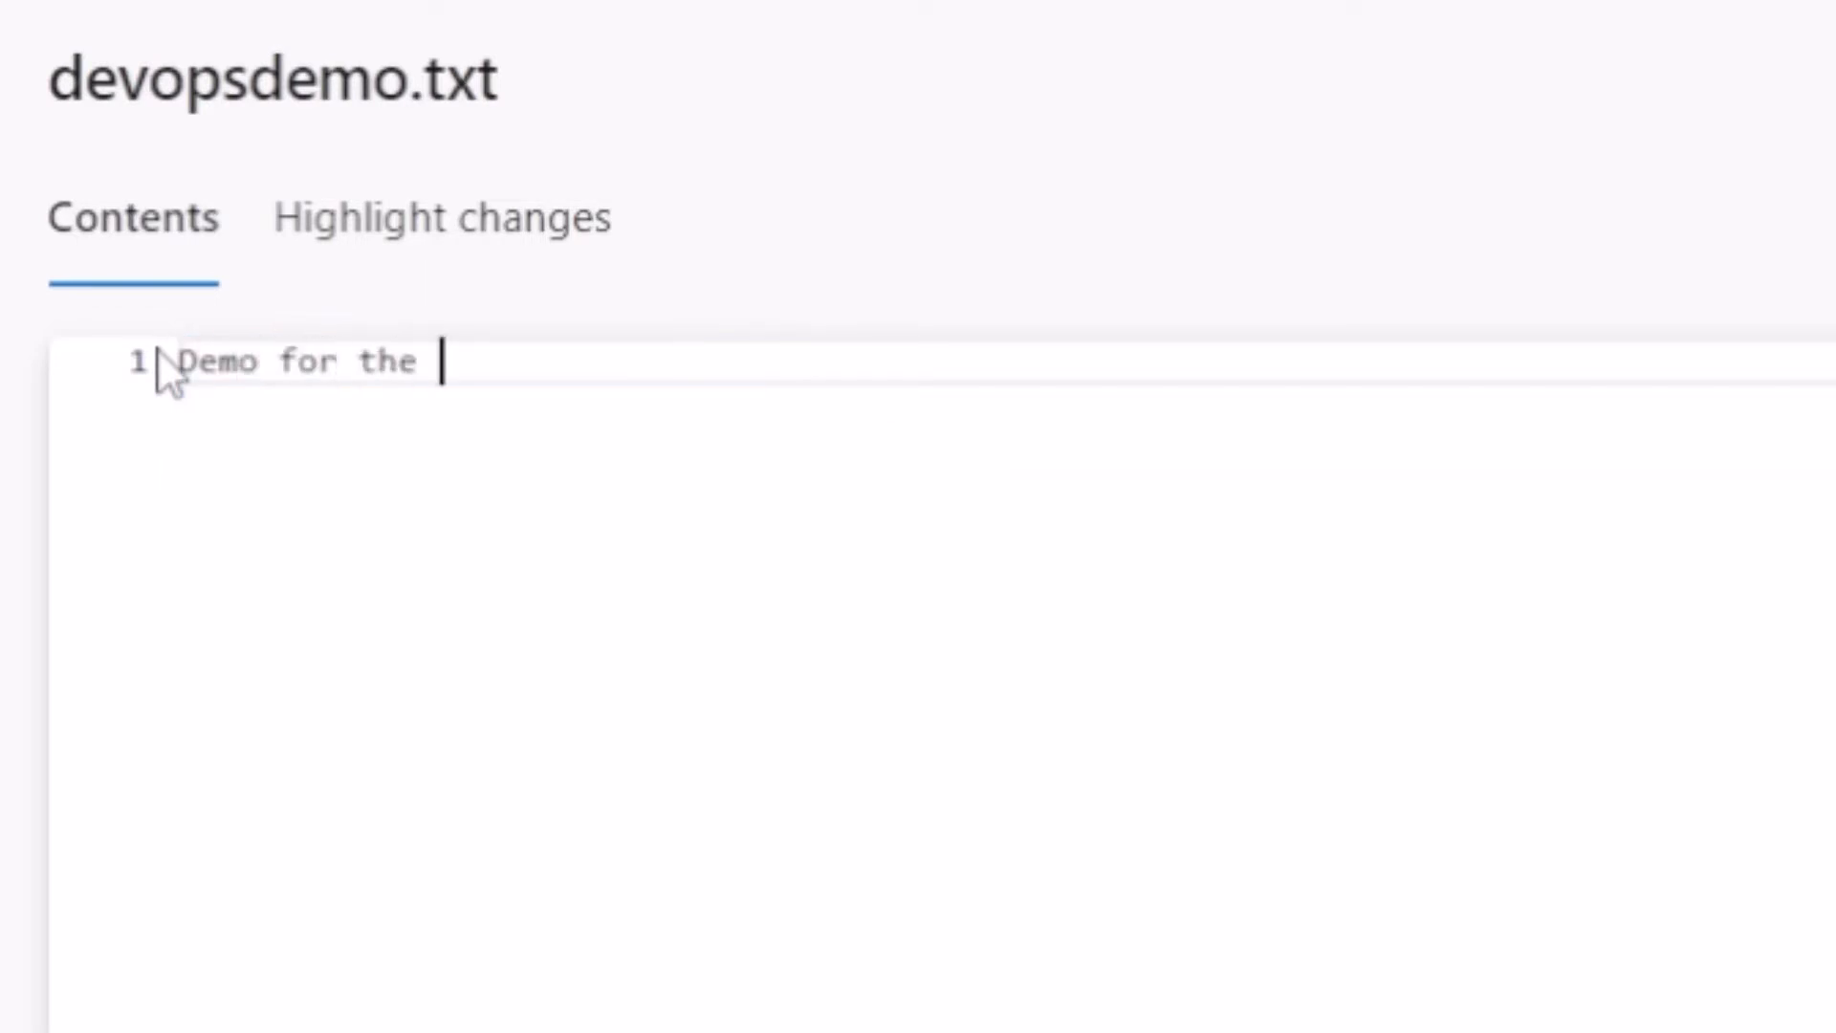
type("world!")
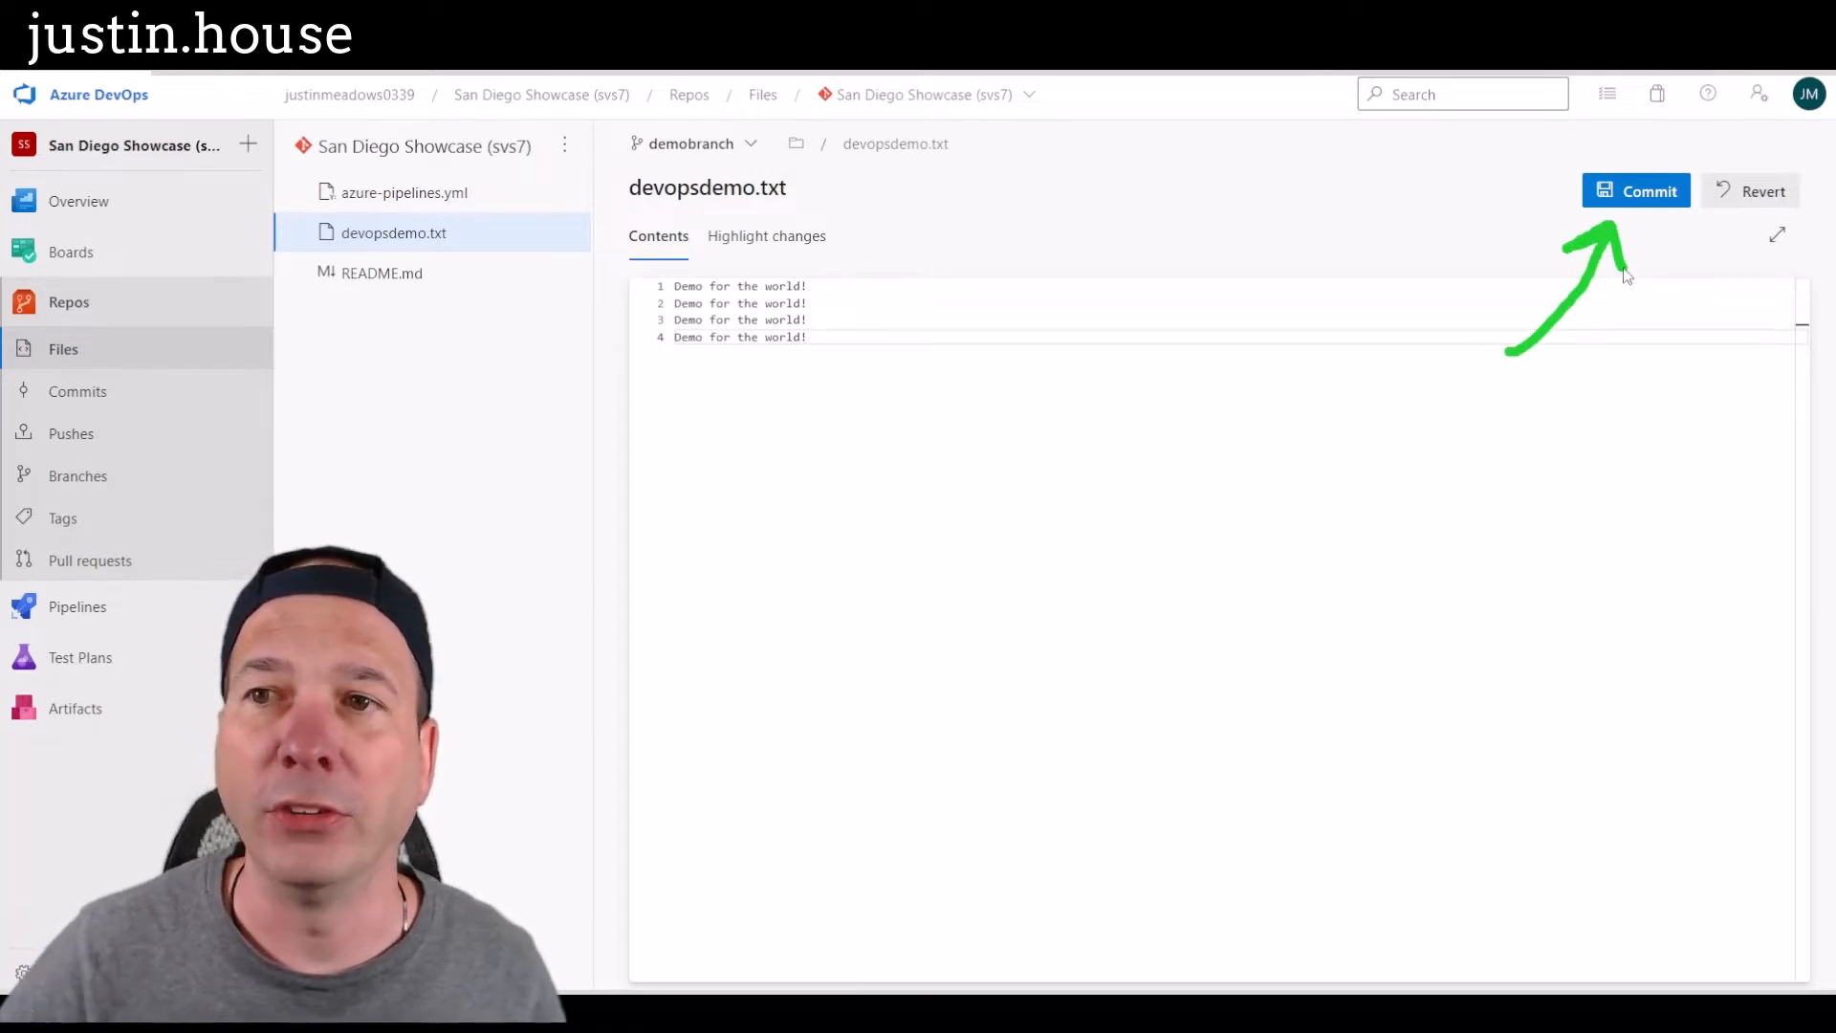
Step: Commit devopsdemo.txt as '90: Updated devopsdemo.txt', linked to Task 90 Demo Task
left_click(1637, 189)
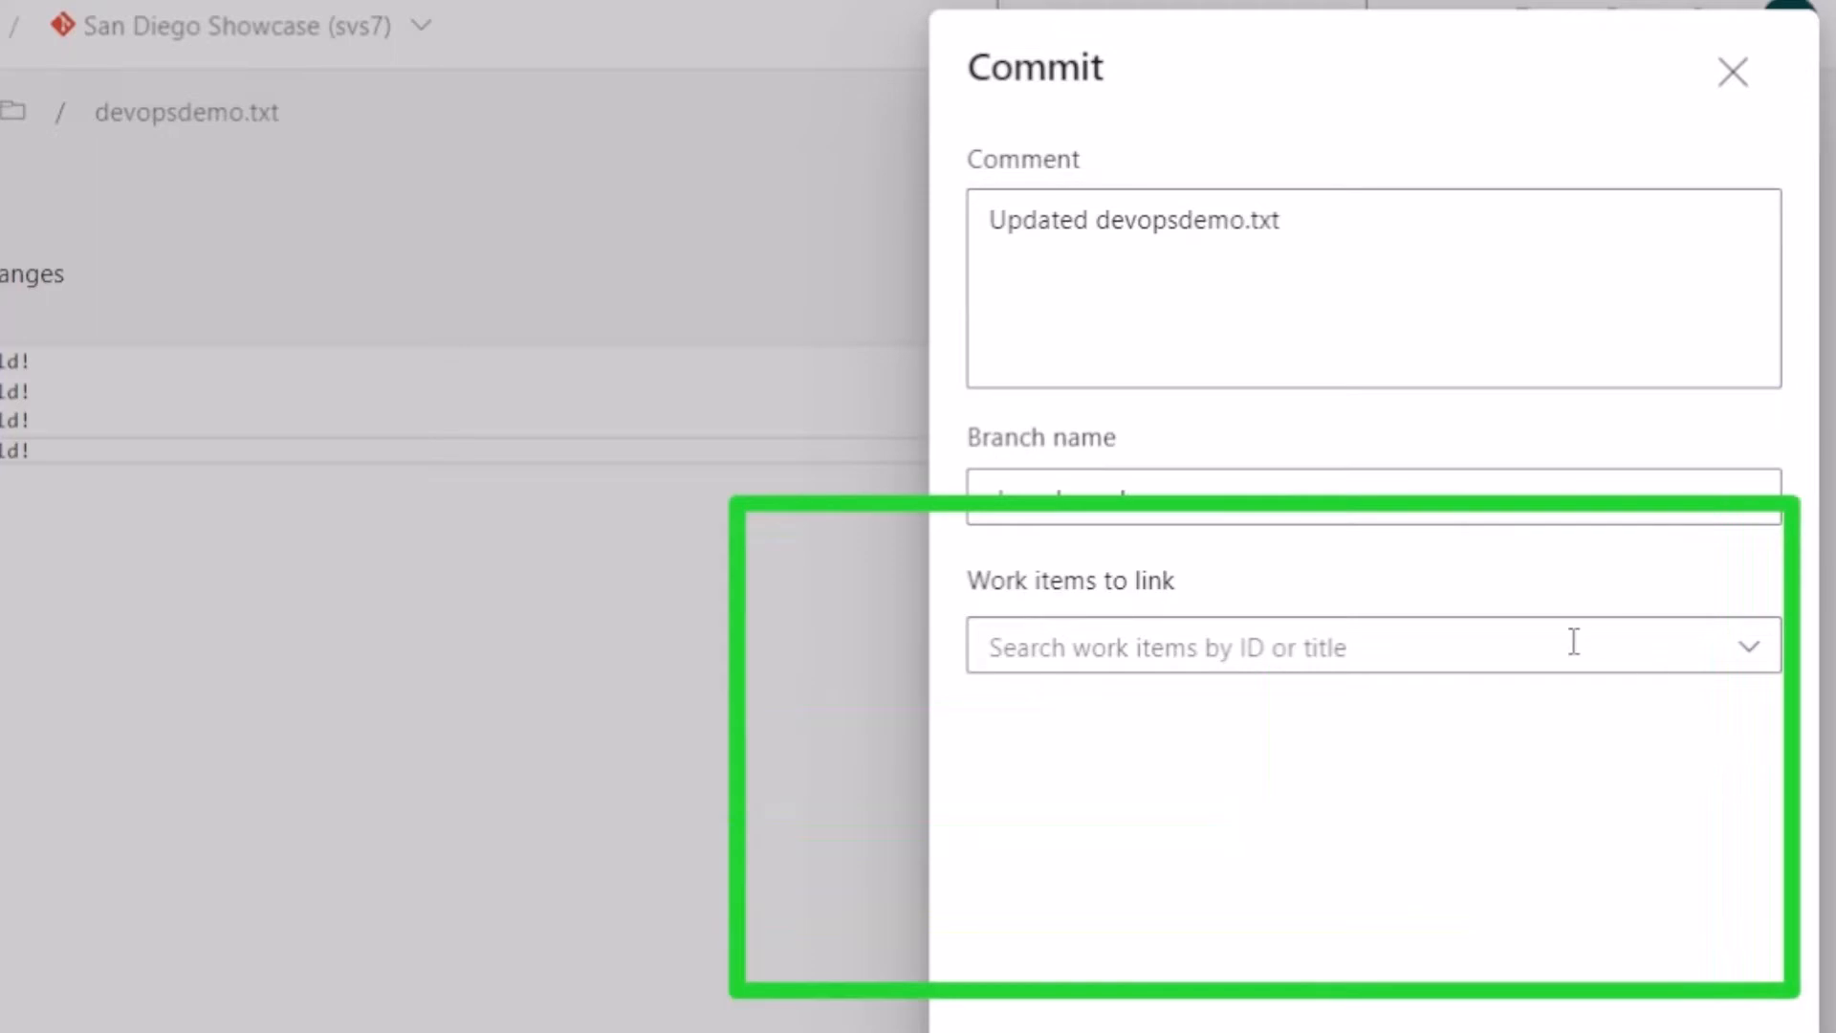
left_click(1288, 646)
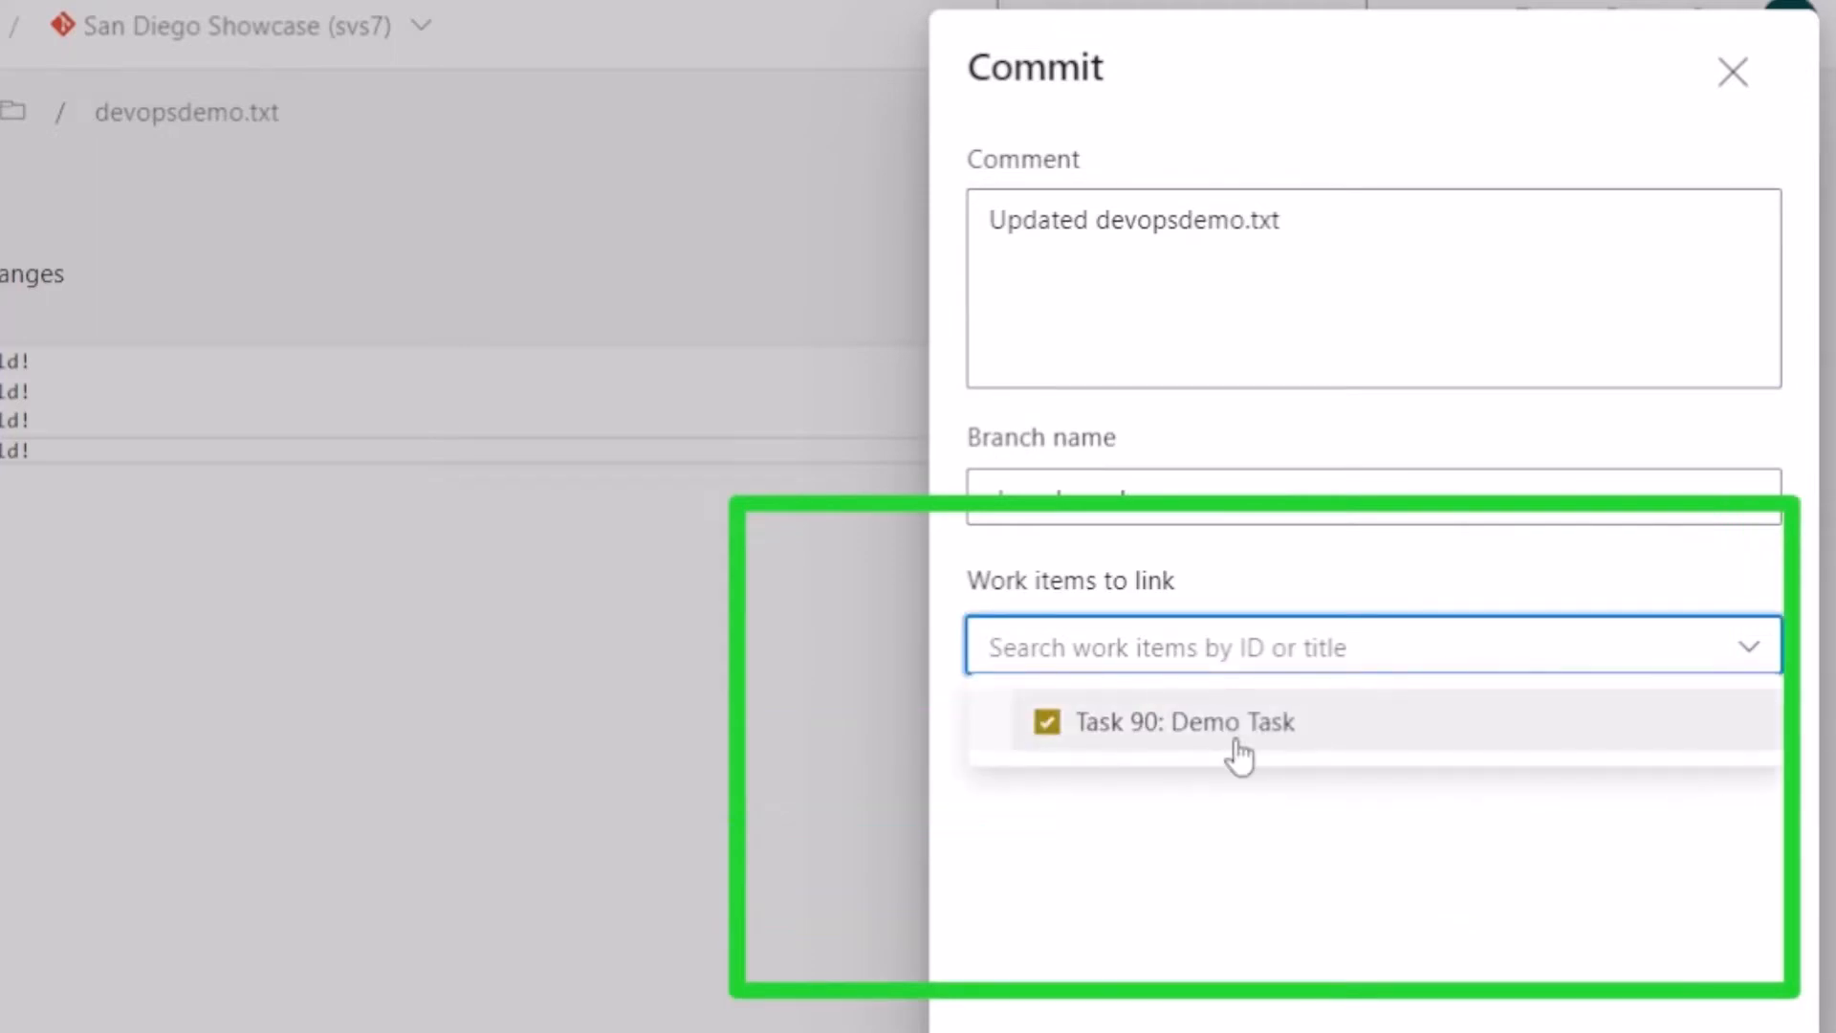
left_click(1183, 721)
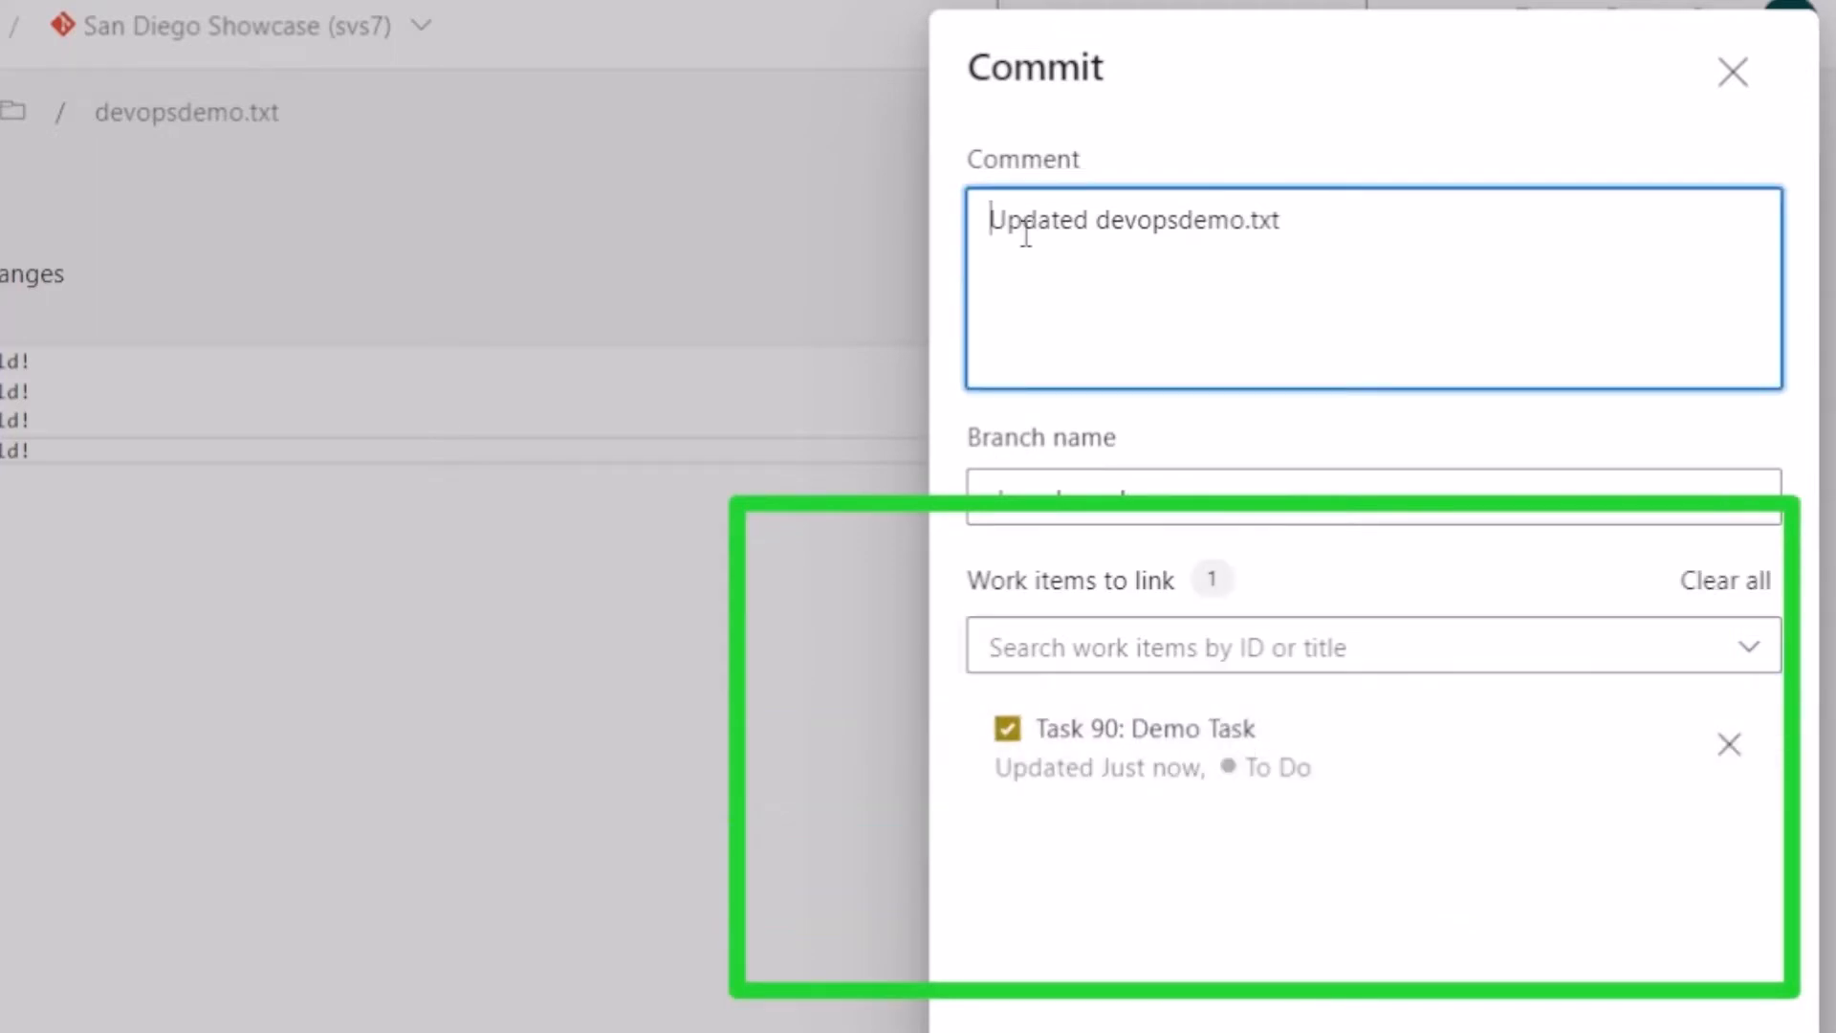
type("90:")
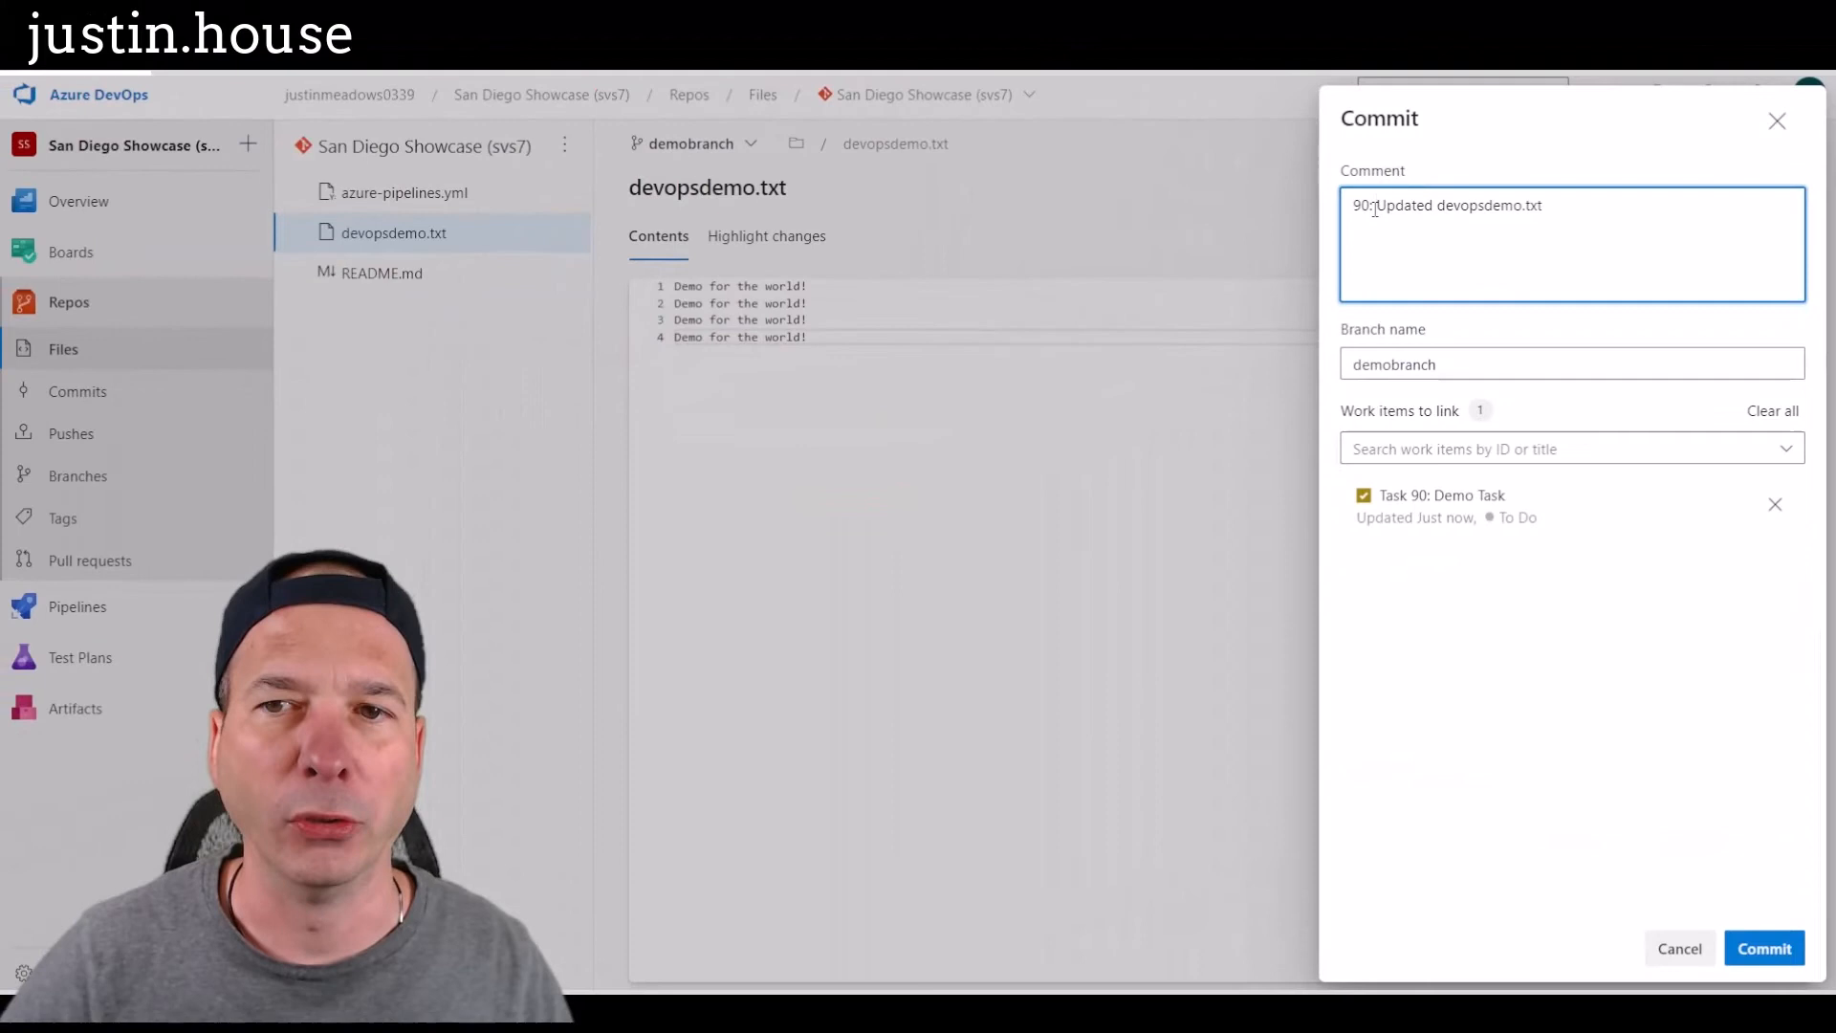
left_click(1763, 947)
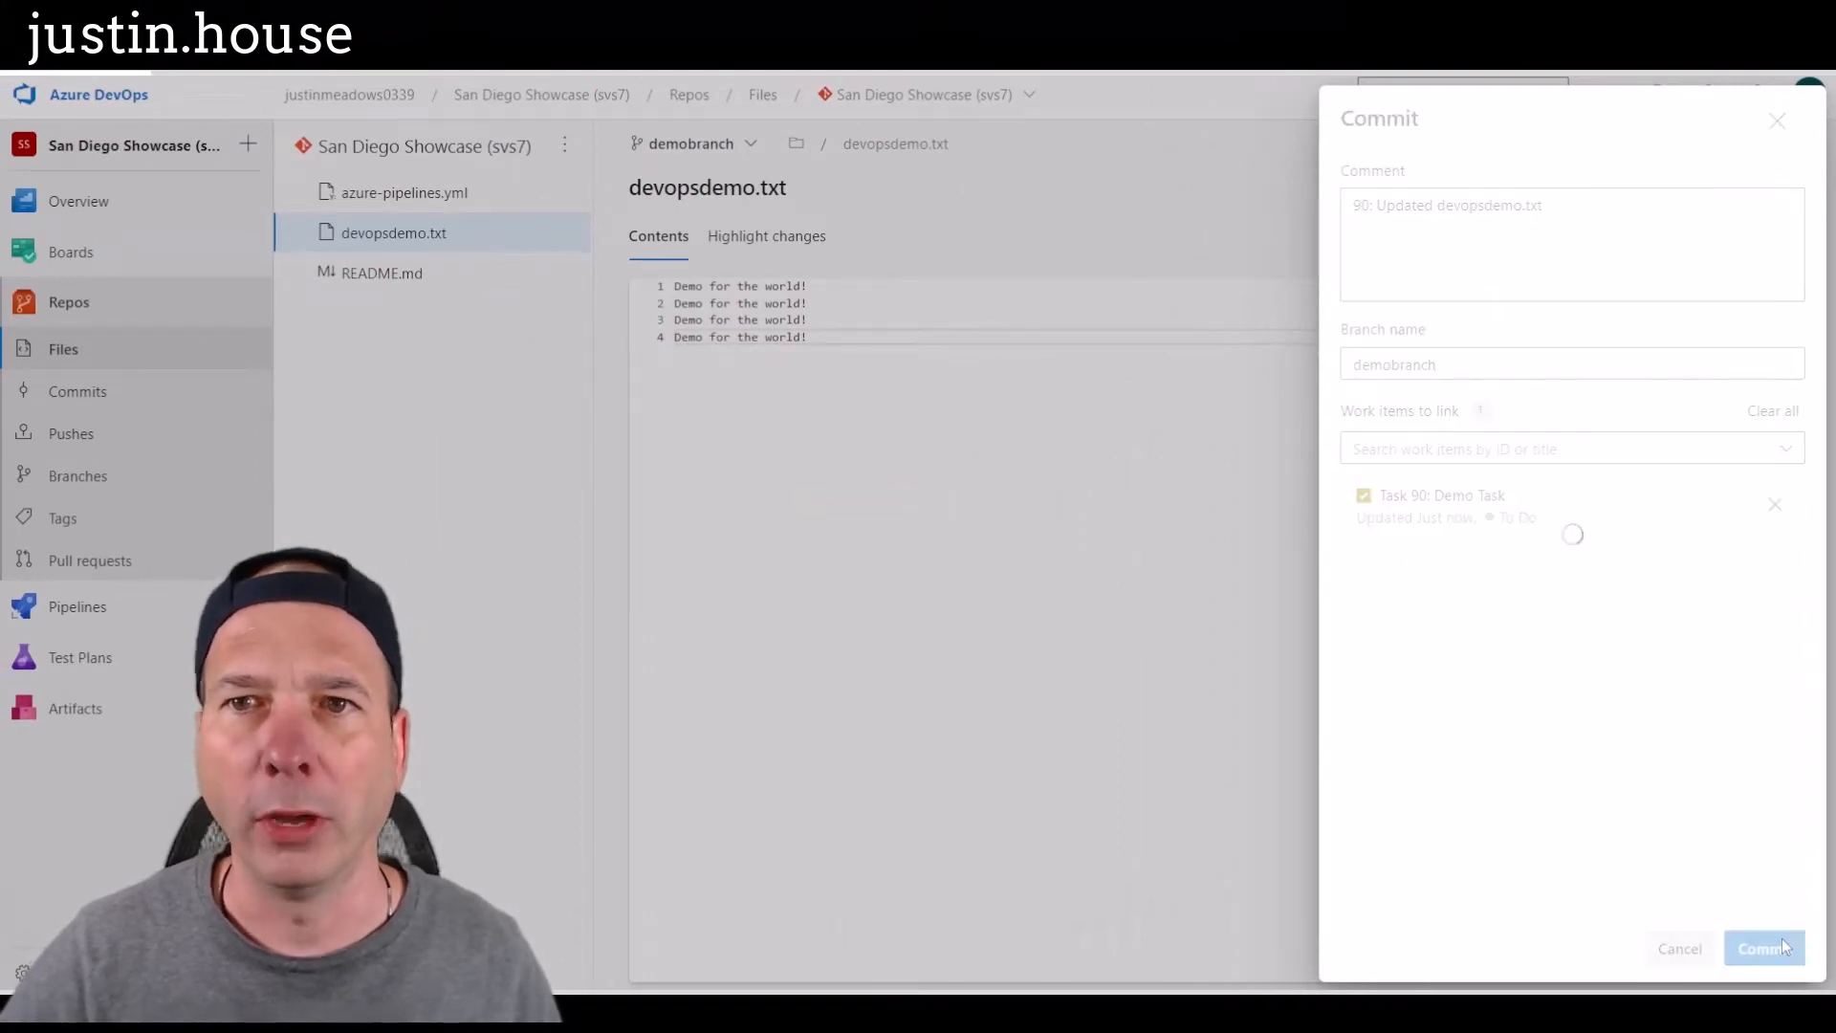
left_click(1765, 947)
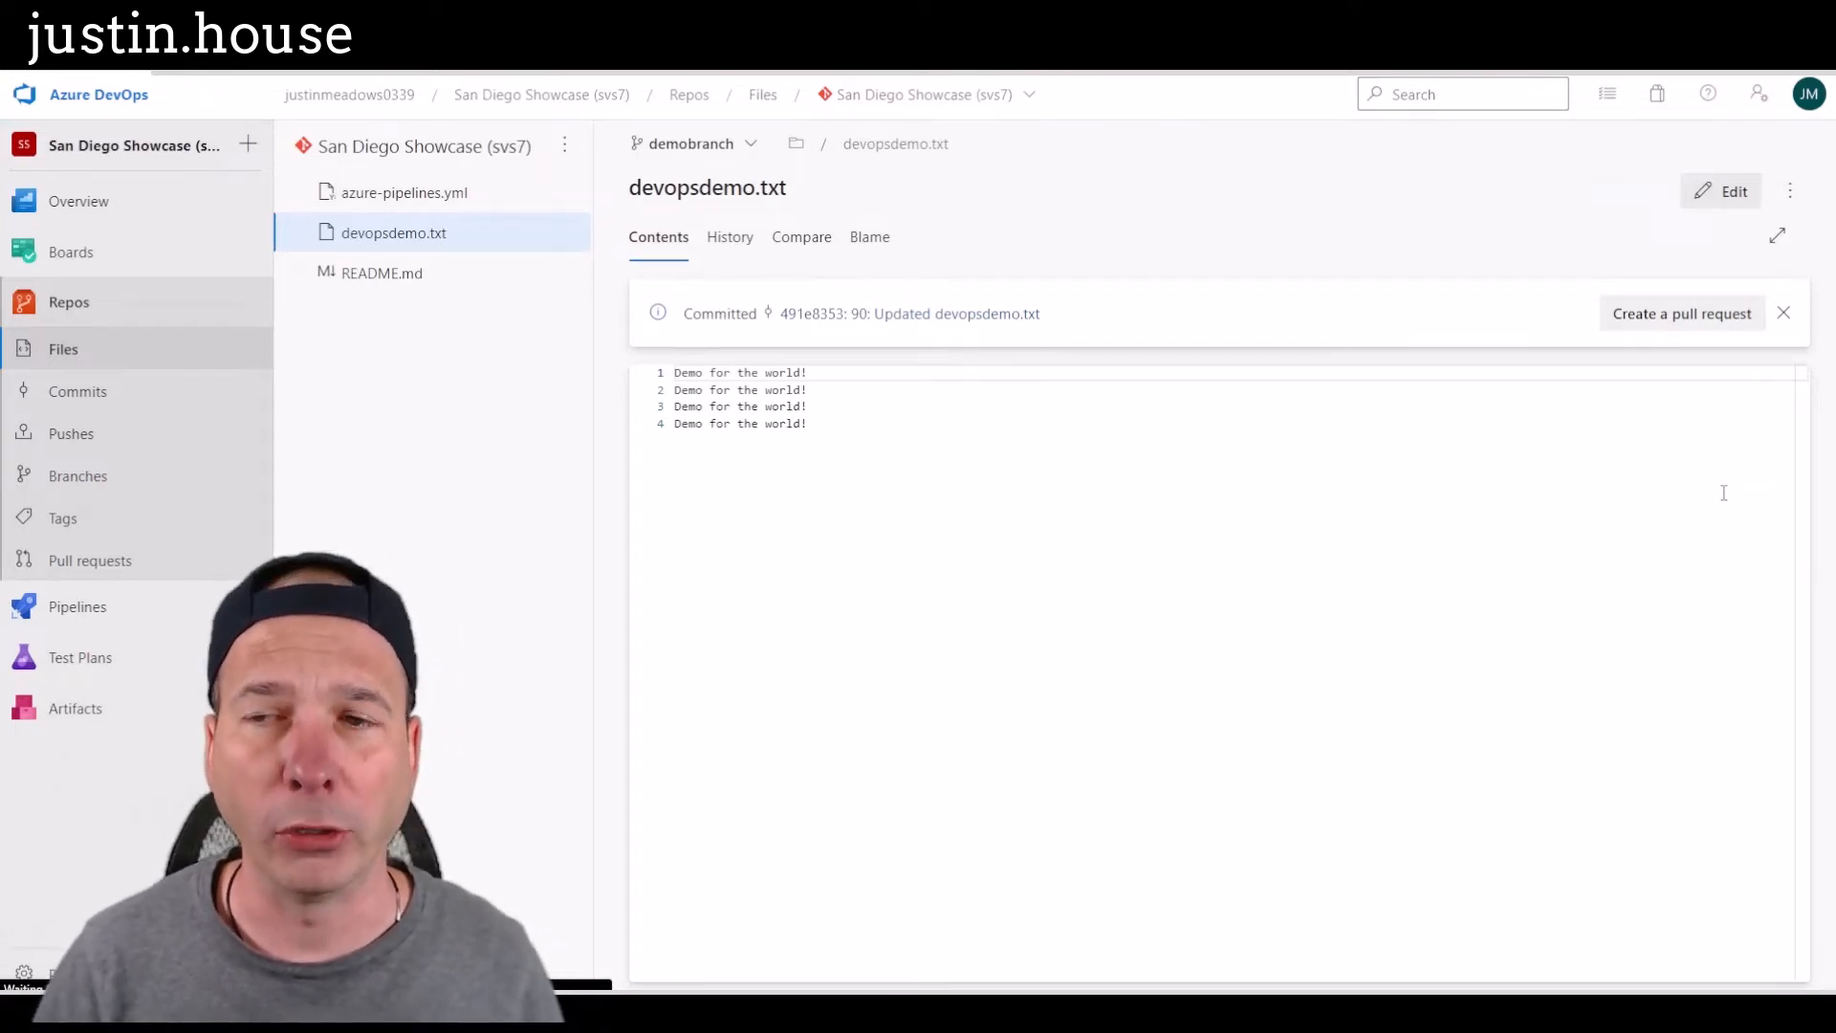
Step: Create pull request '90: Updated devopsdemo.txt' from demobranch into main
left_click(1680, 313)
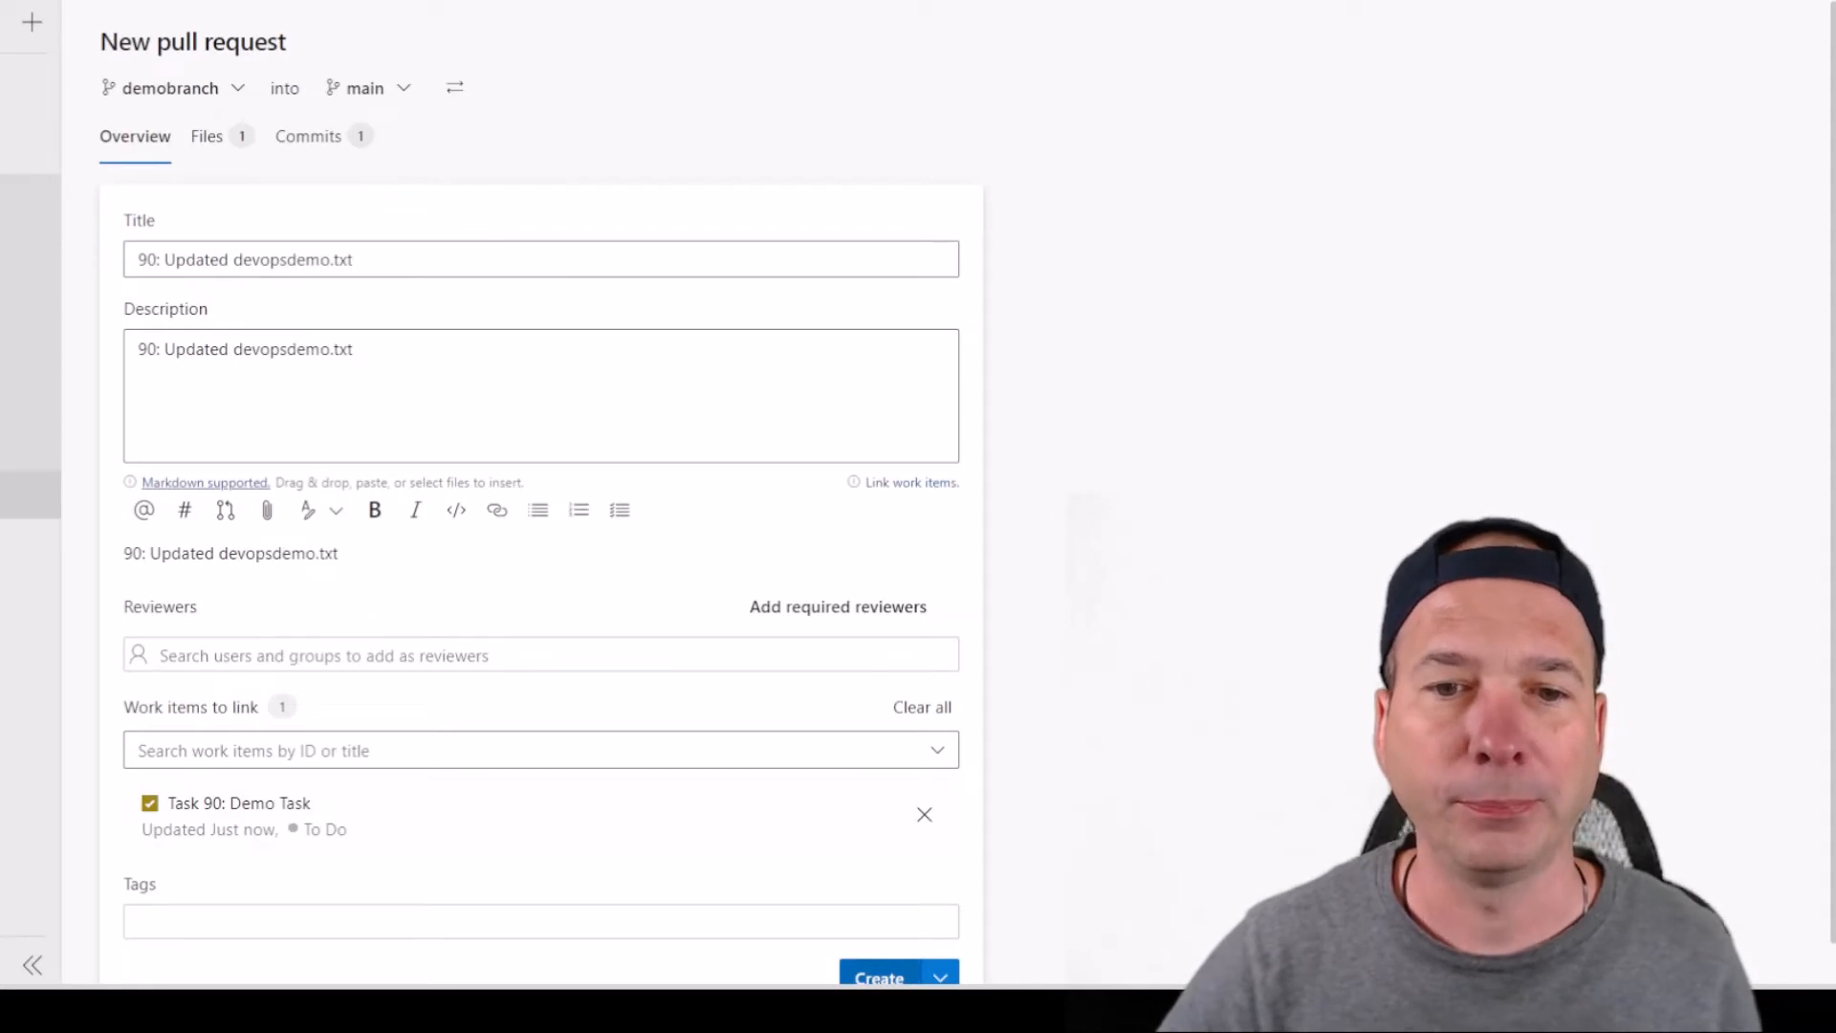
left_click(876, 976)
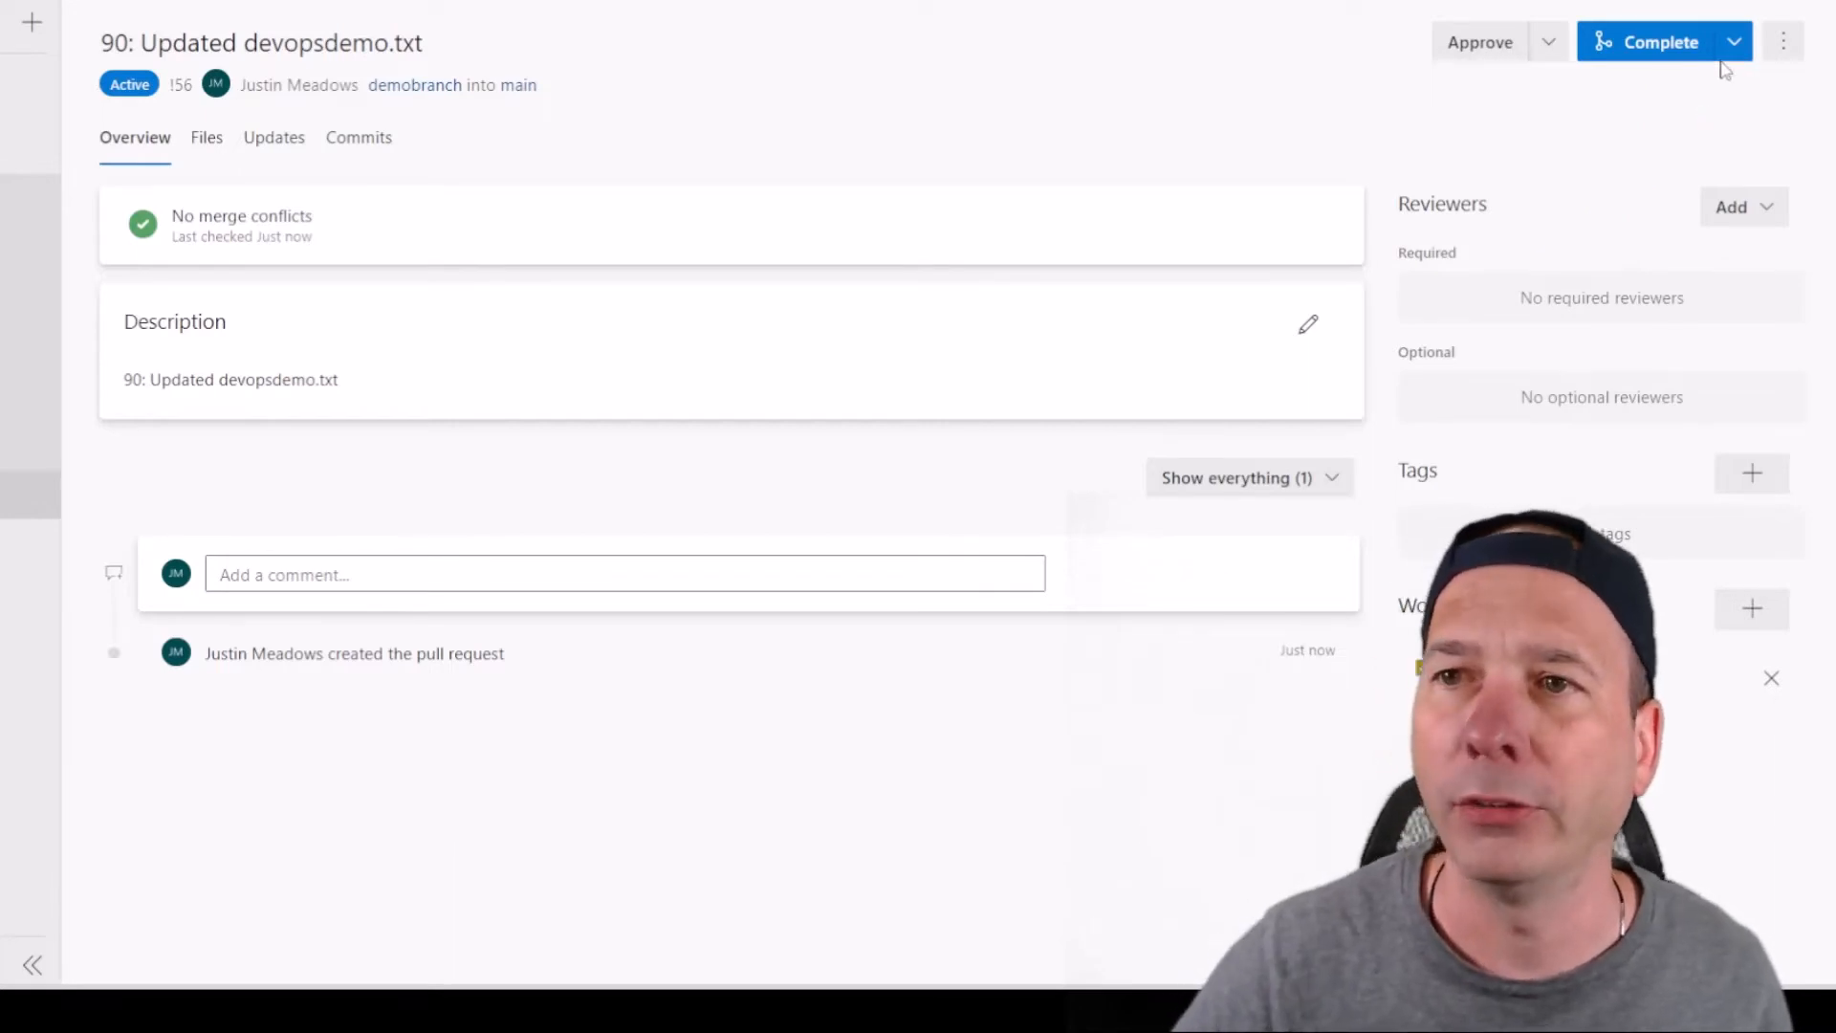
Step: Complete PR 56 with a '90:'-prefixed merge commit message, deleting demobranch
left_click(1657, 41)
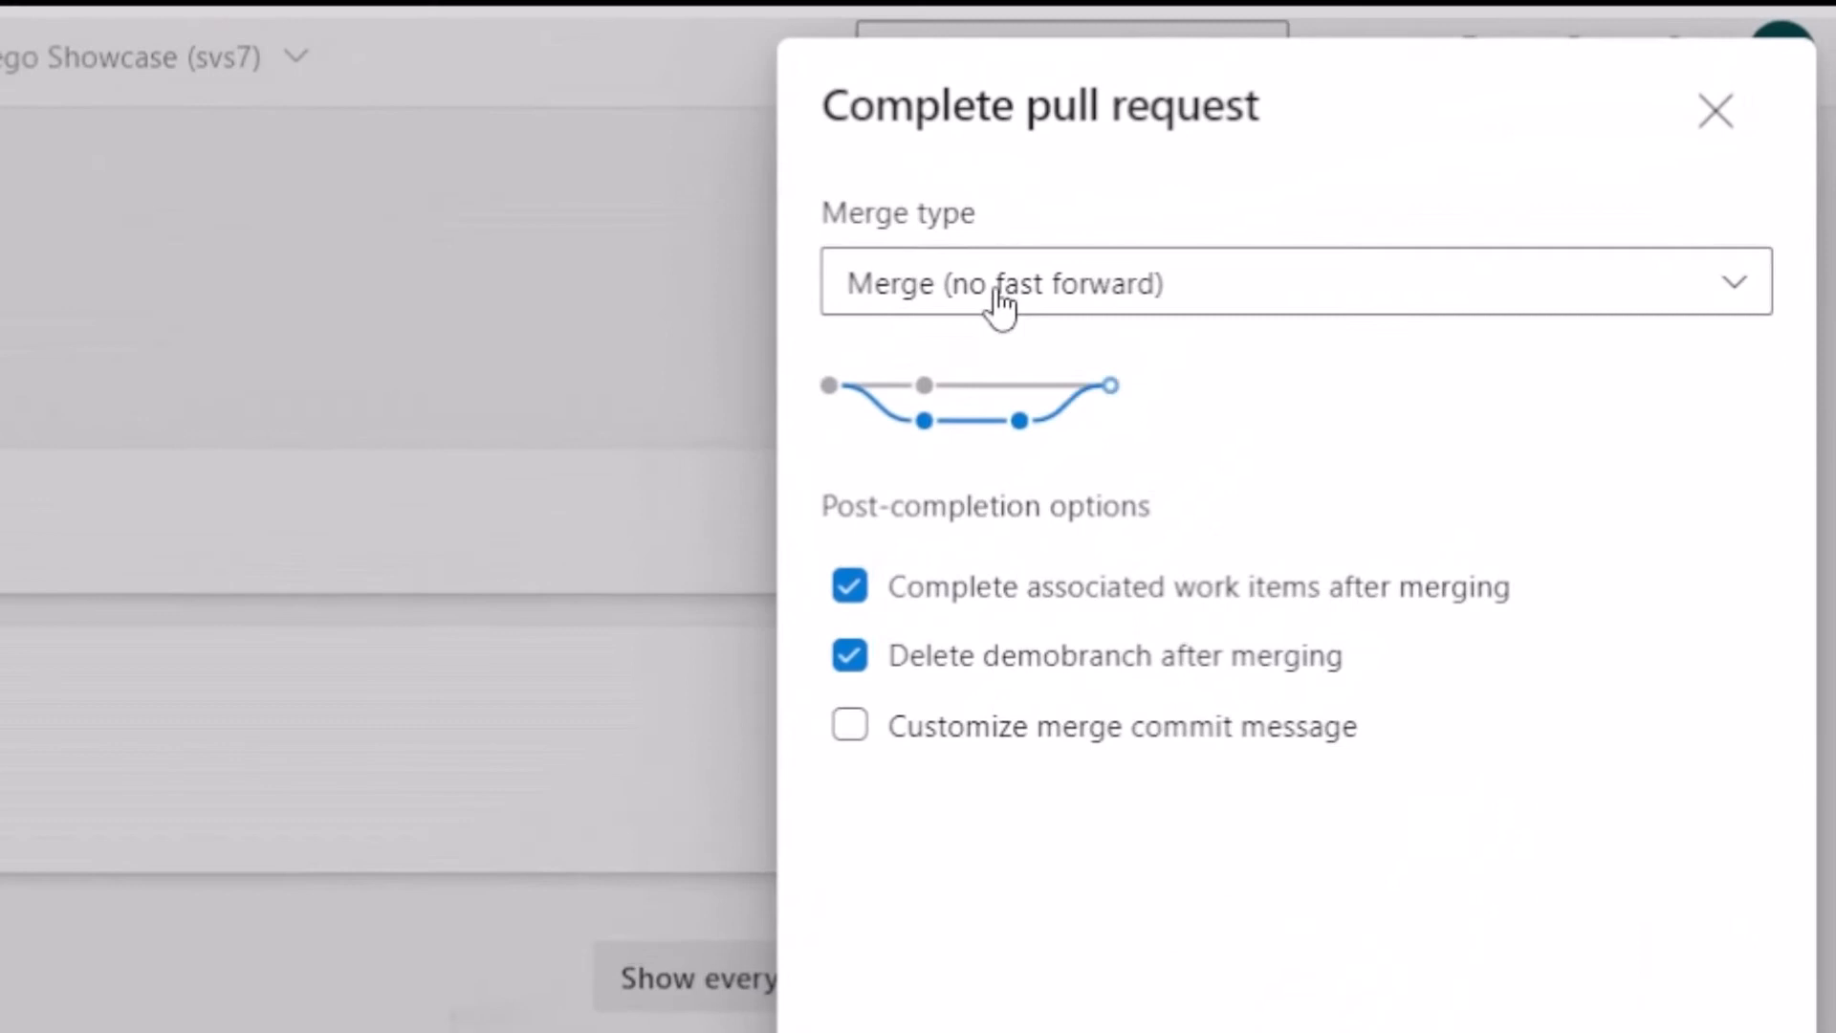
mouse_move(997, 744)
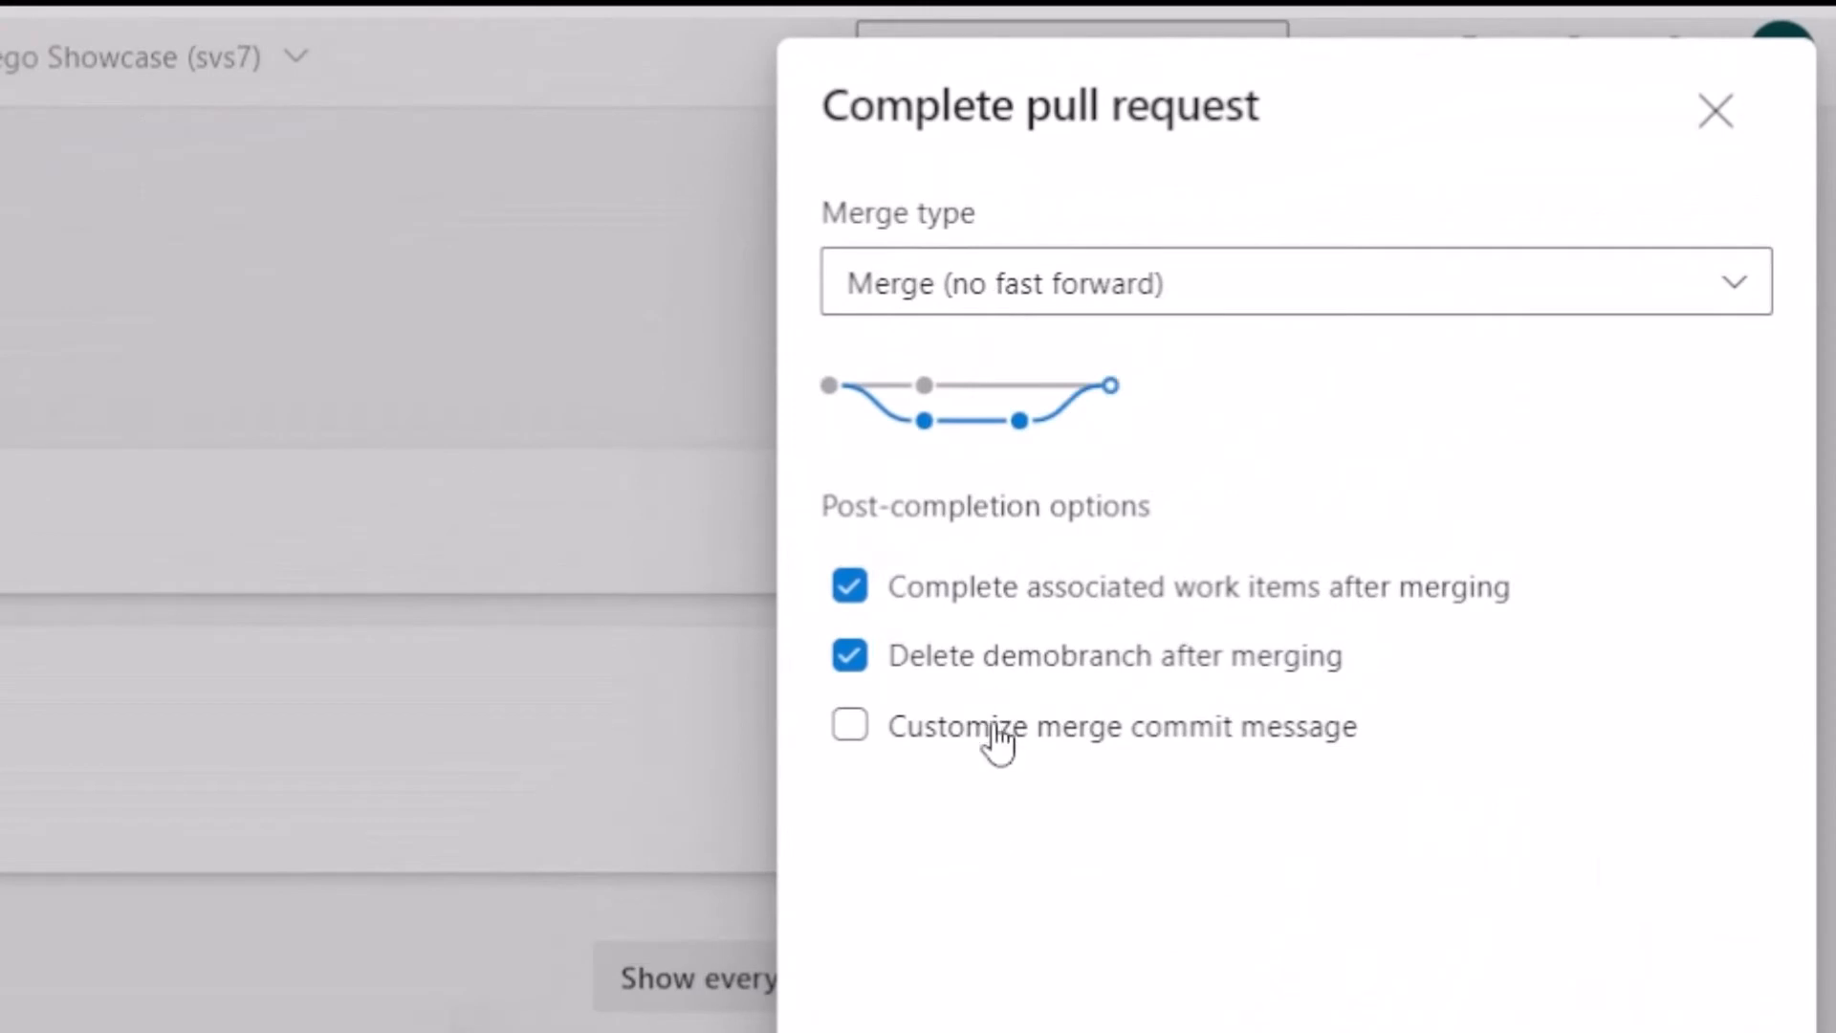
left_click(848, 724)
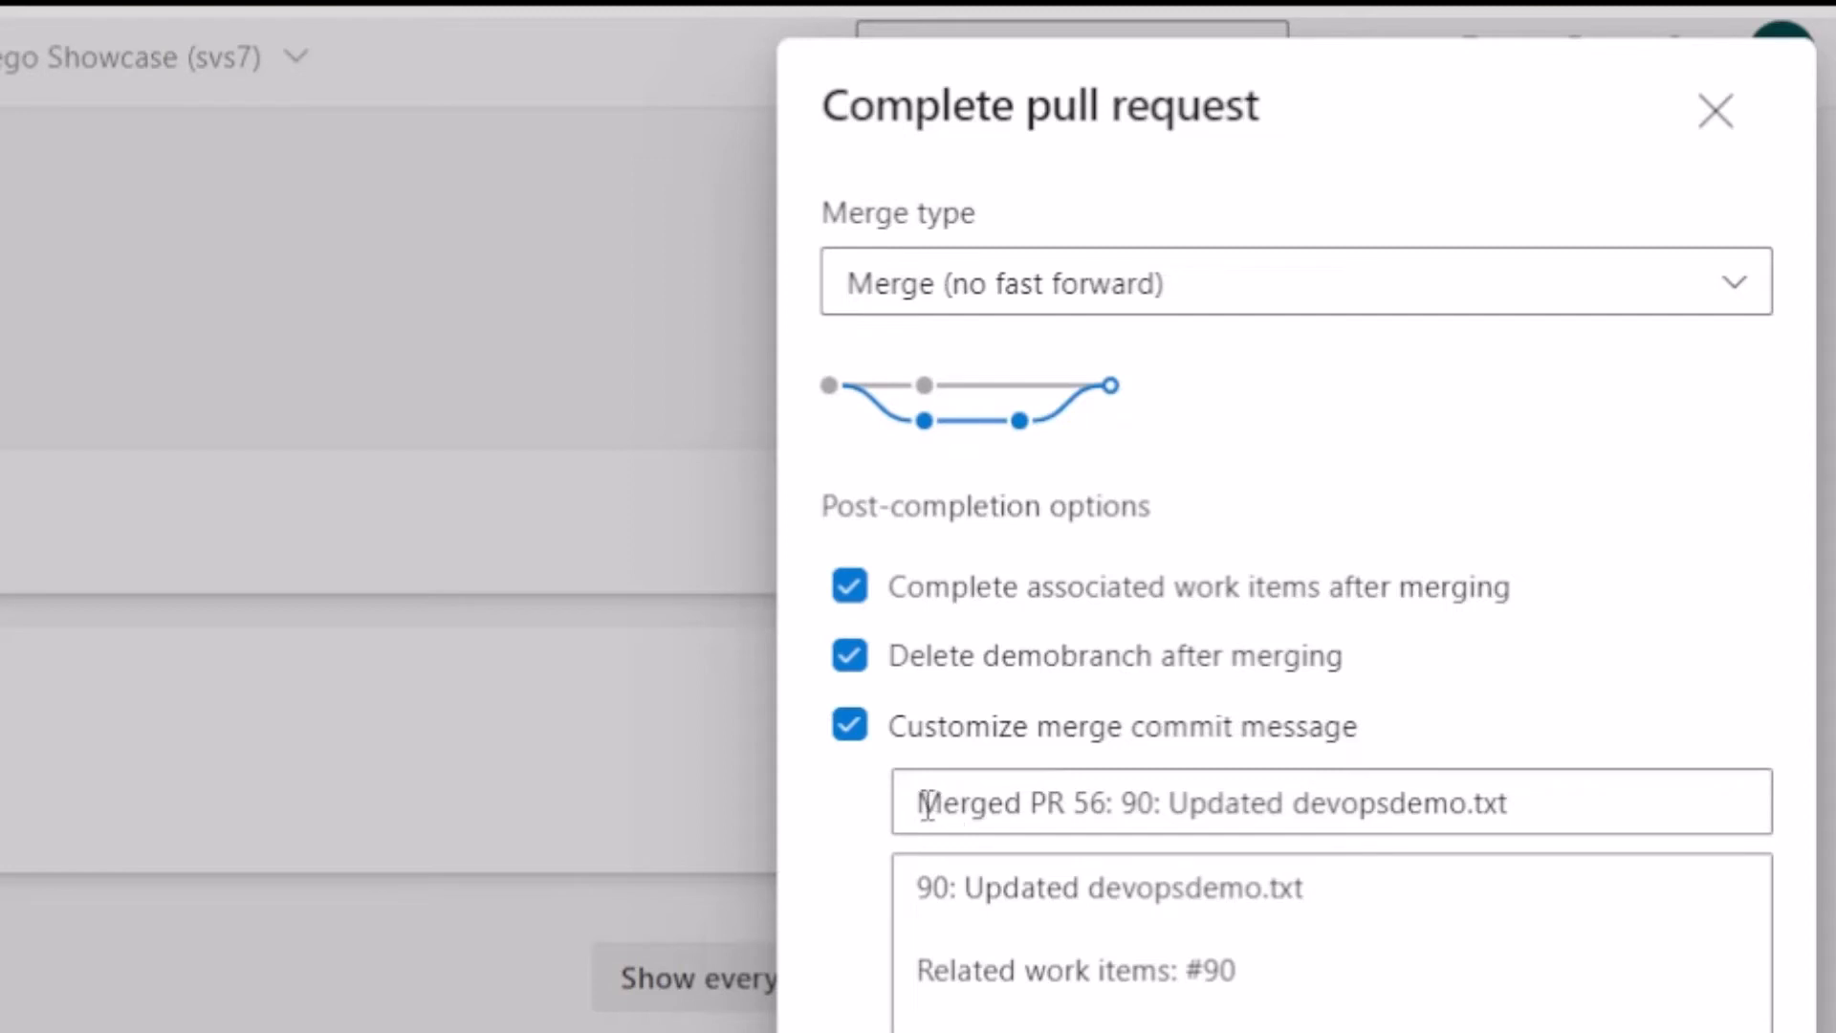
type("90:")
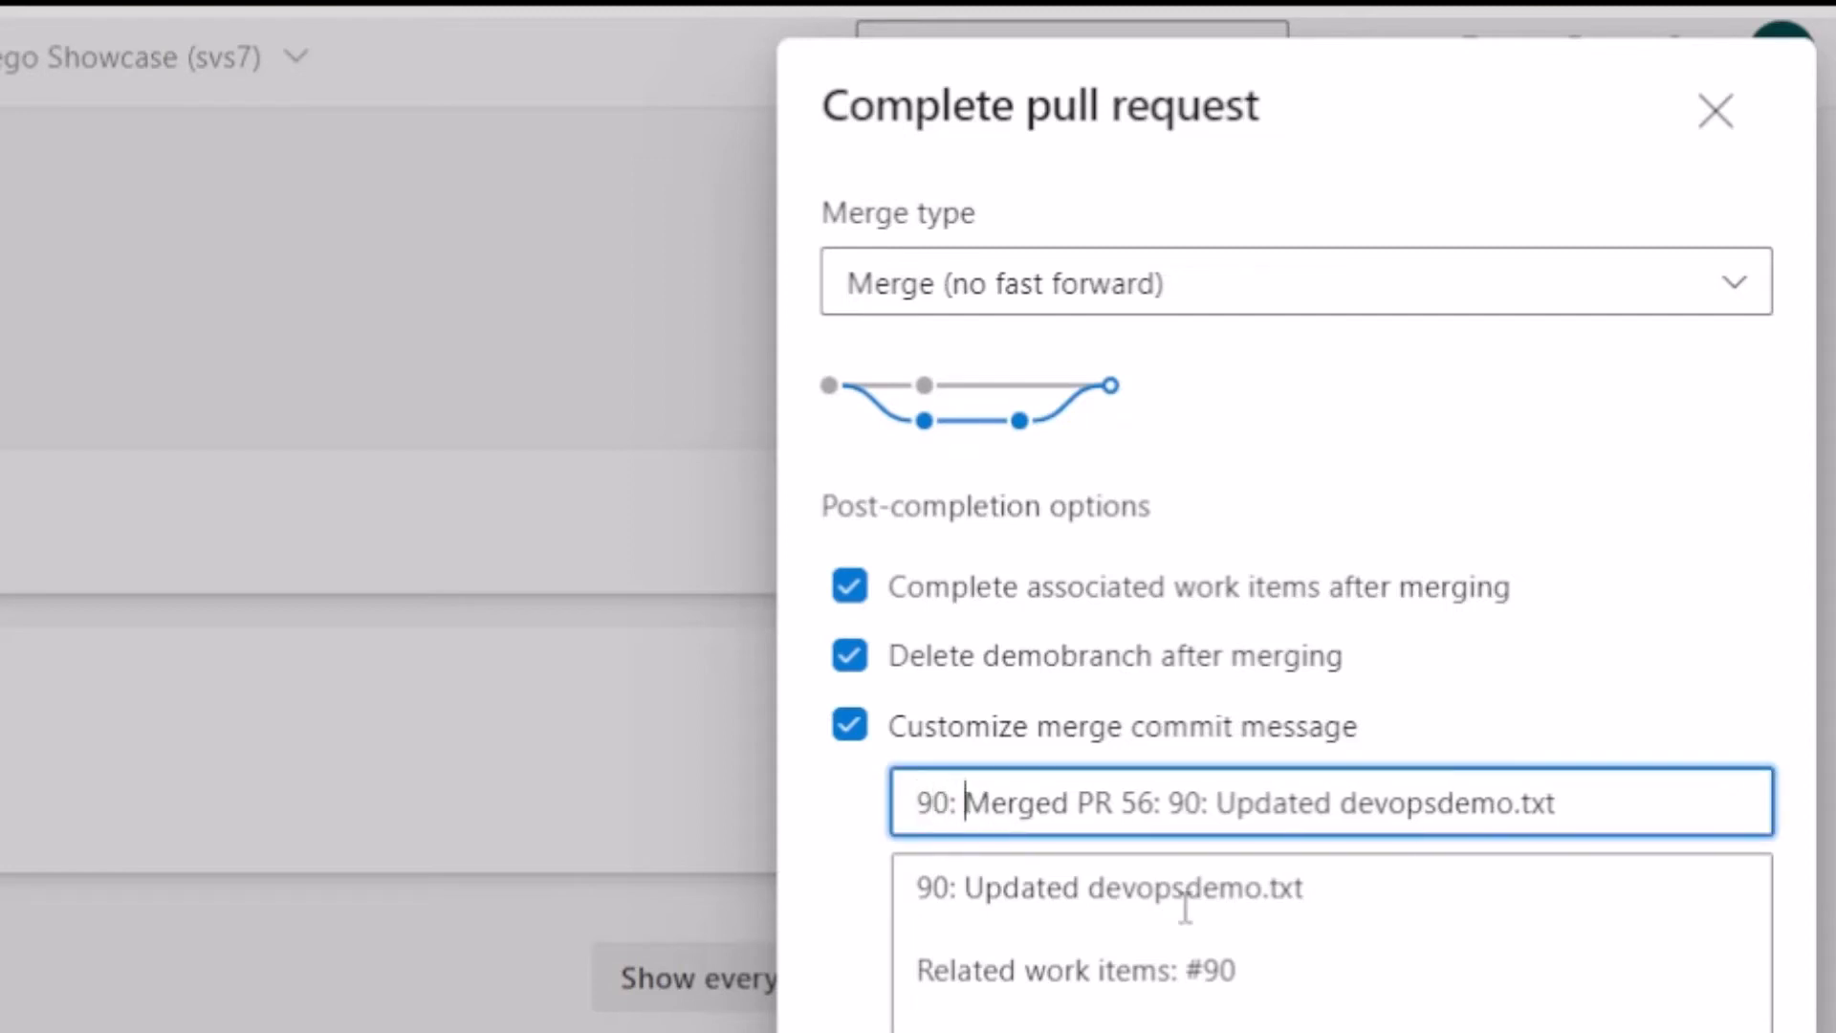
scroll("down", 3)
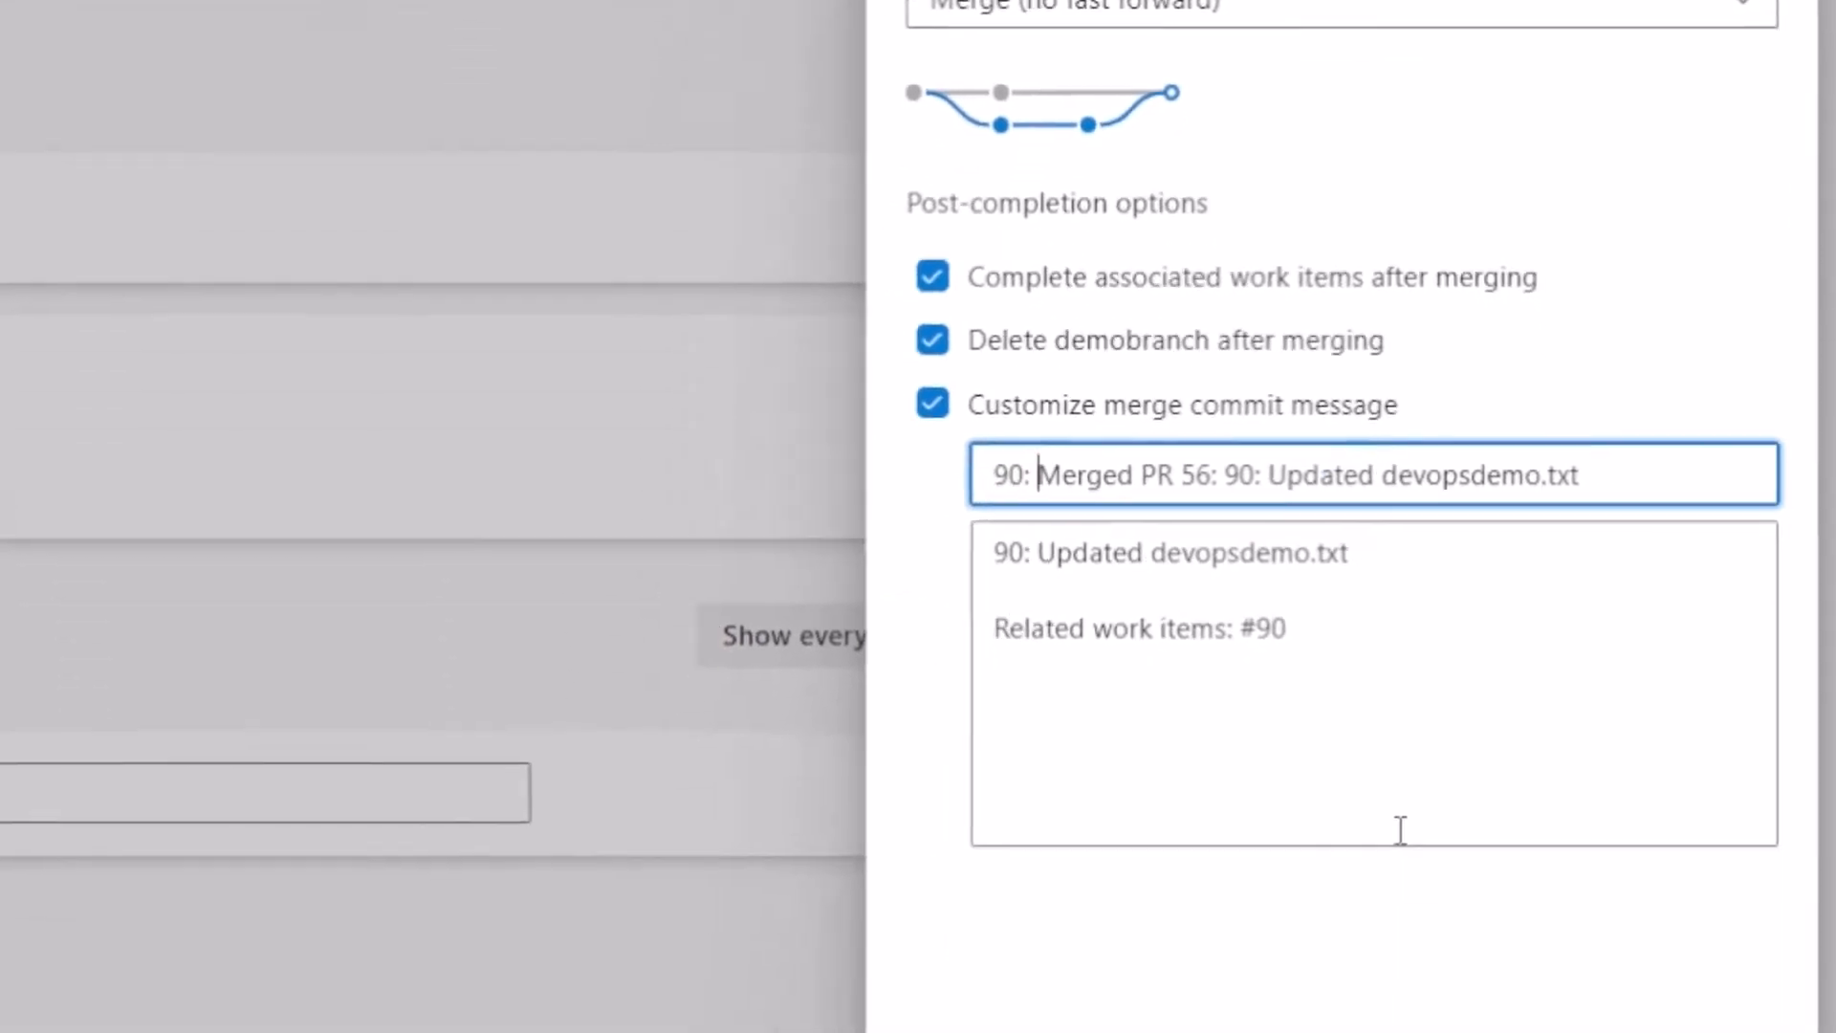
scroll("down", 3)
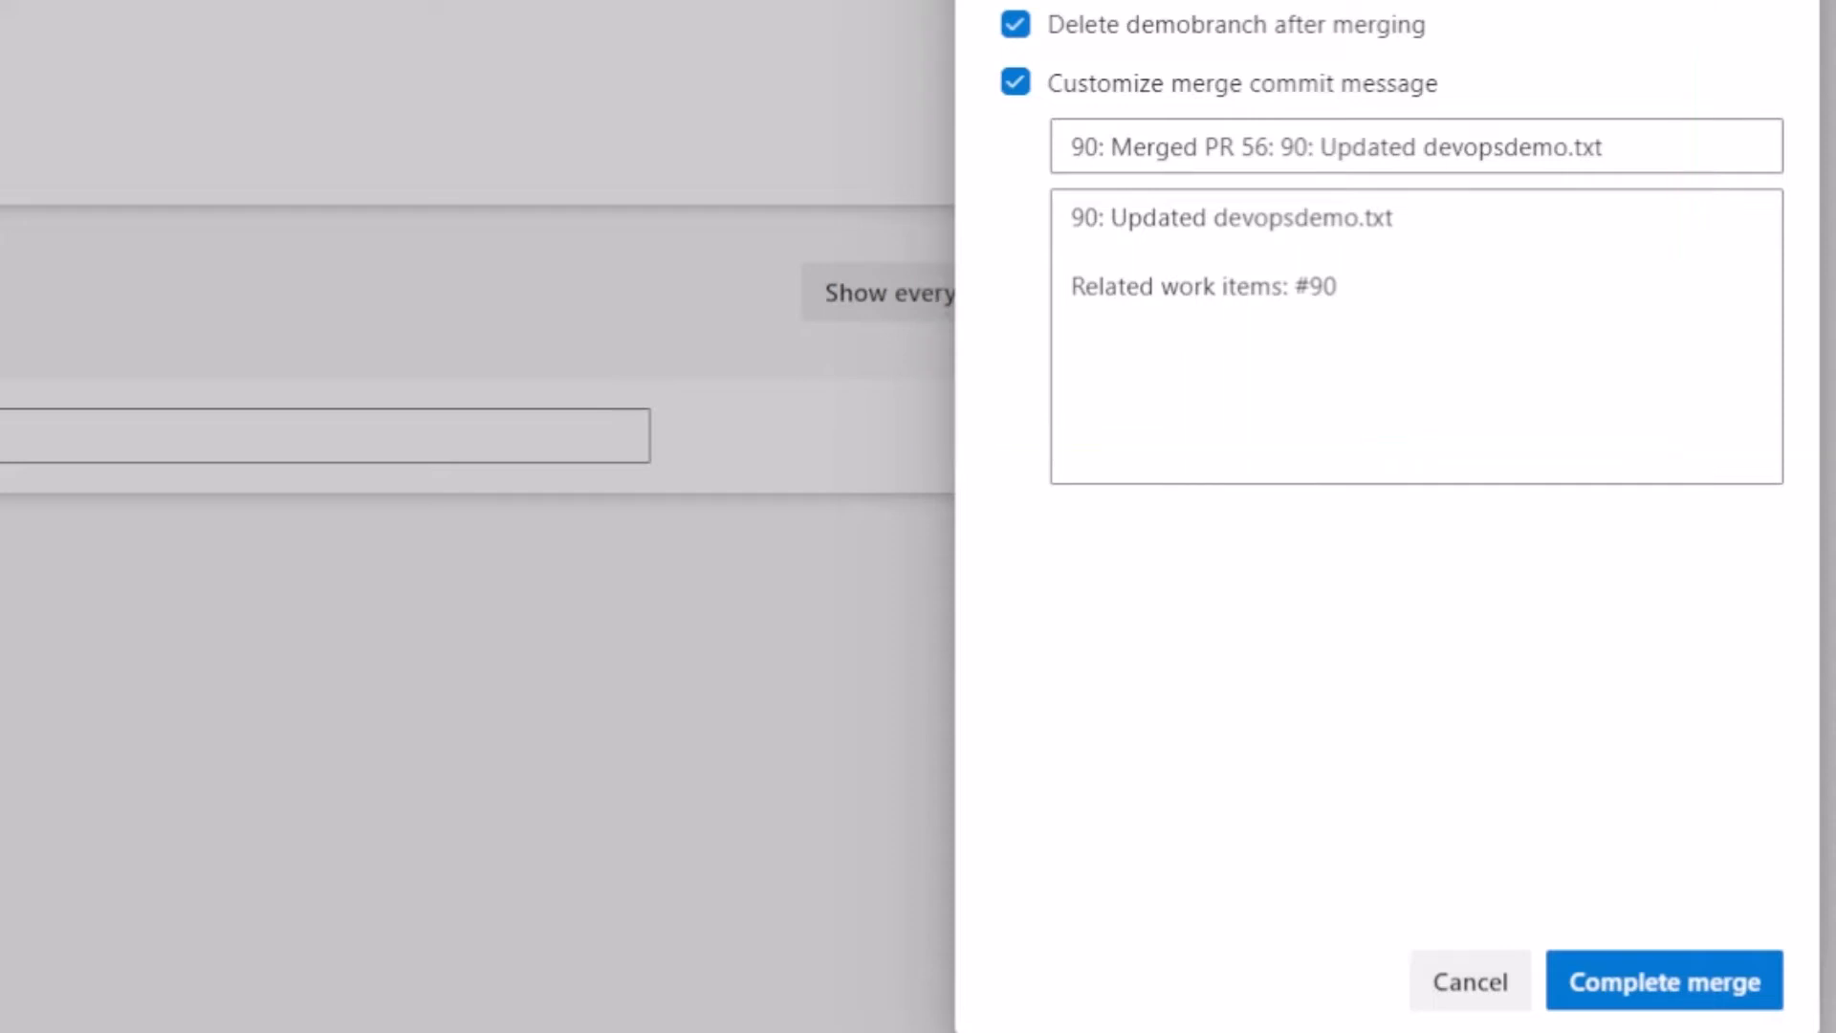
left_click(1663, 981)
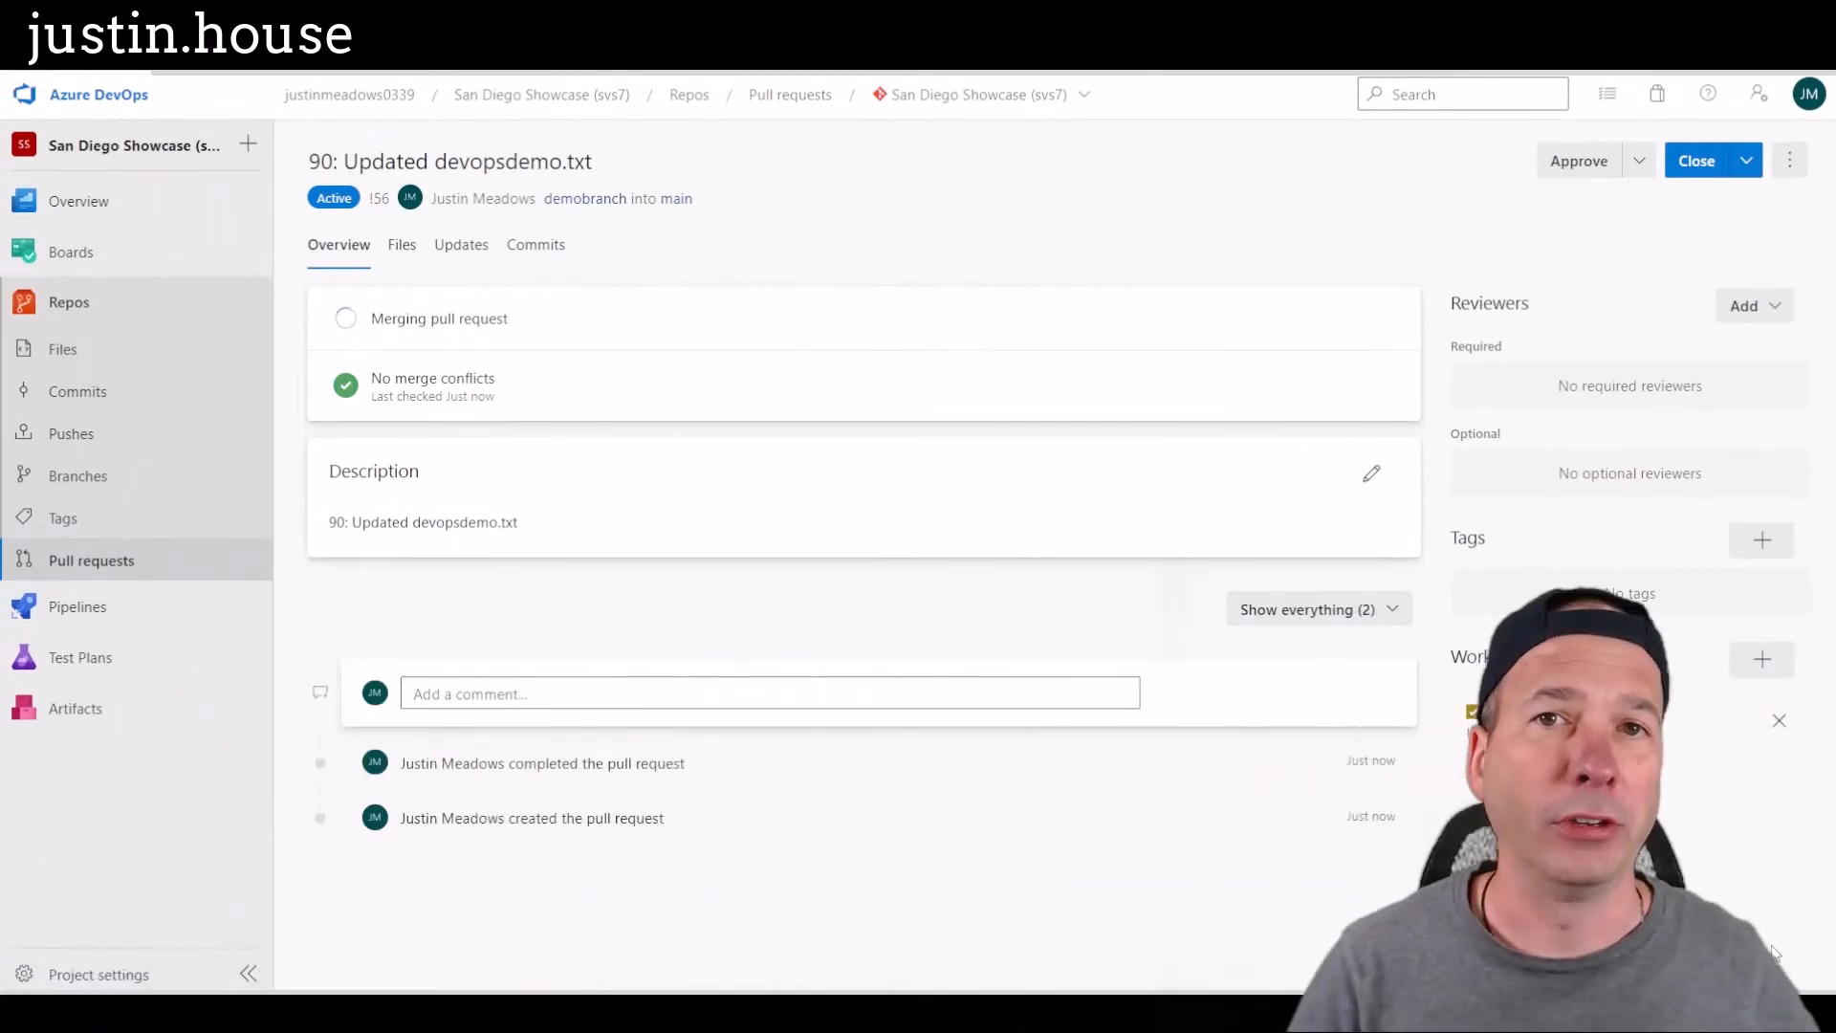
left_click(1695, 161)
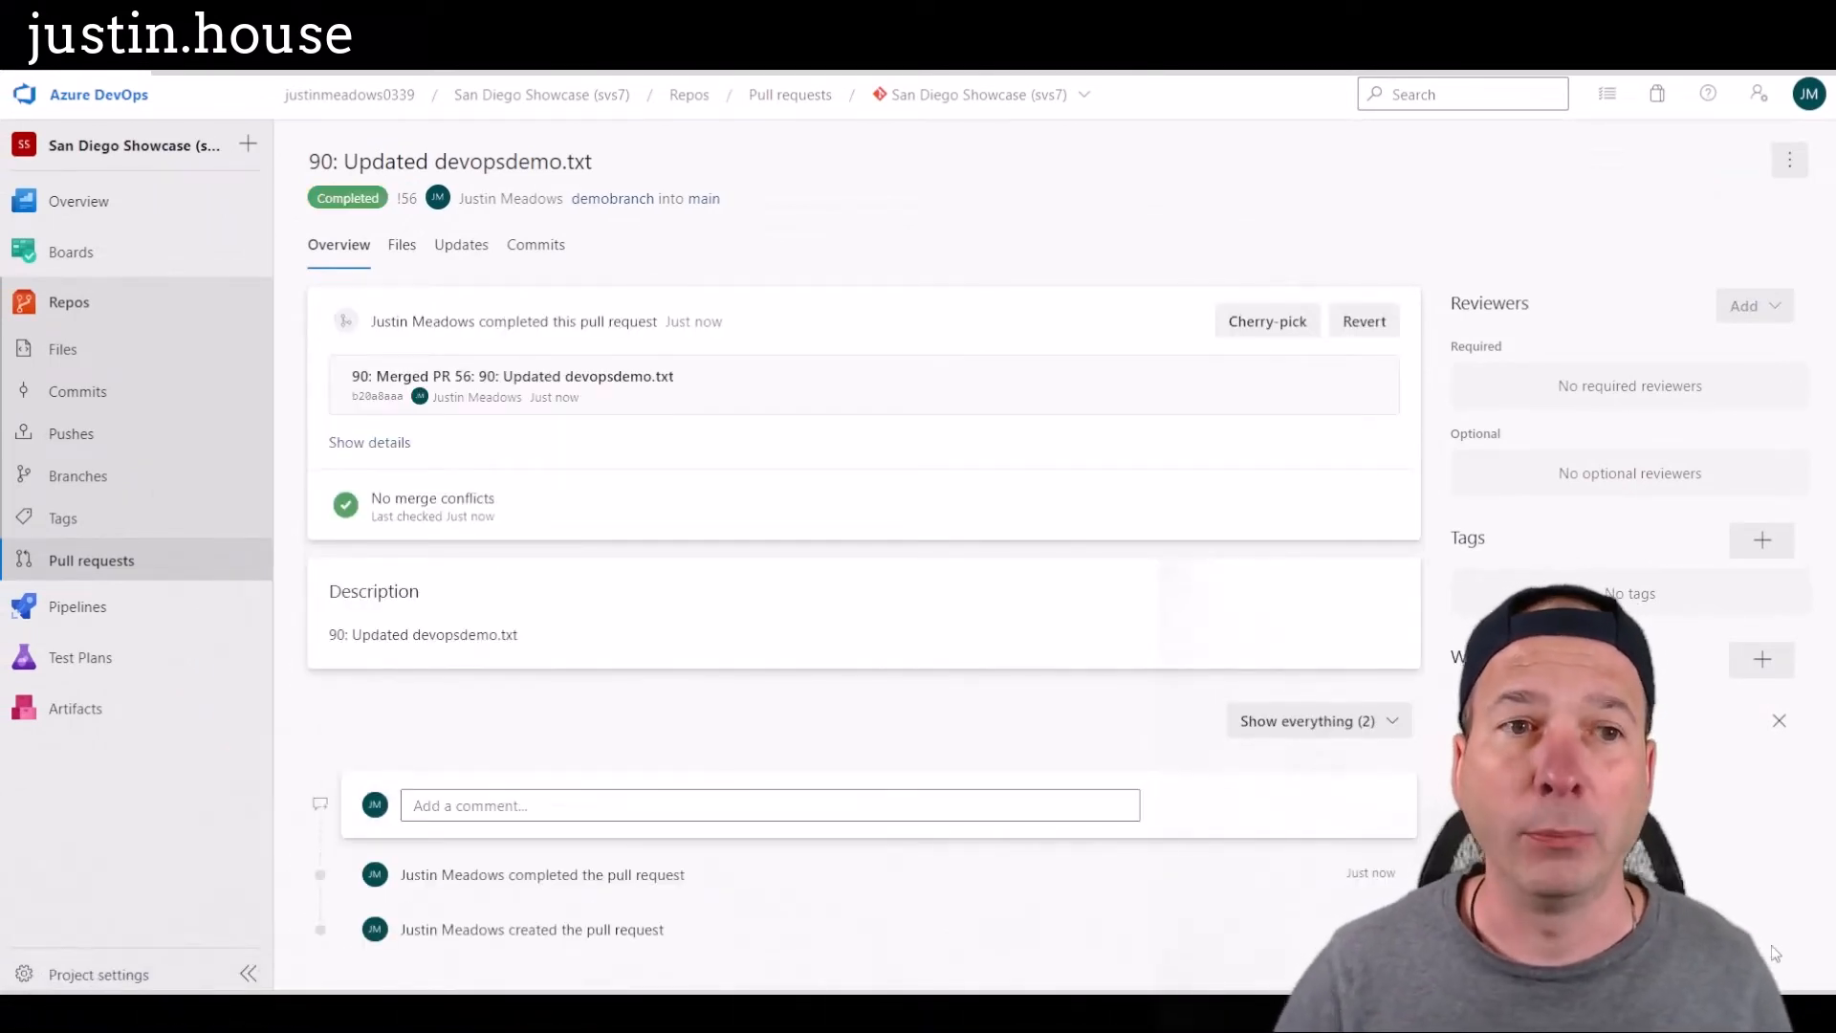
mouse_move(804, 961)
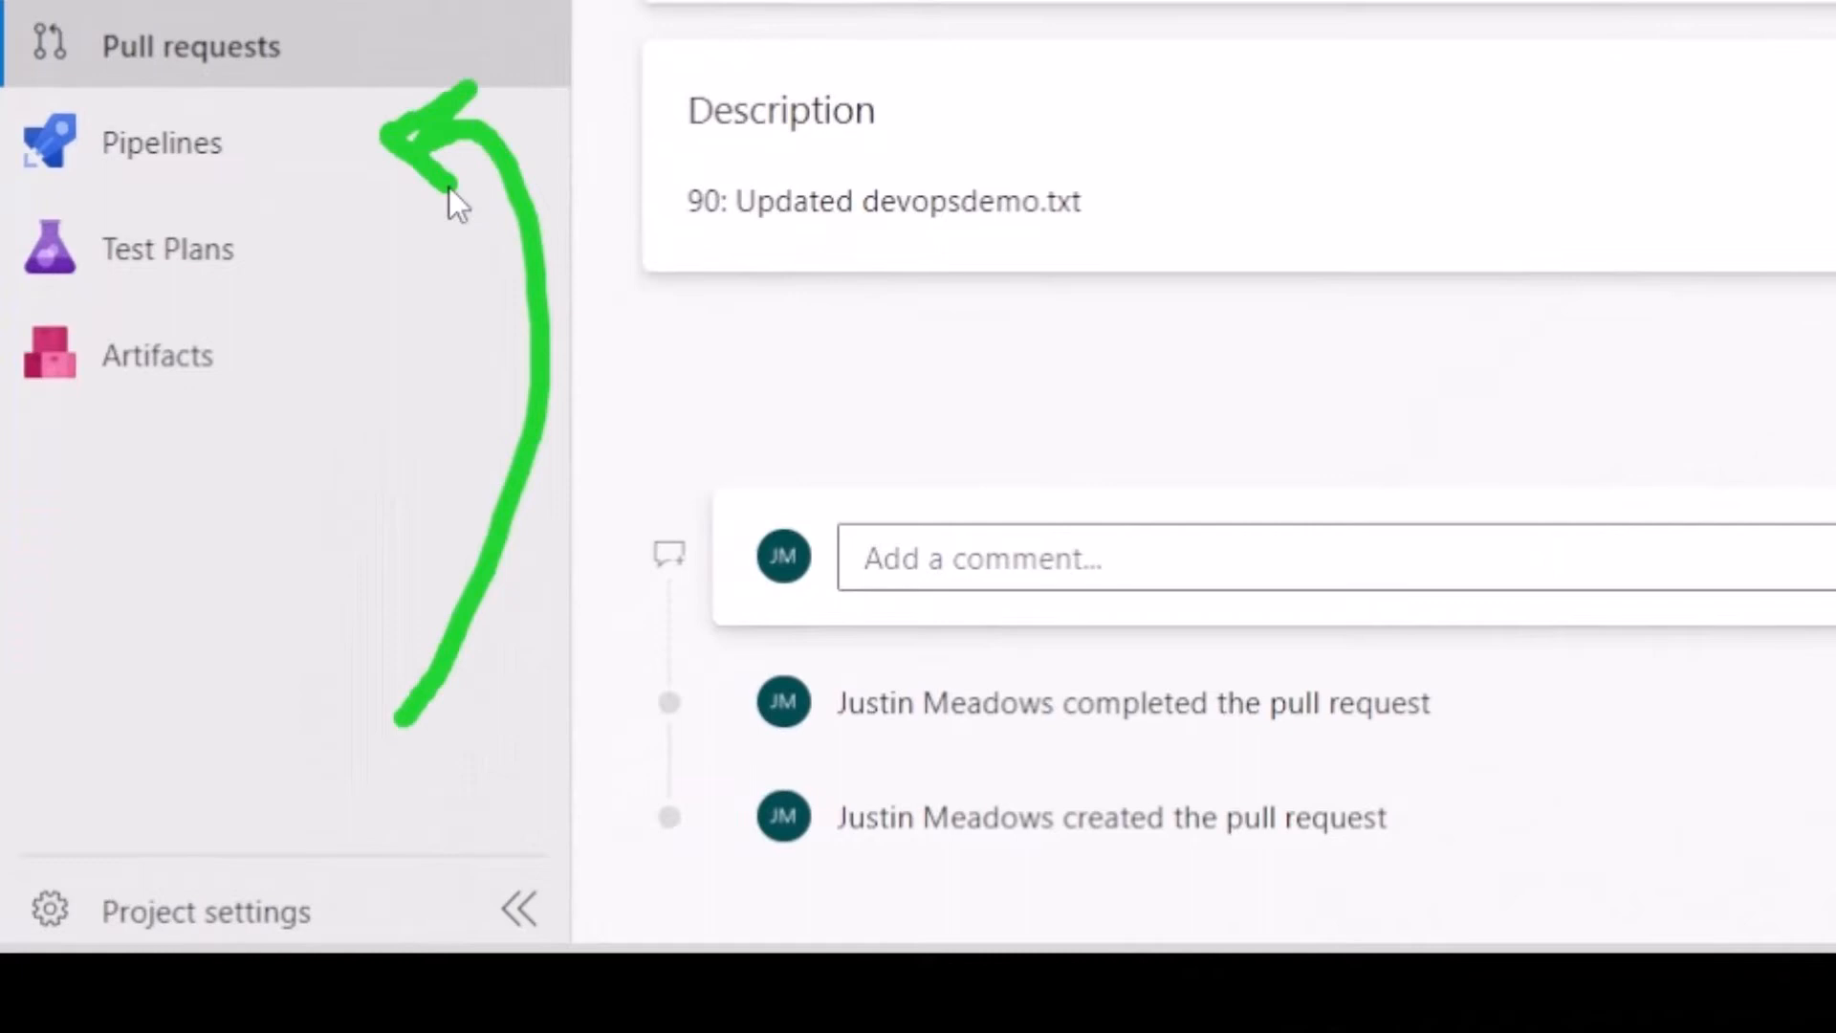
Step: Open San Diego Showcase pipeline run #20220728.1 triggered by merged PR 56
left_click(162, 142)
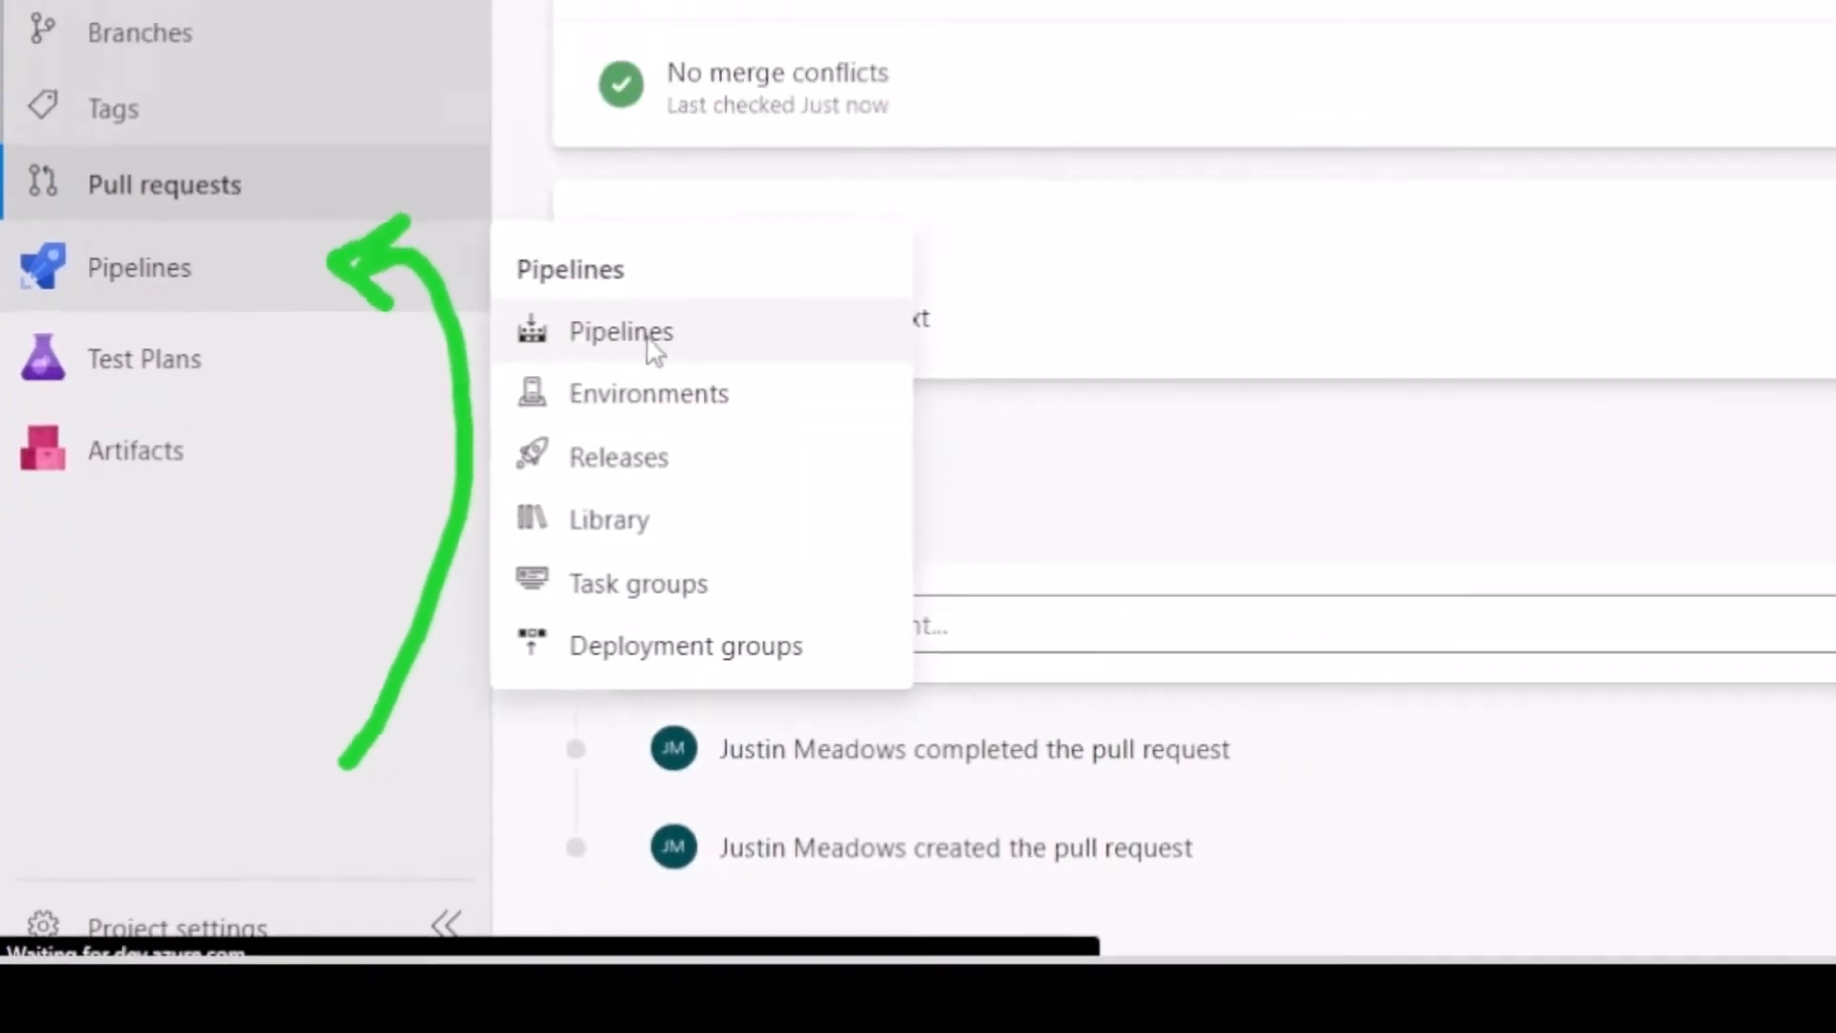
left_click(622, 332)
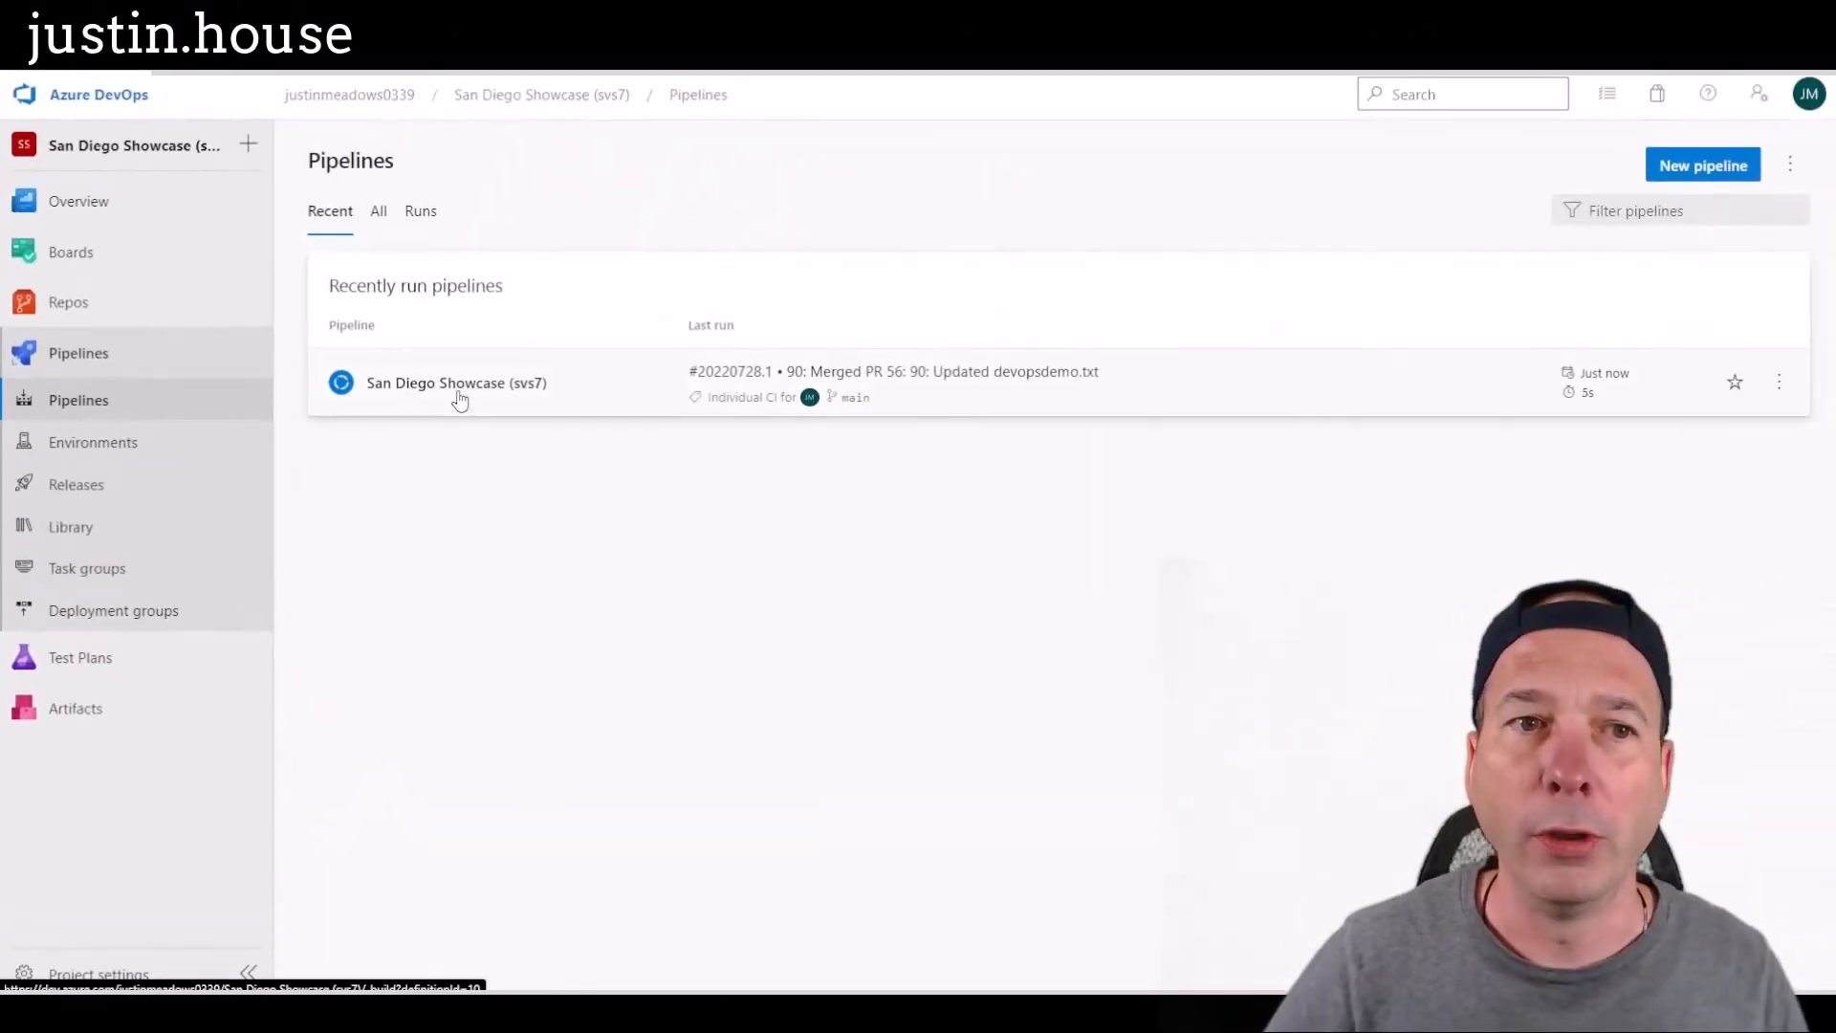
left_click(455, 382)
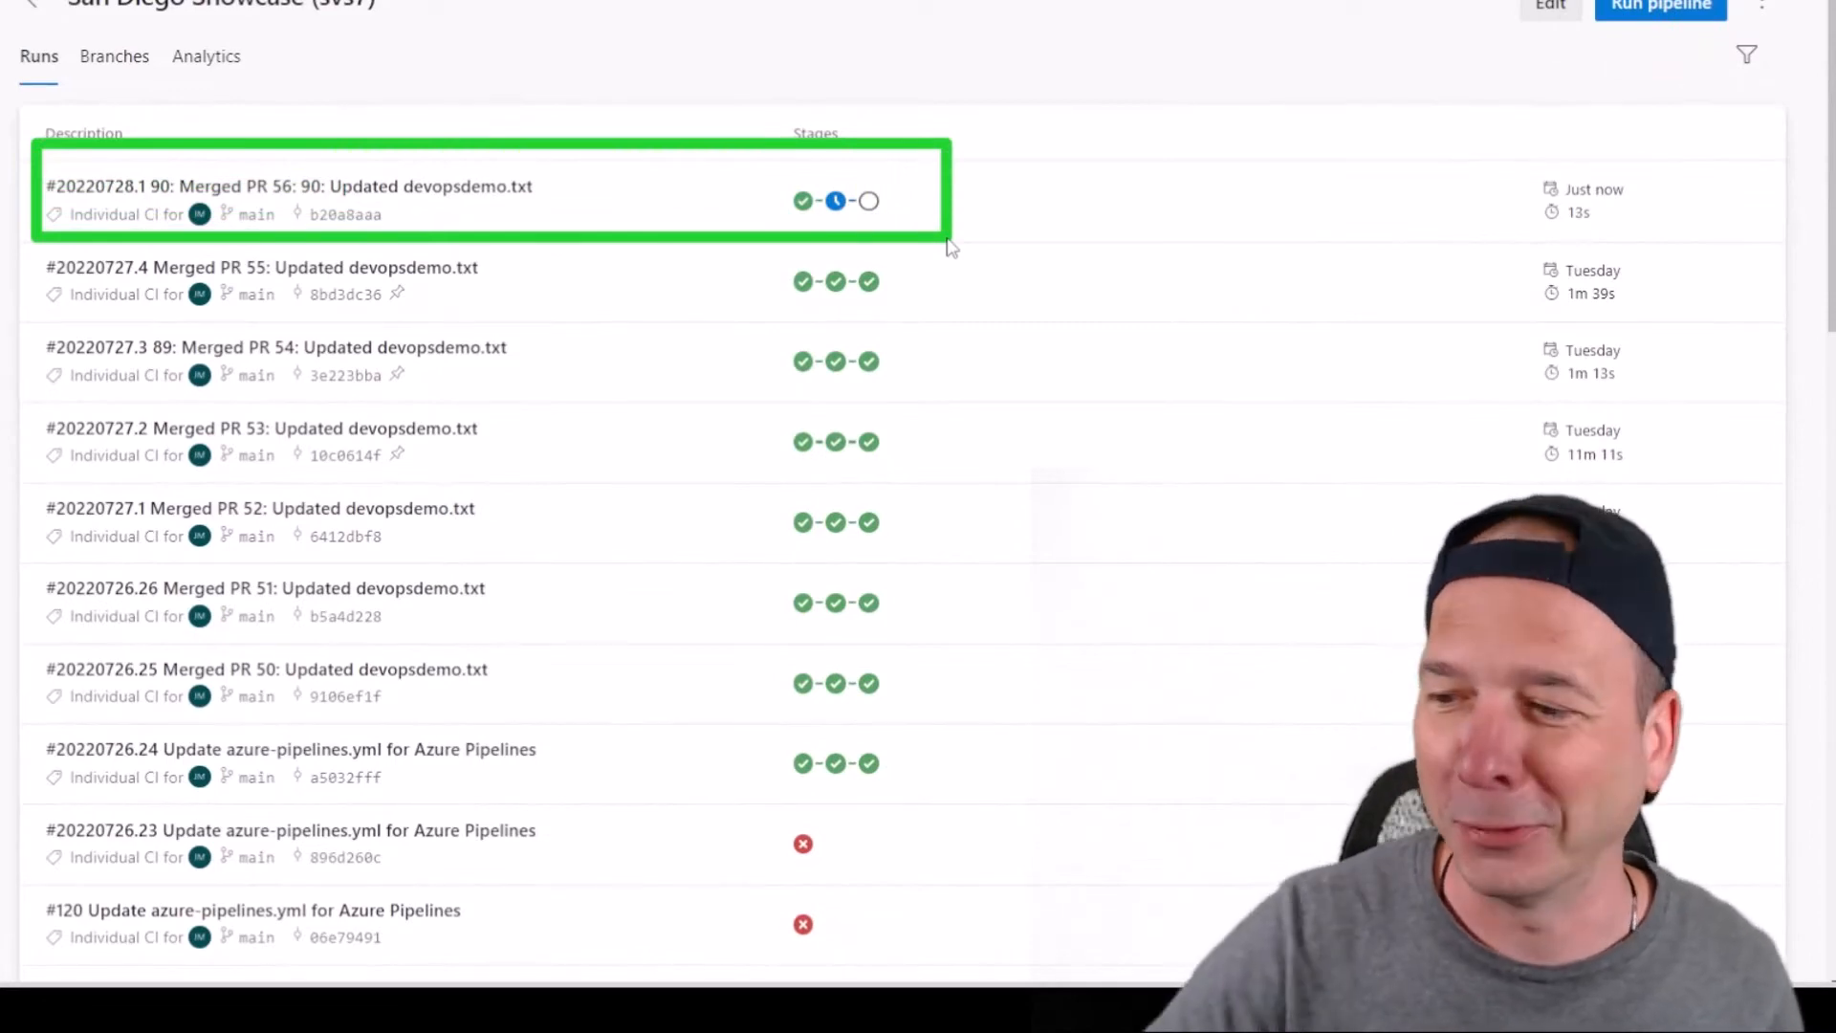
mouse_move(468, 202)
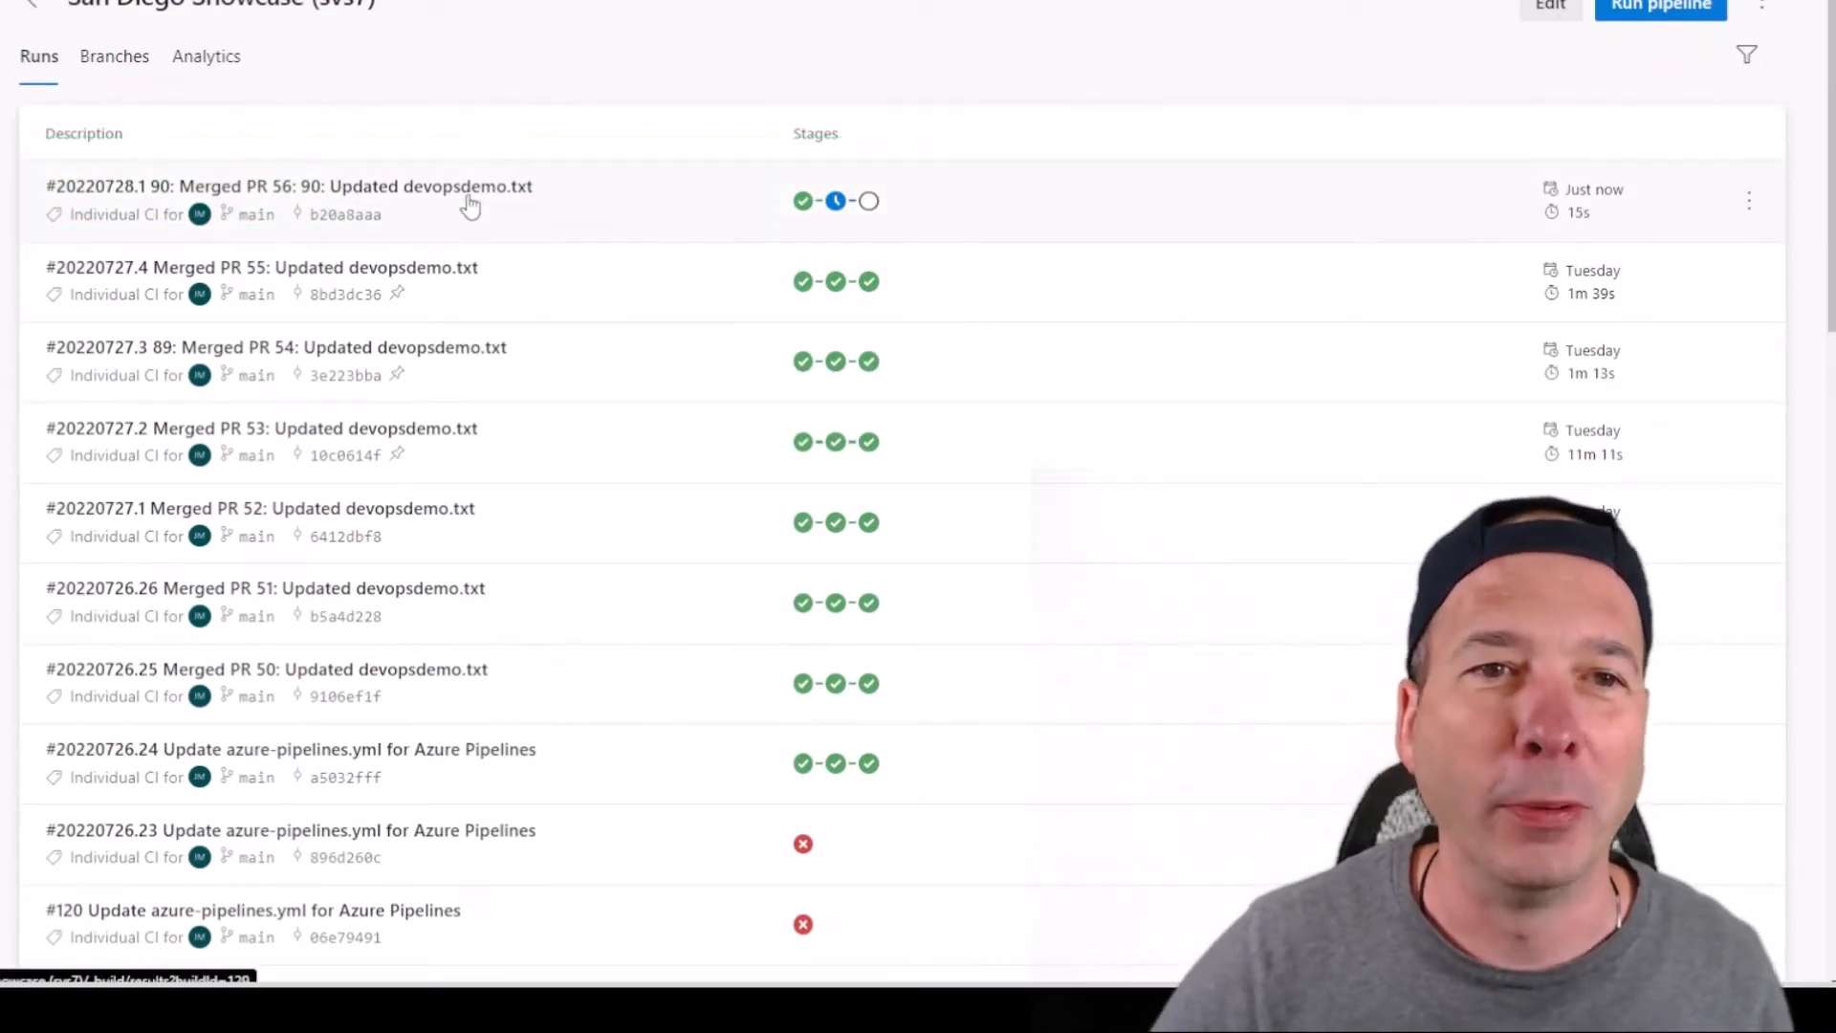
left_click(289, 186)
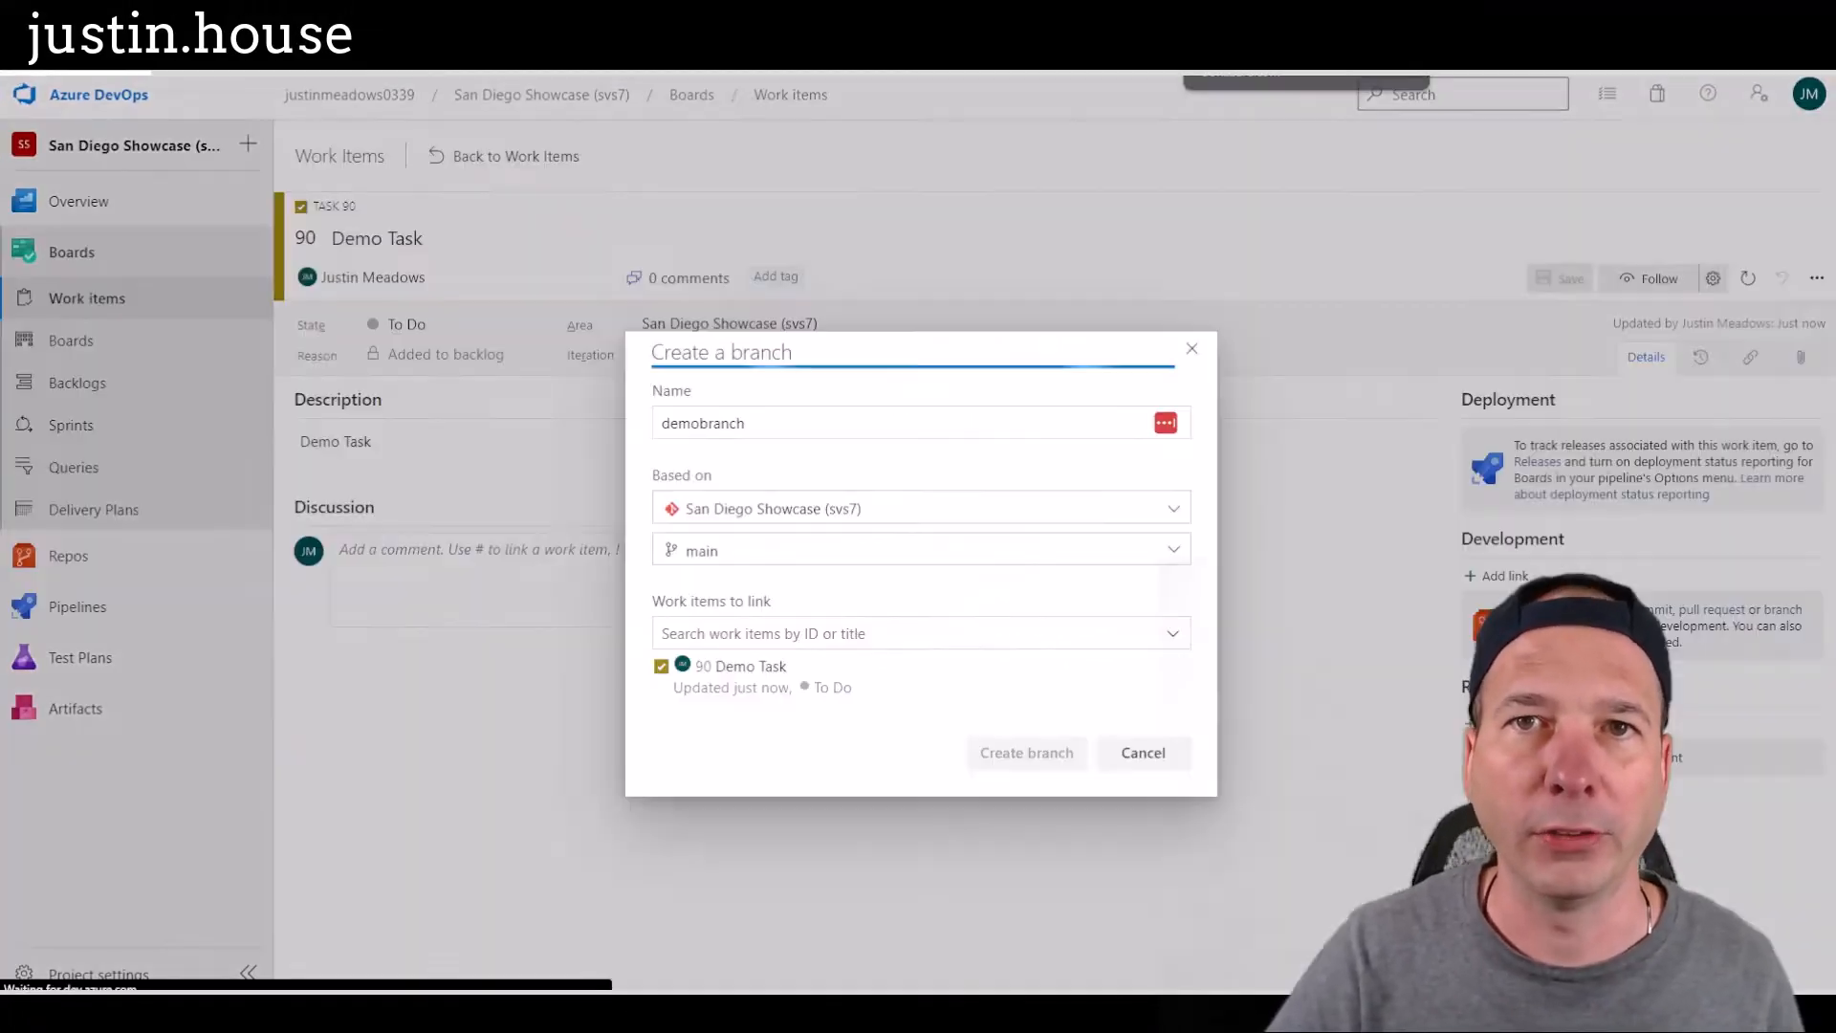
left_click(1024, 752)
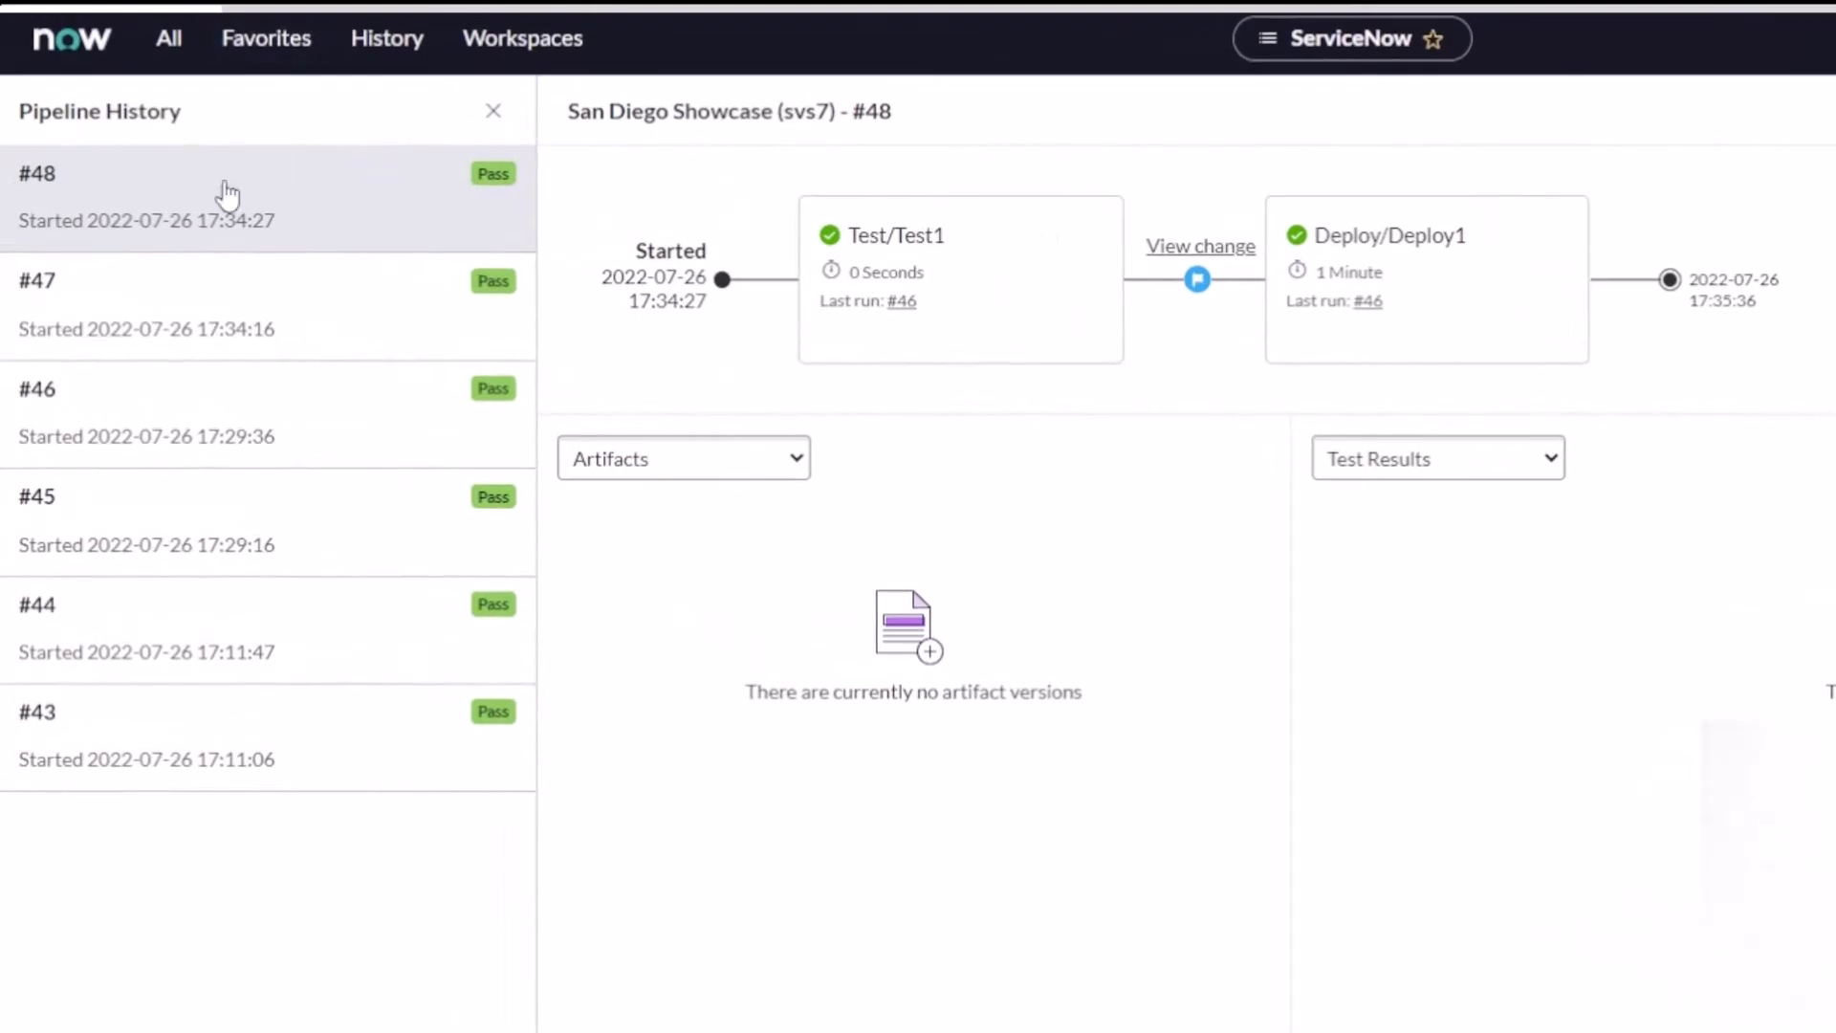
mouse_move(742, 882)
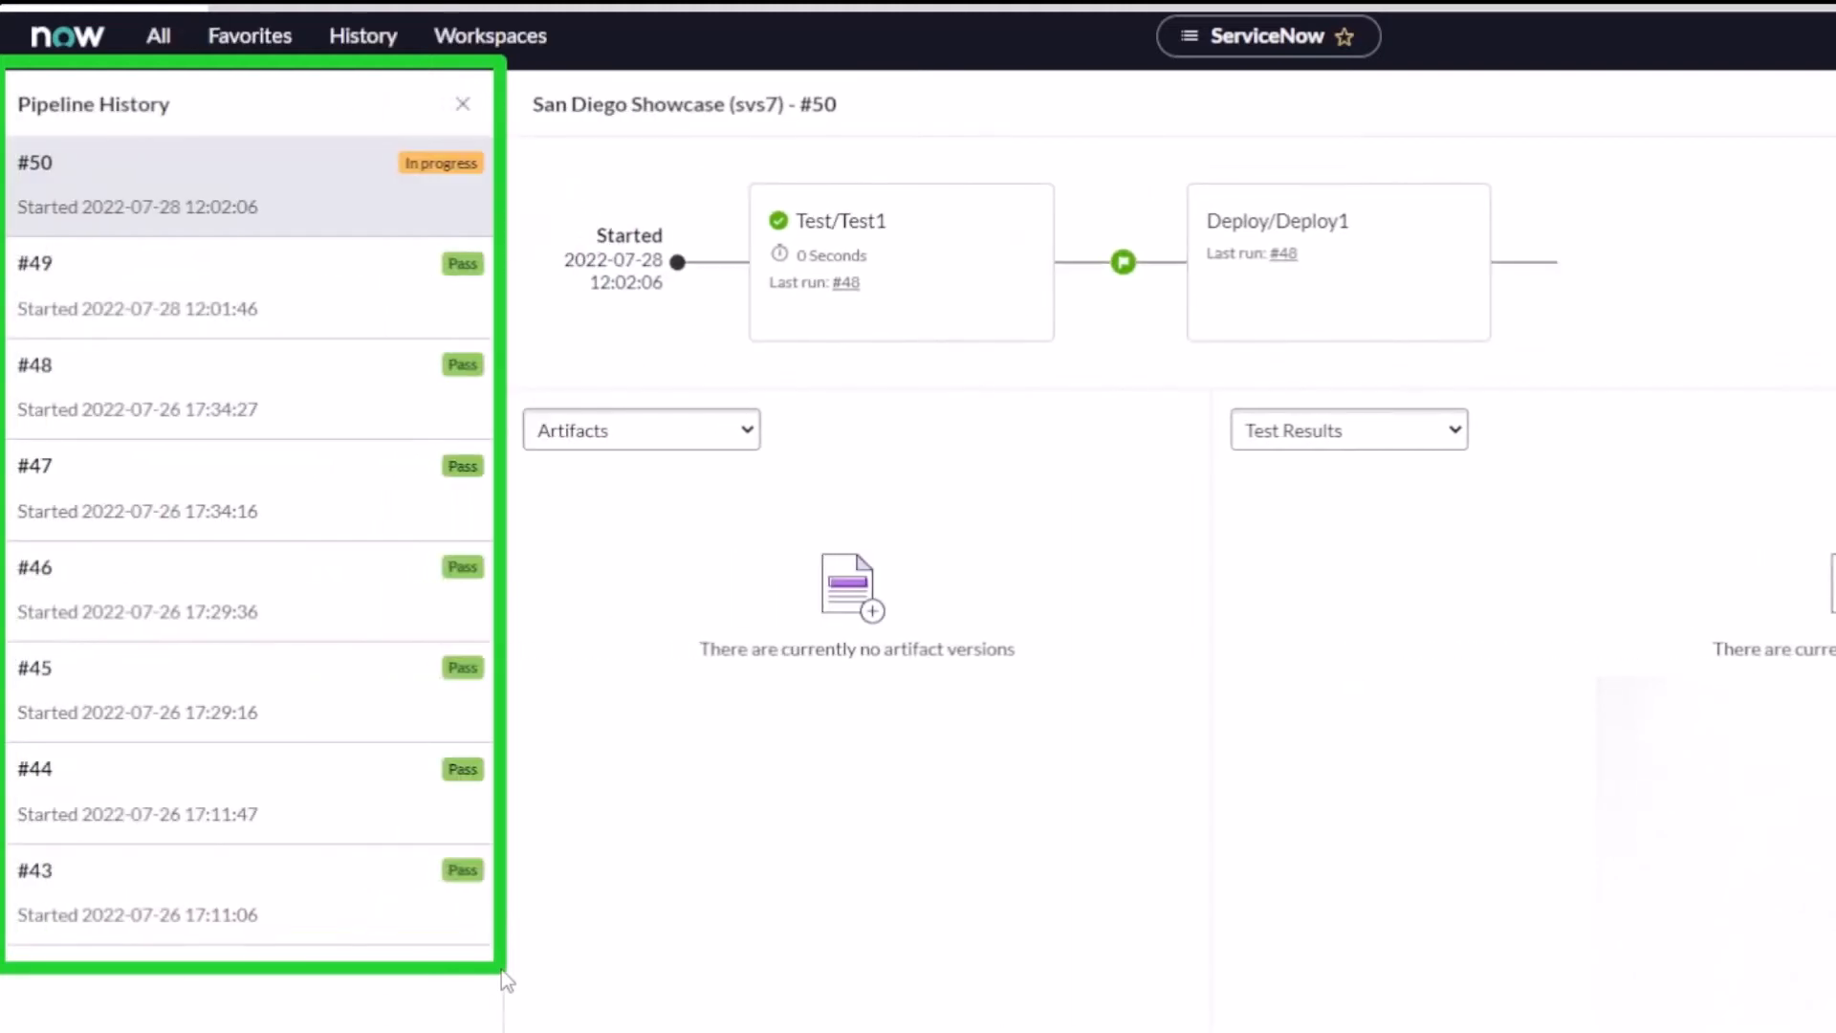
mouse_move(149, 322)
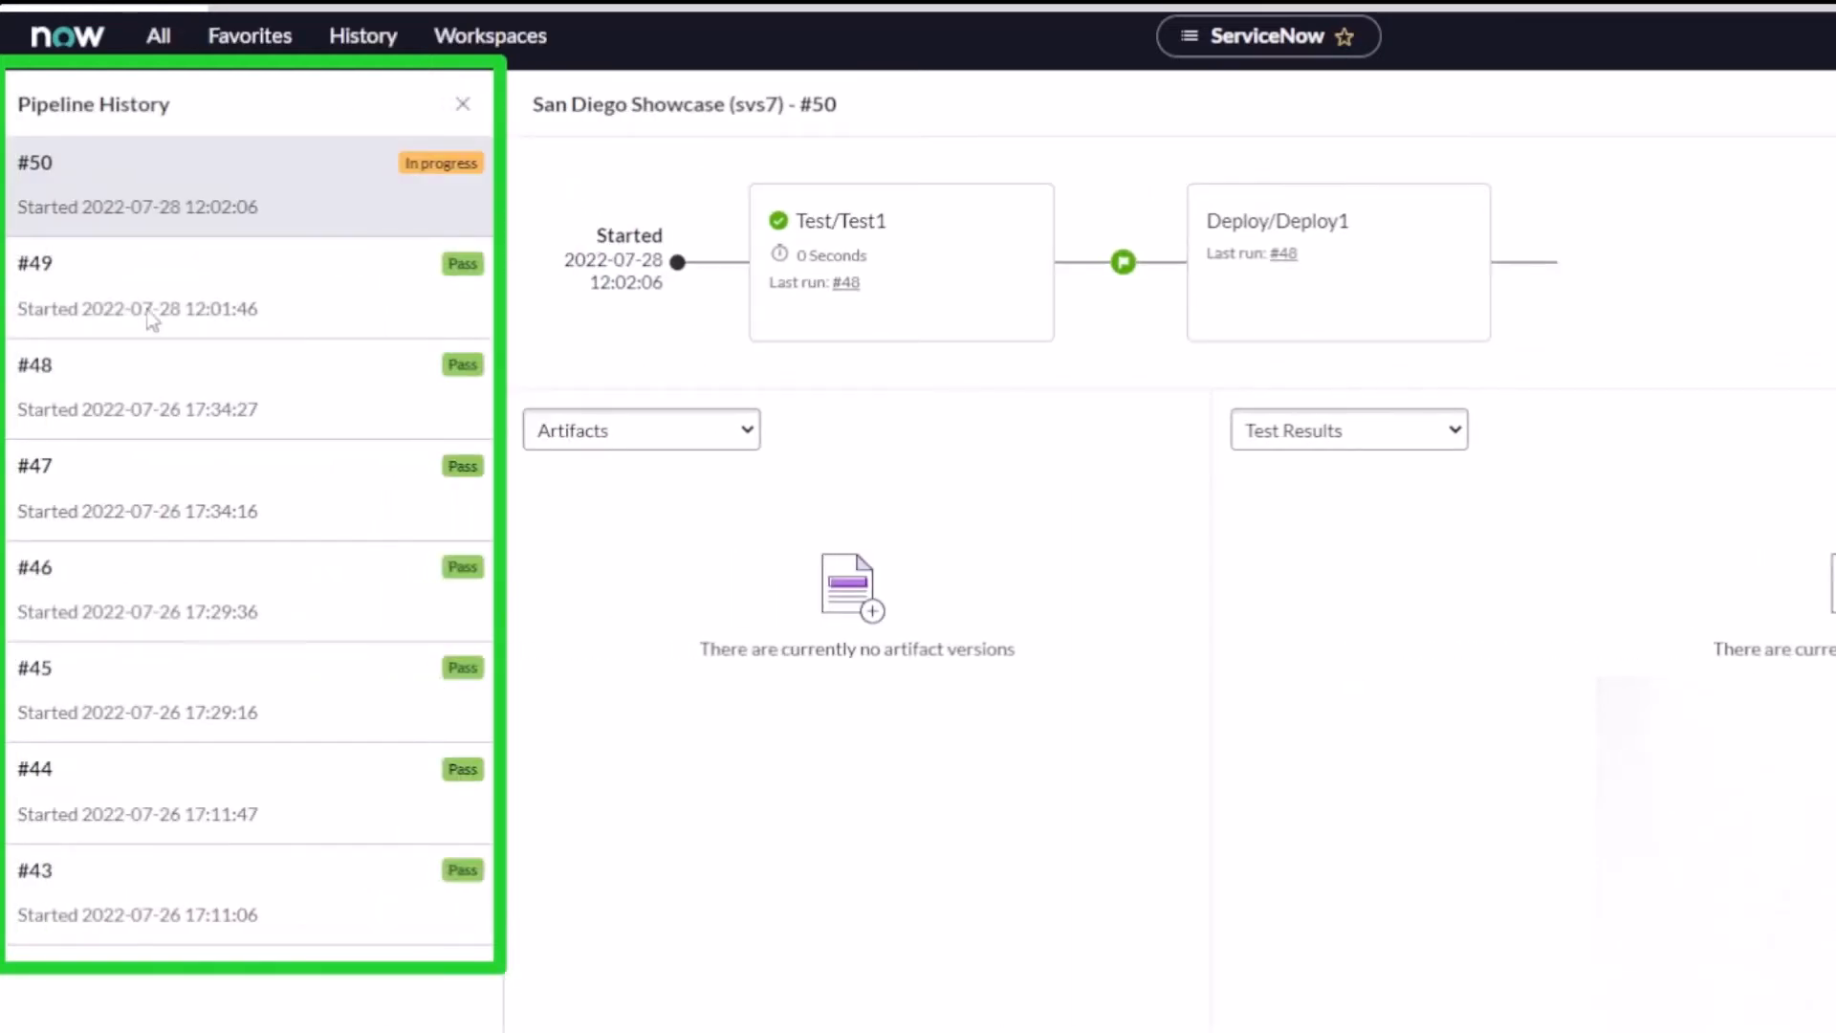
Step: Select run #49 in the ServiceNow Pipeline History panel
left_click(140, 287)
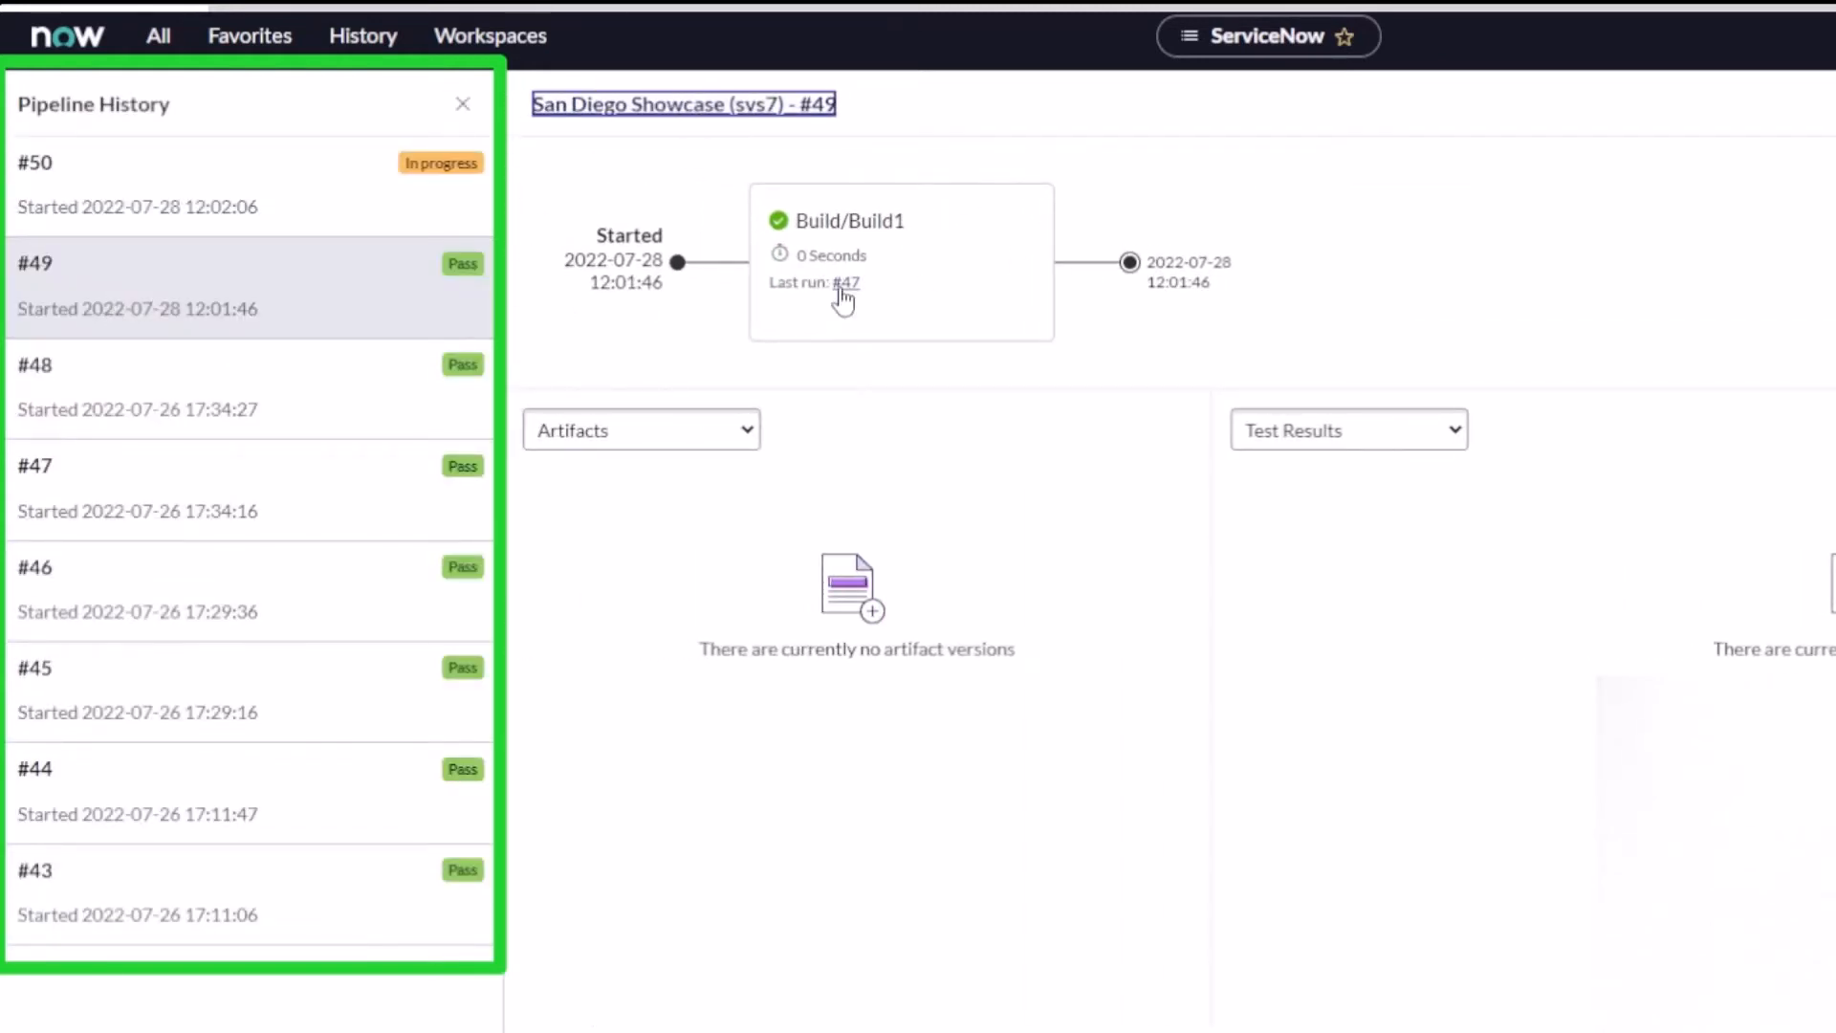
Step: View run #49's commits and its linked work item
left_click(640, 428)
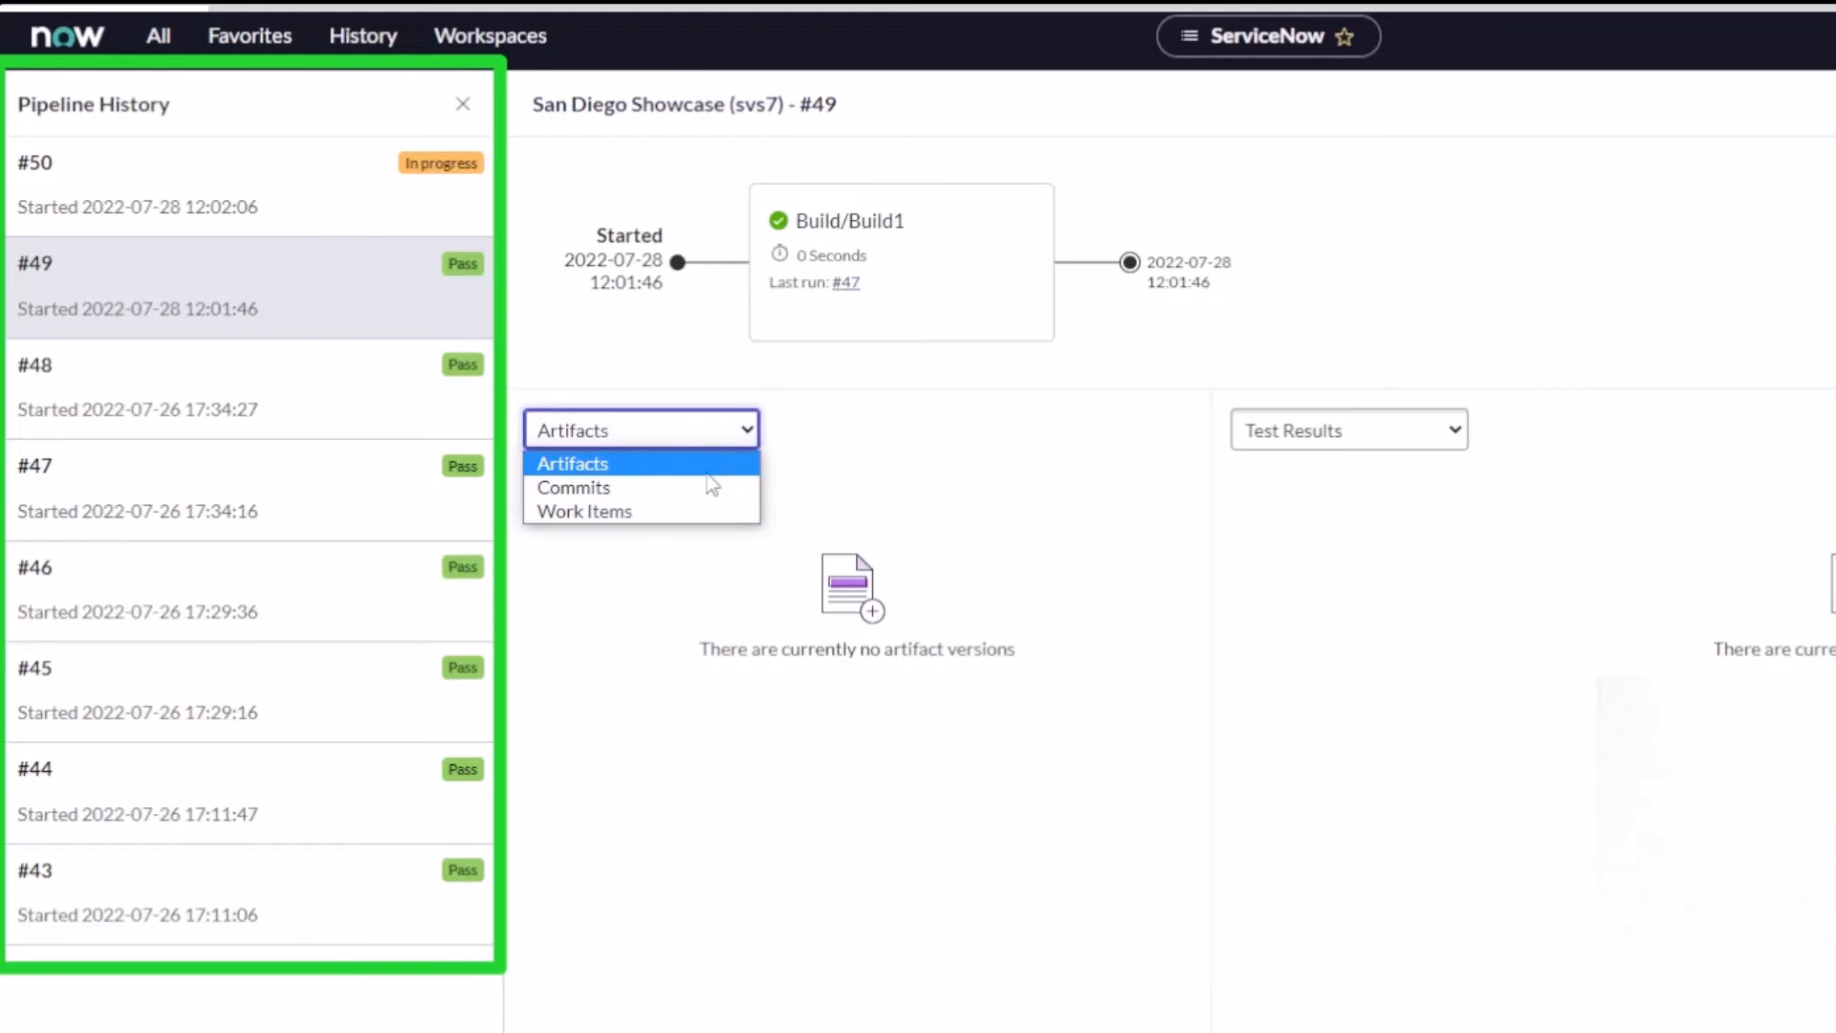
left_click(574, 487)
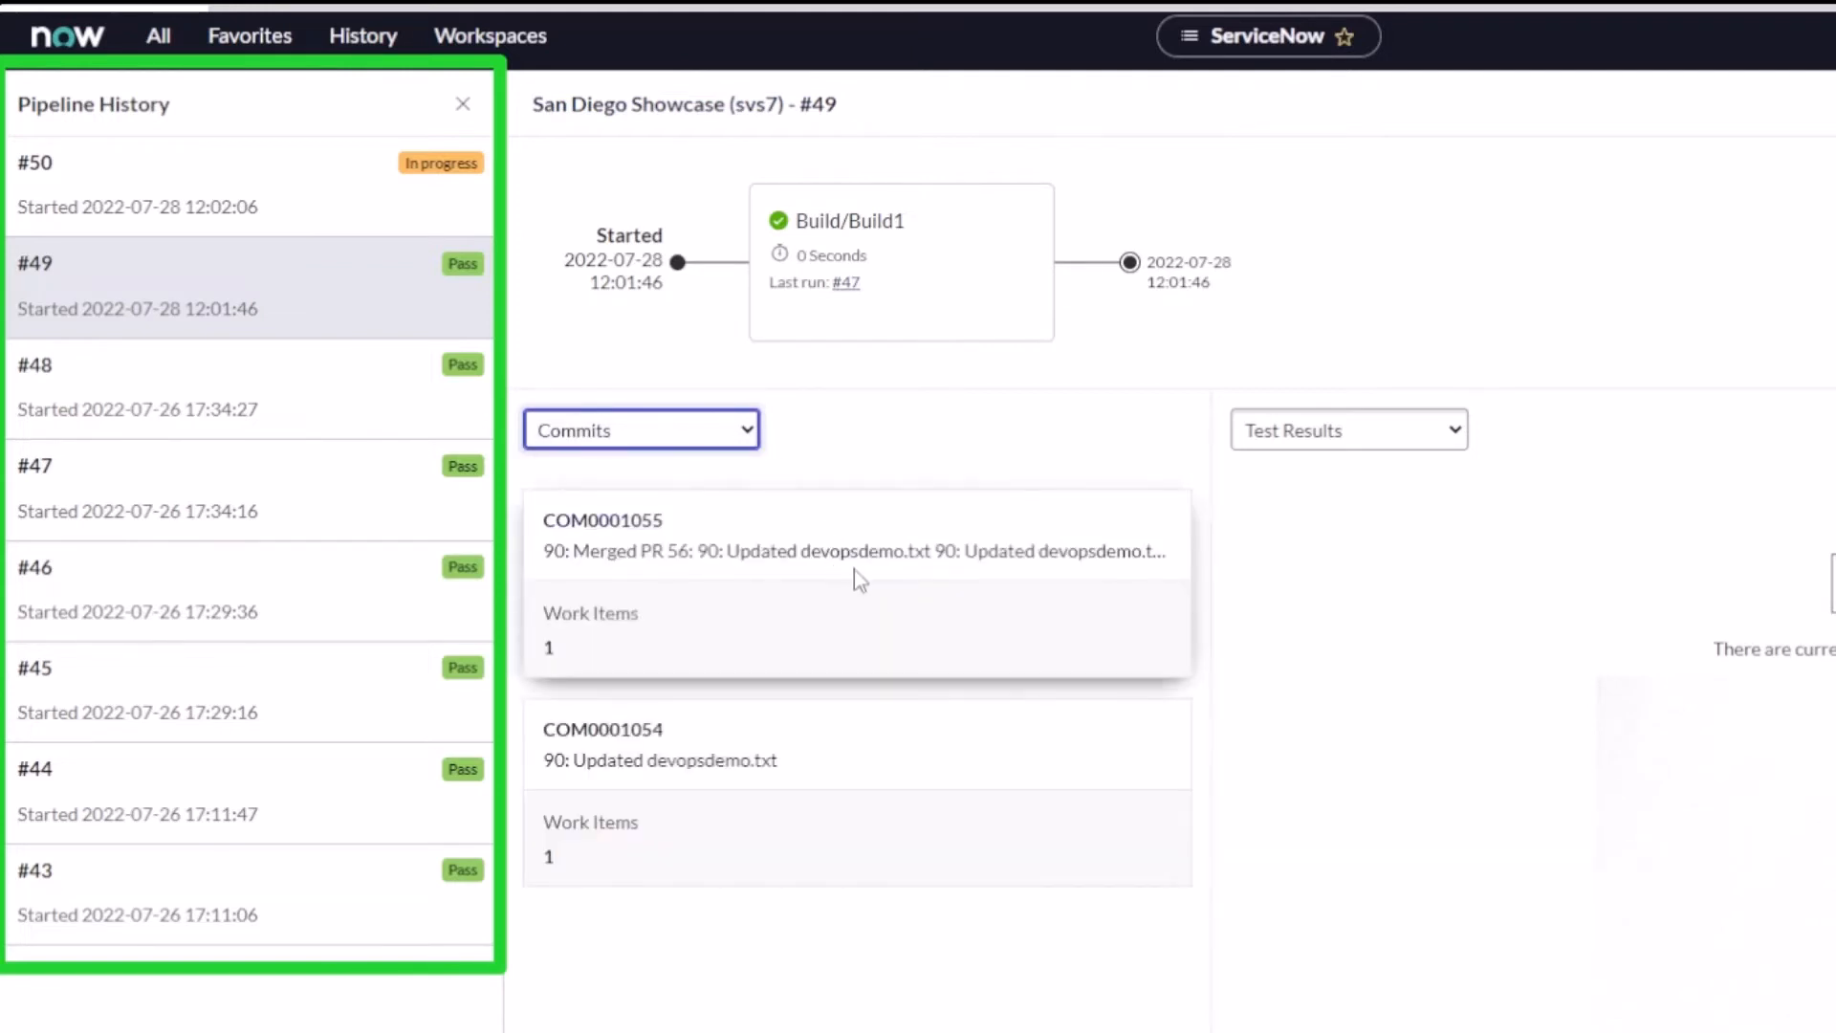
mouse_move(714, 429)
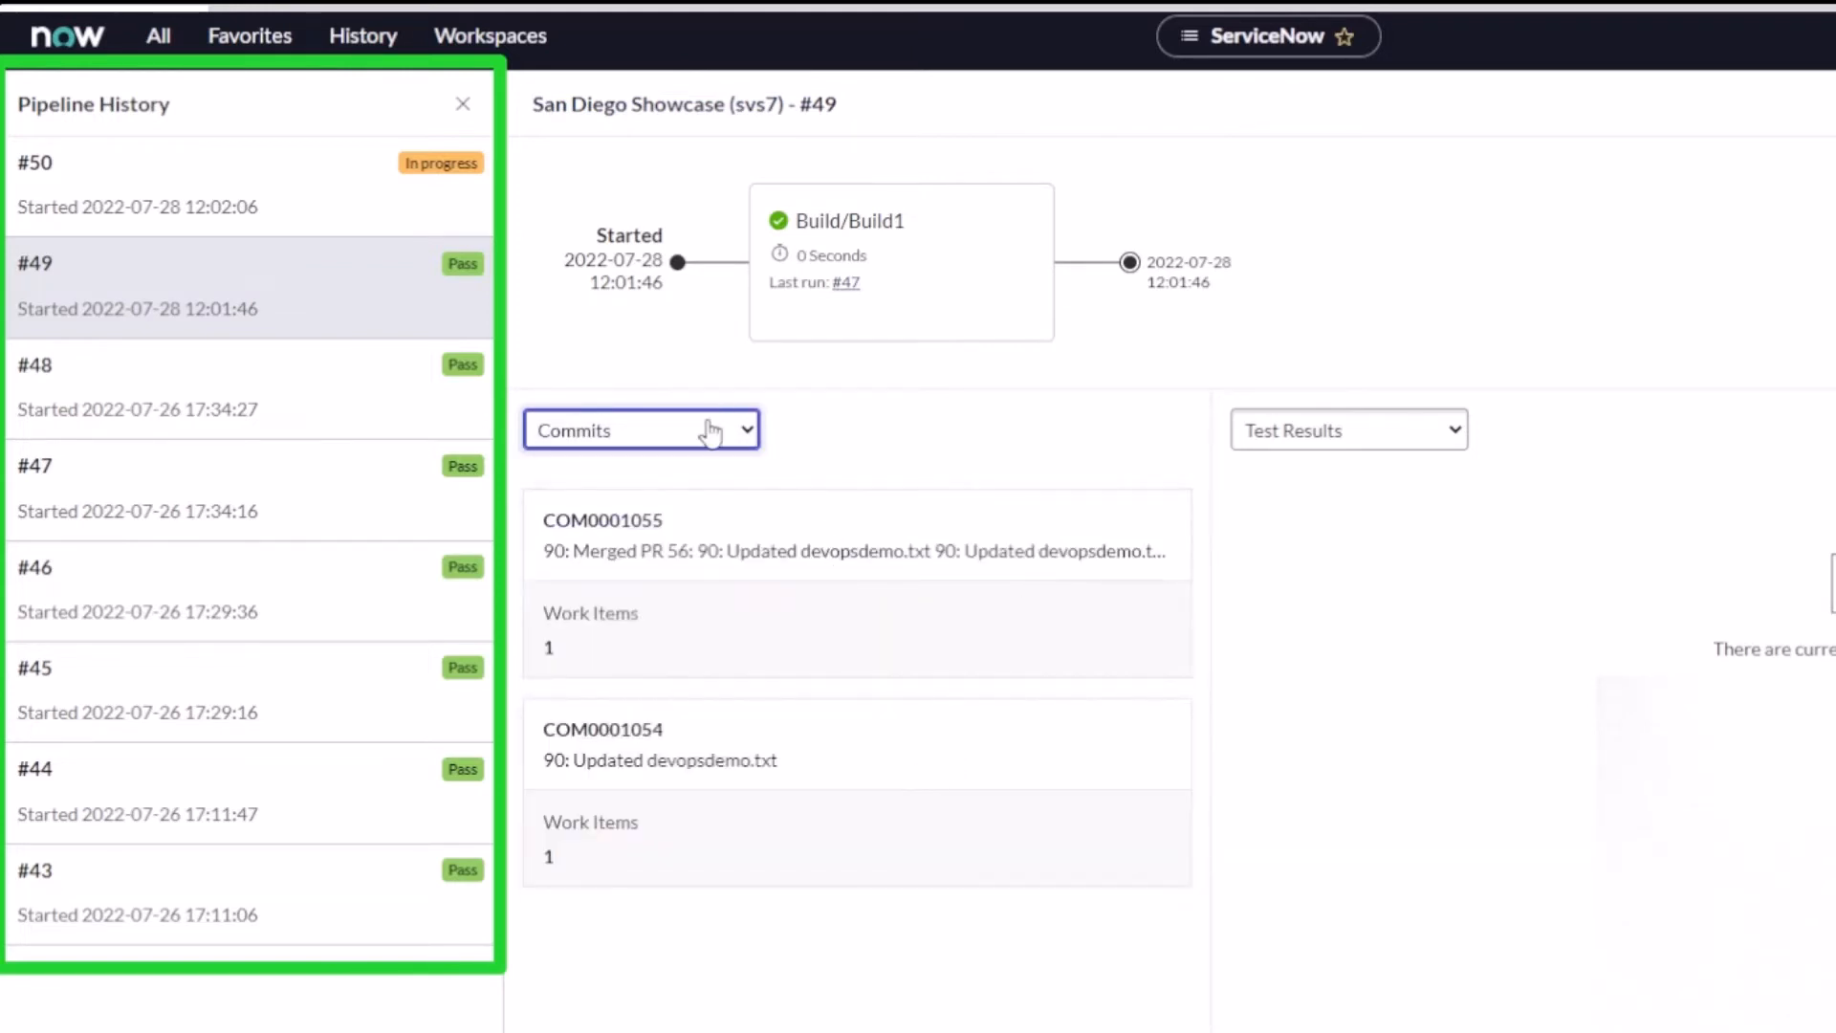
left_click(640, 430)
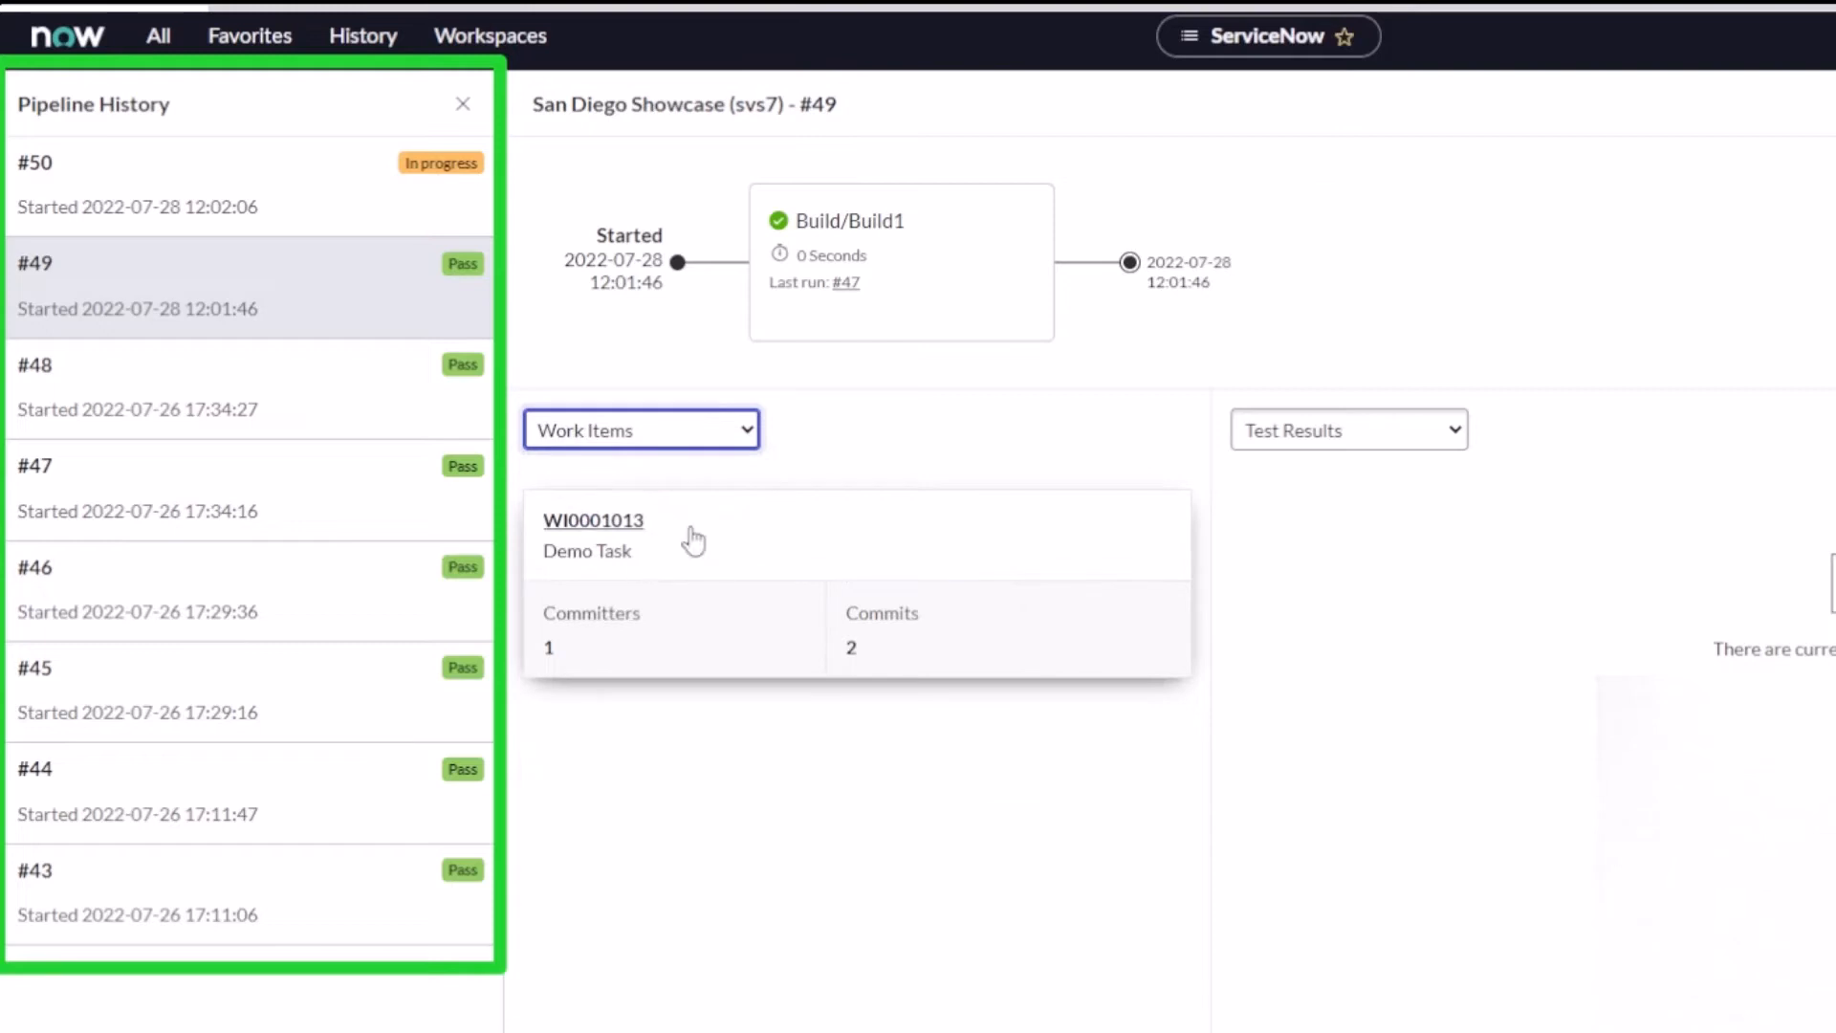
mouse_move(609, 536)
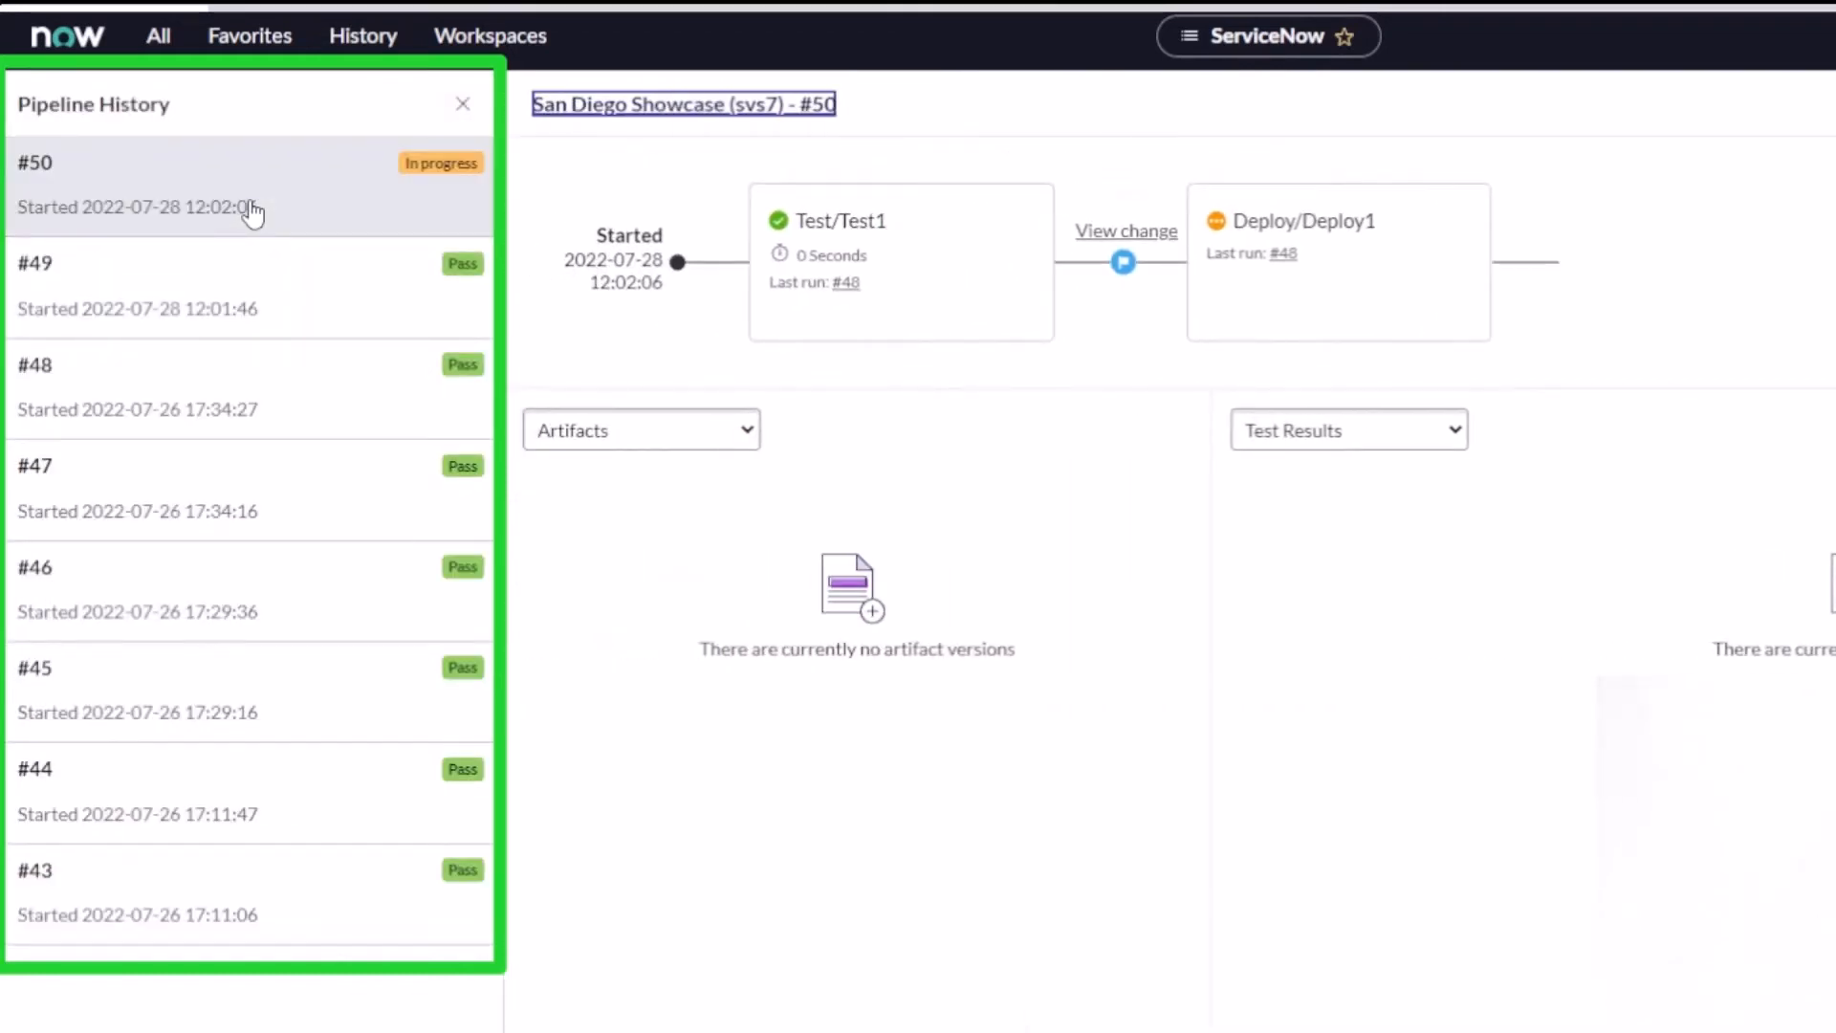
Step: Show run #50's Demo Task work item and open change request CHG0046667
left_click(641, 429)
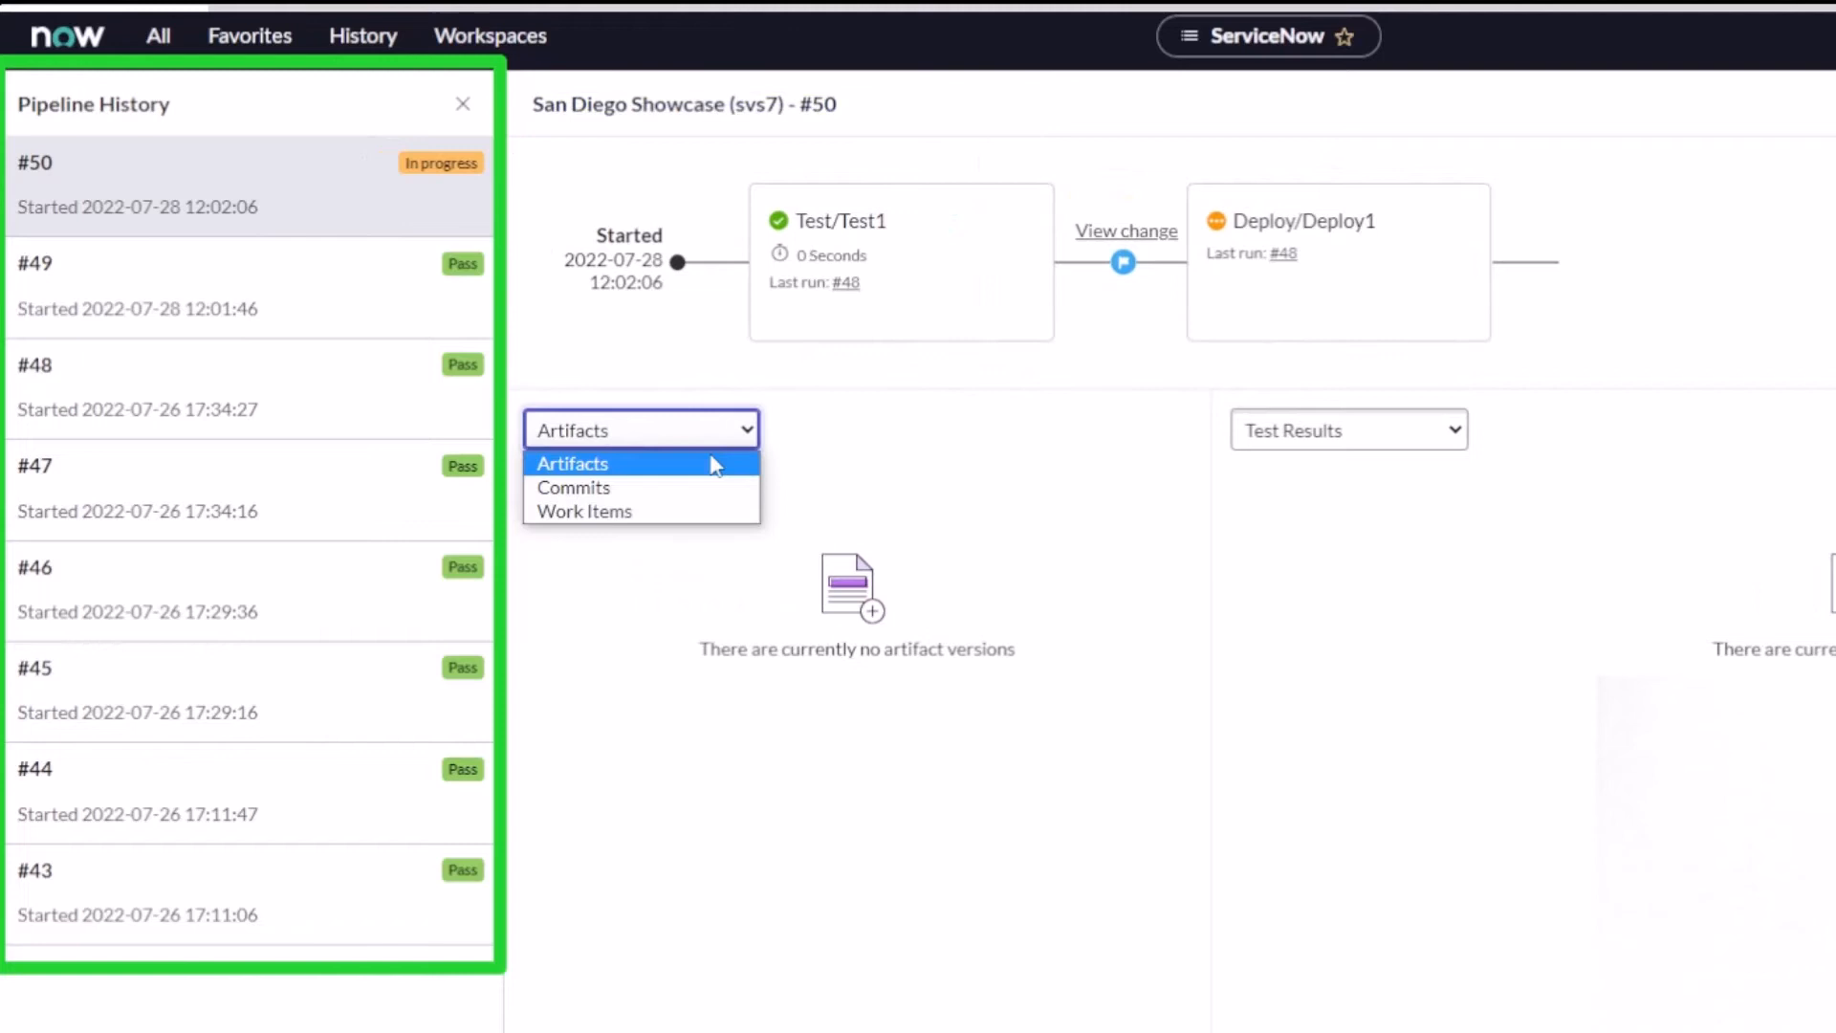
left_click(584, 510)
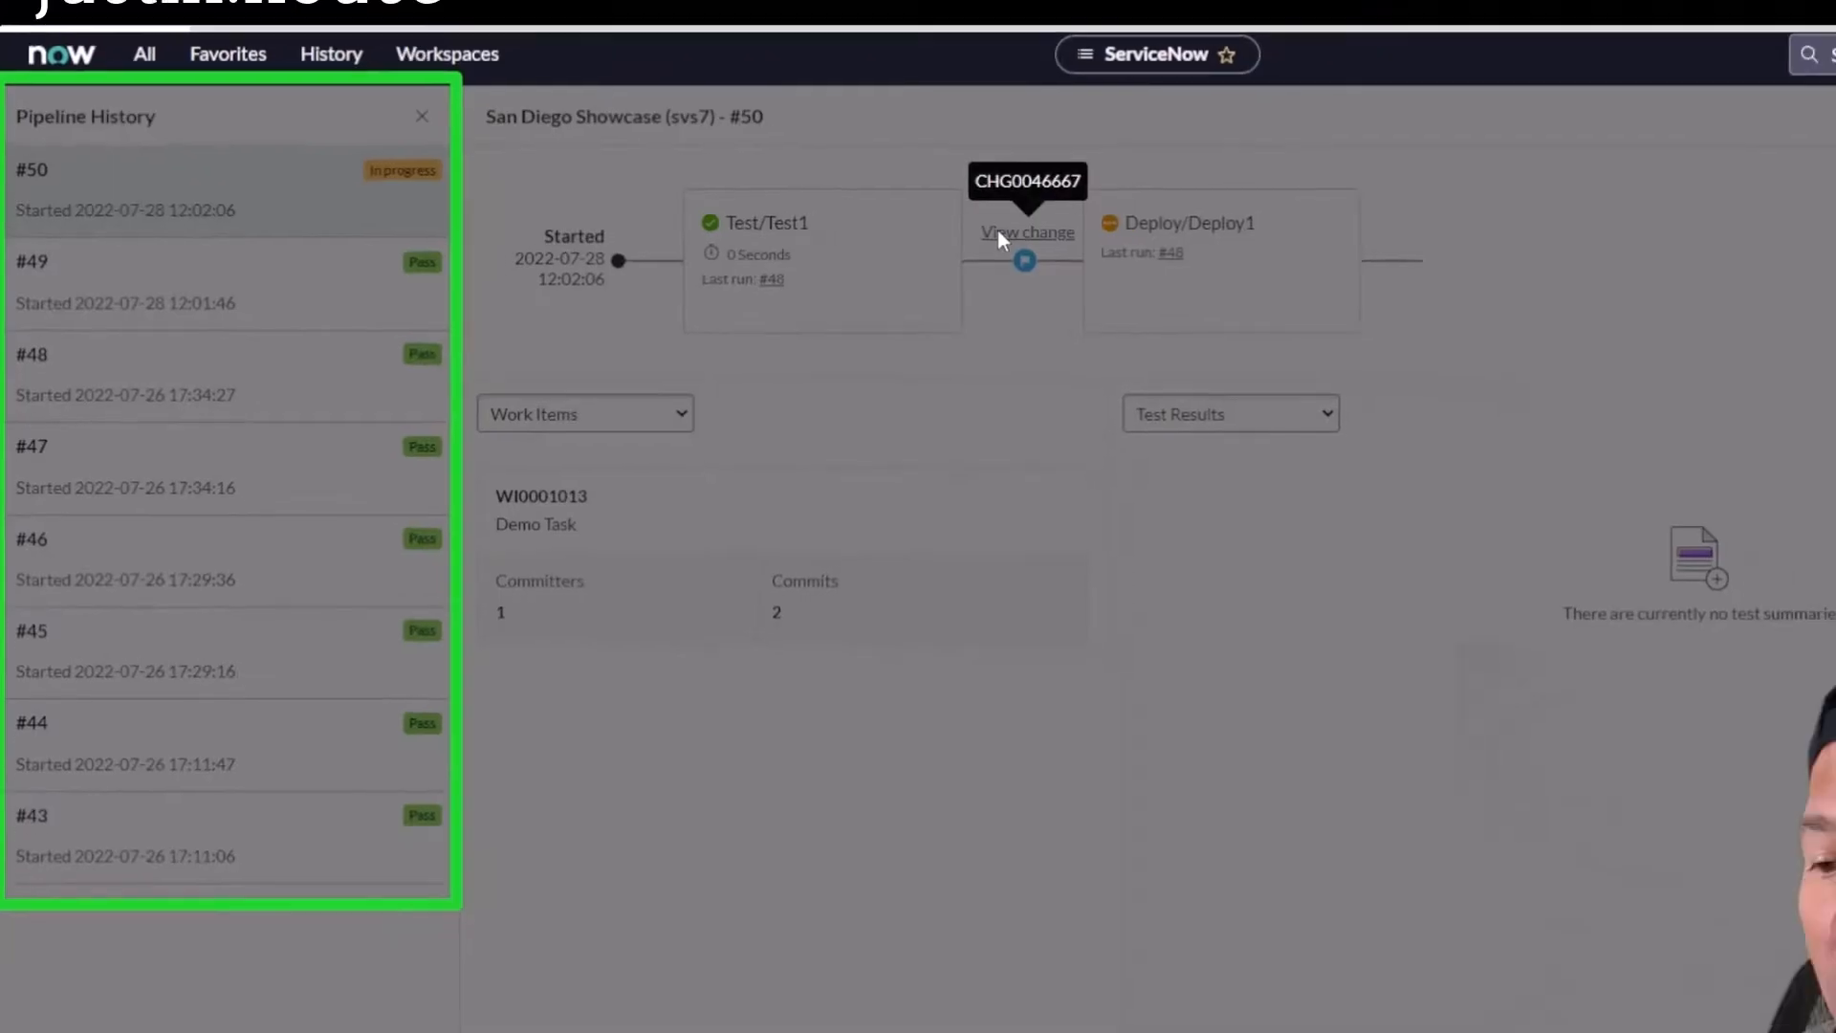
left_click(1024, 232)
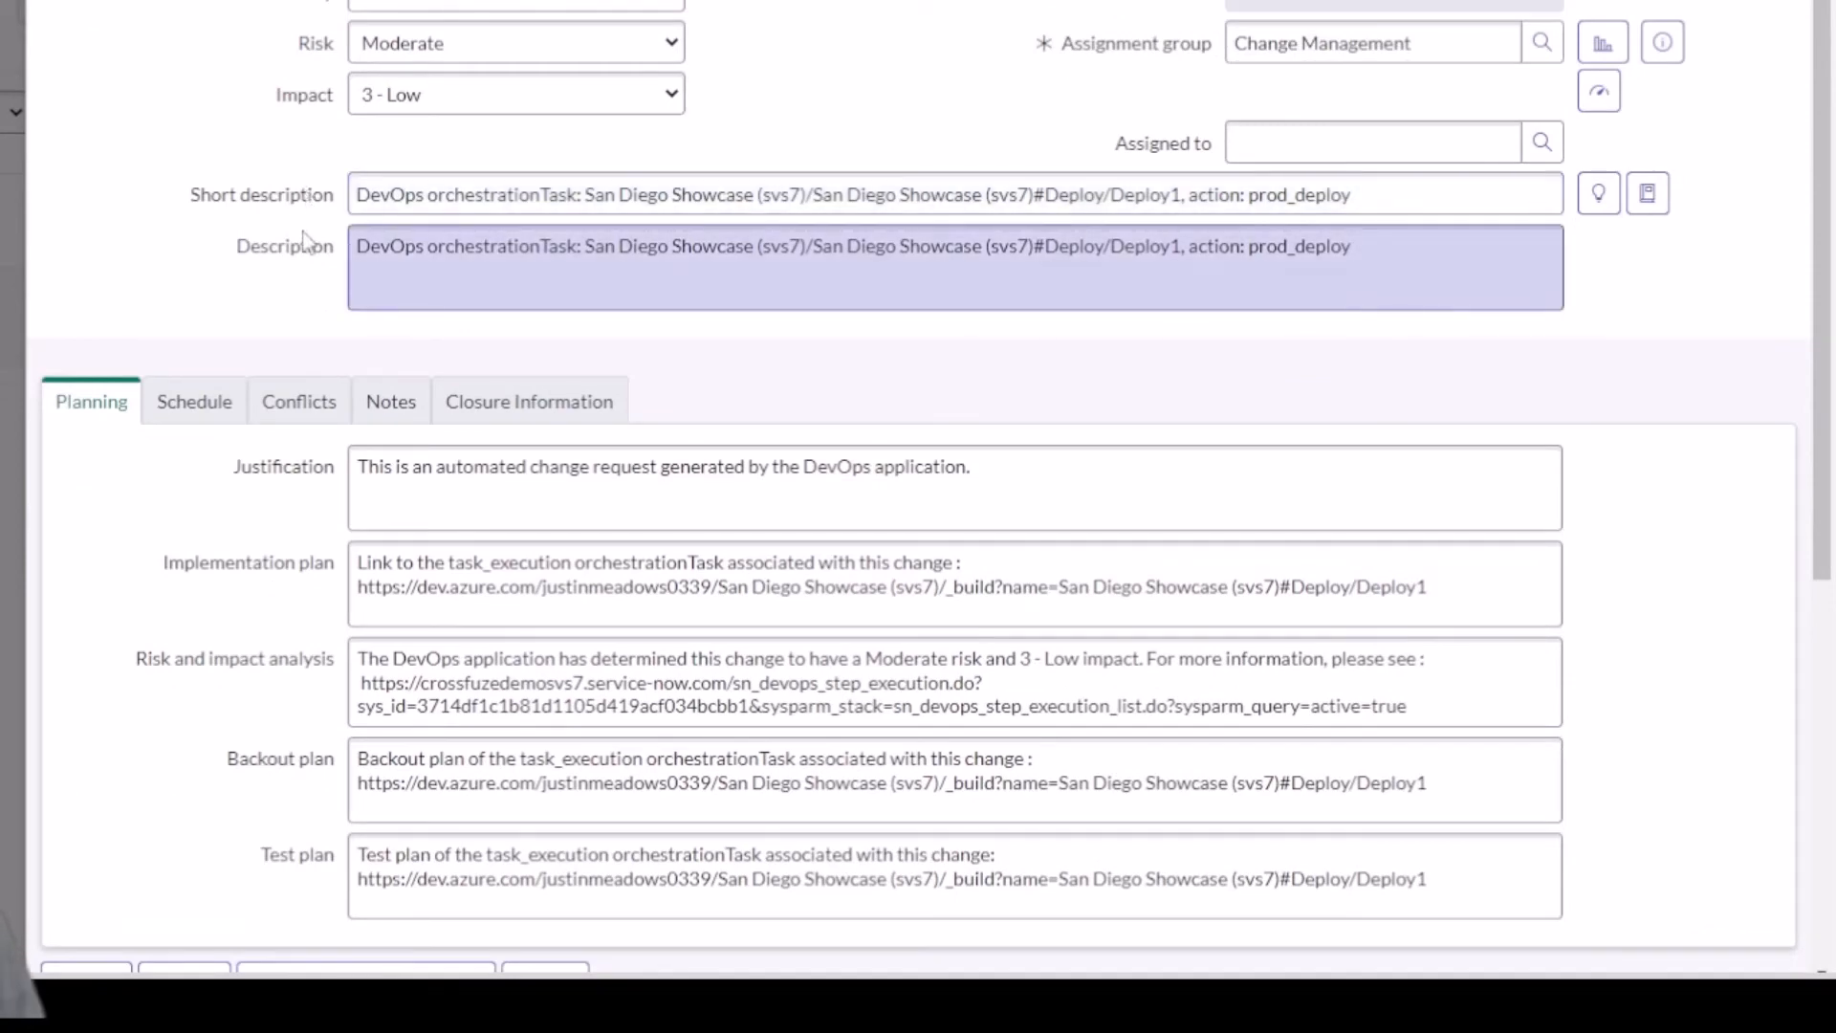
Step: Review CHG0046667's Notes activity log showing New, Assess, Scheduled, Implement, then Review
scroll("down", 3)
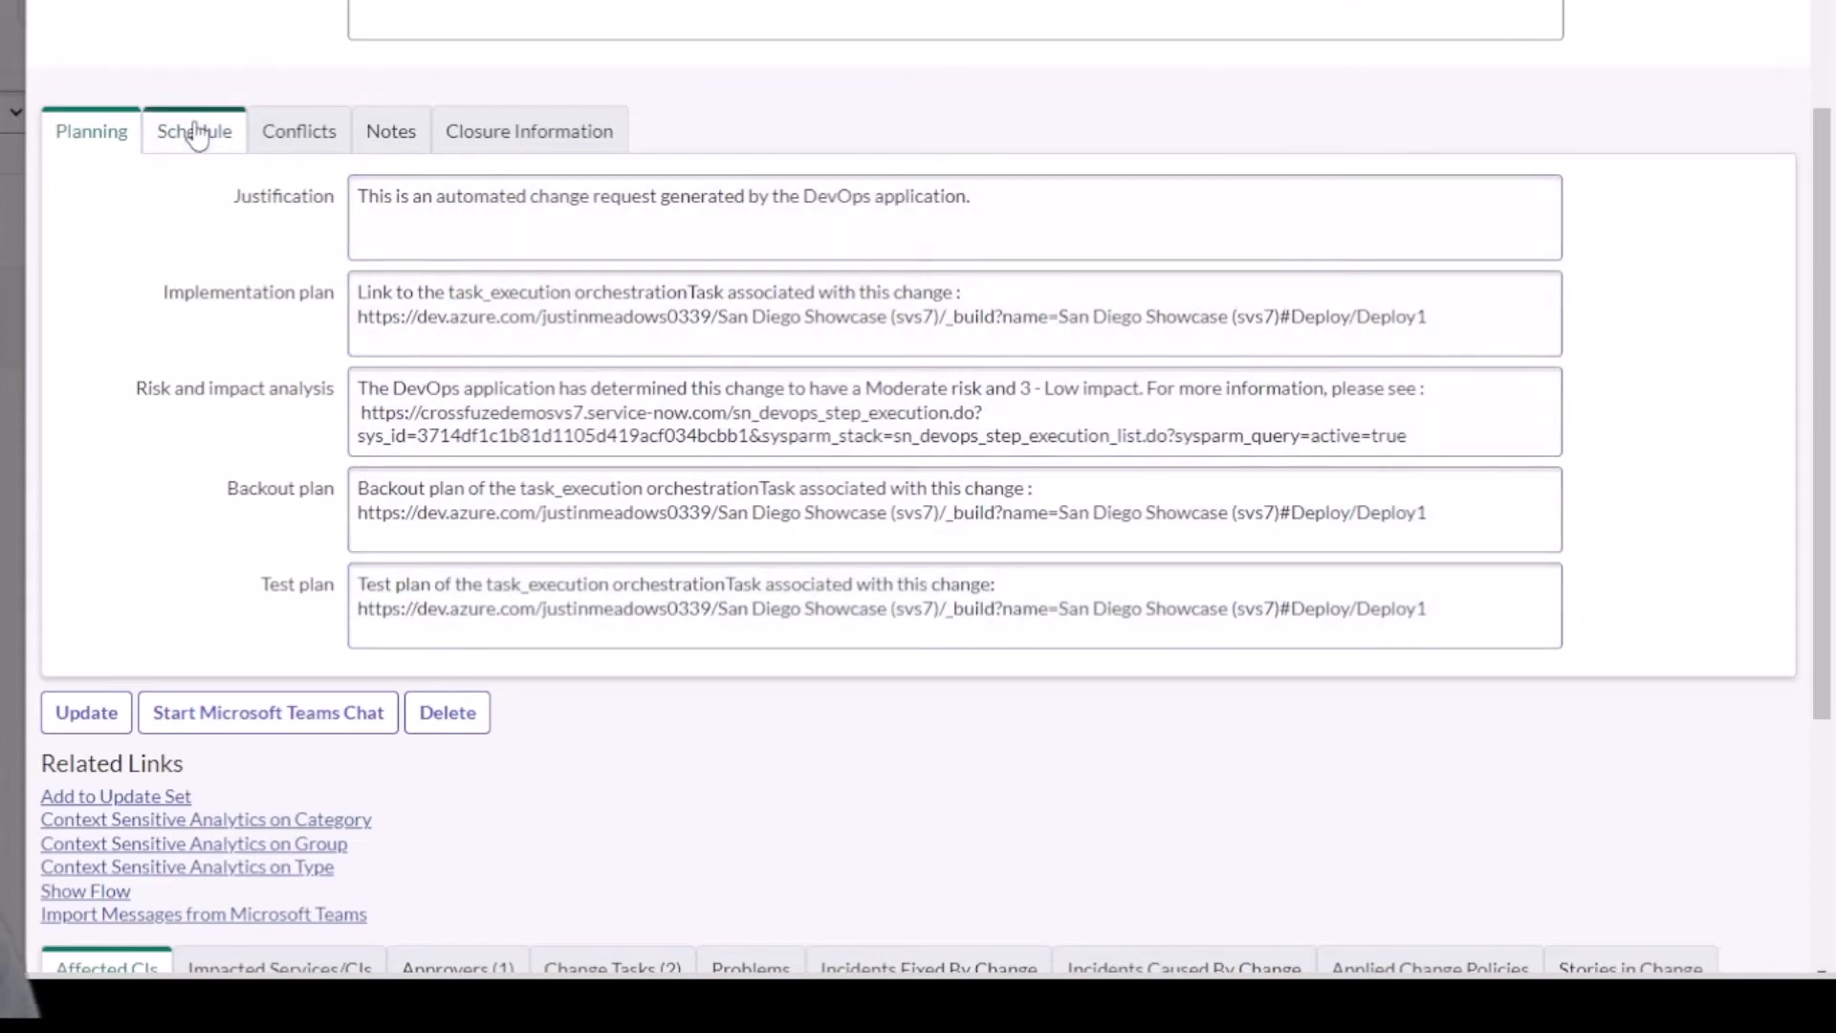
left_click(390, 130)
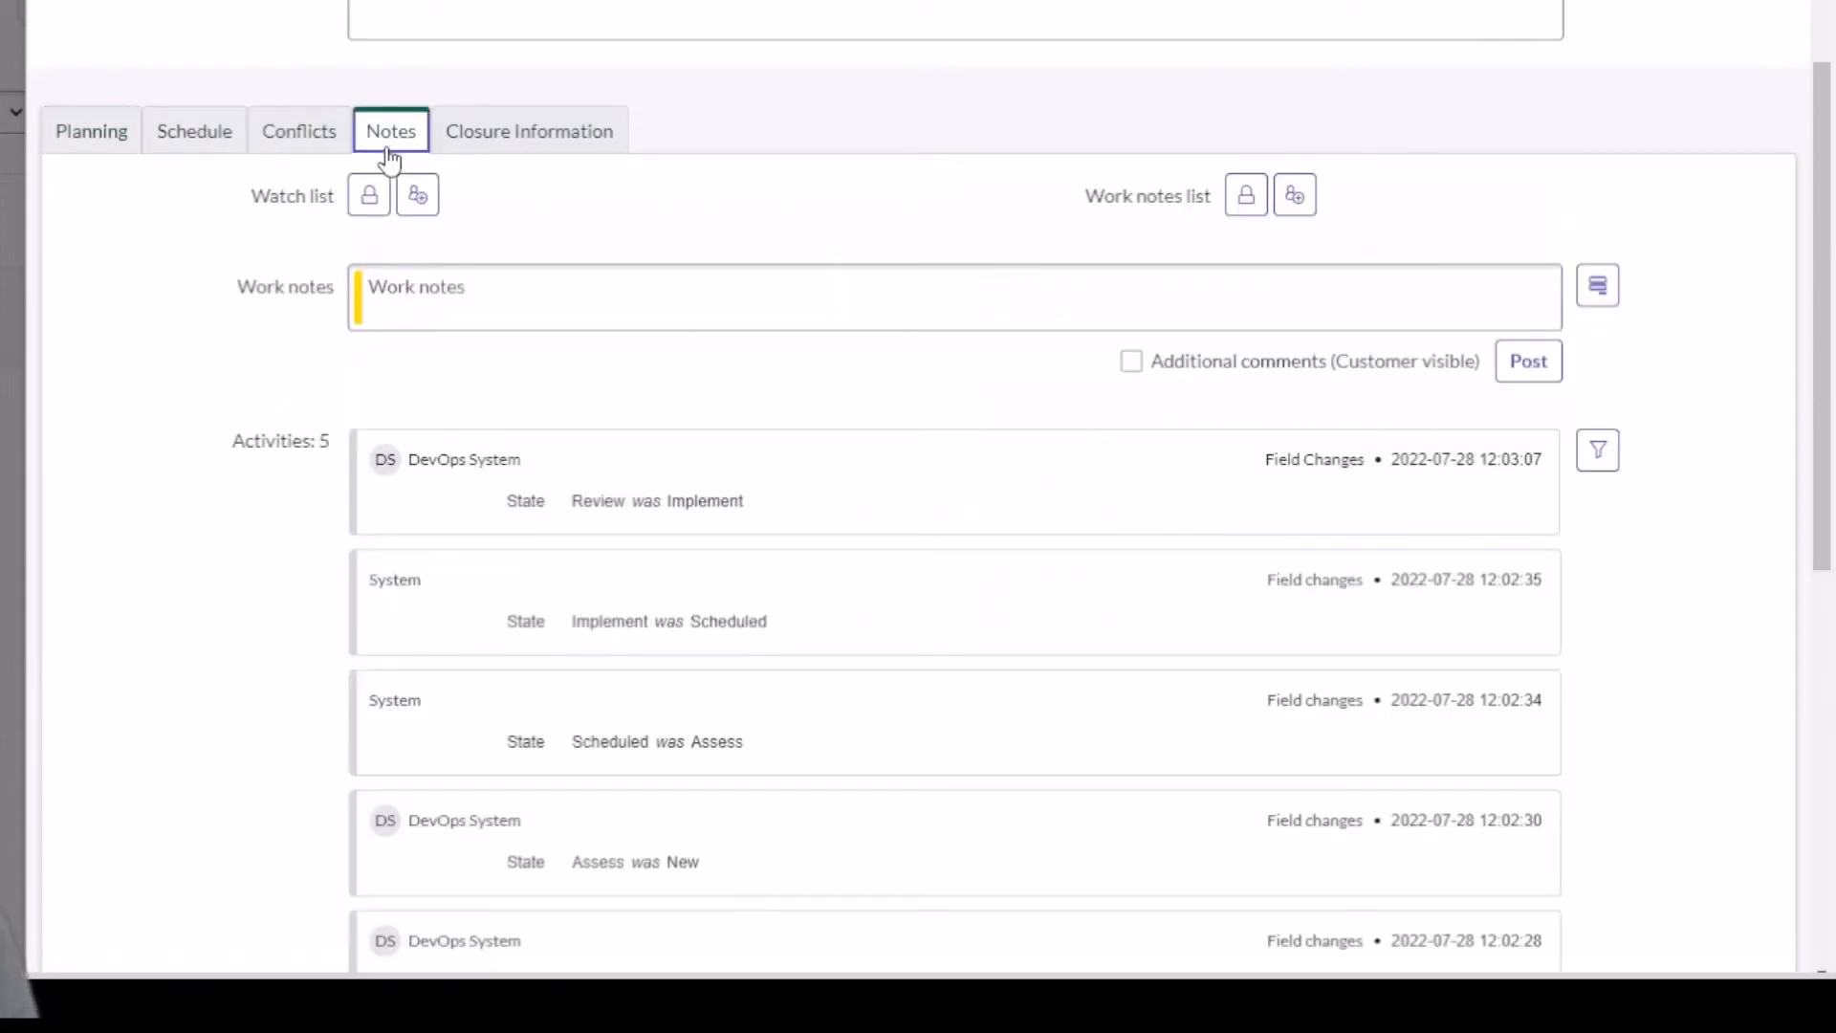
scroll("down", 3)
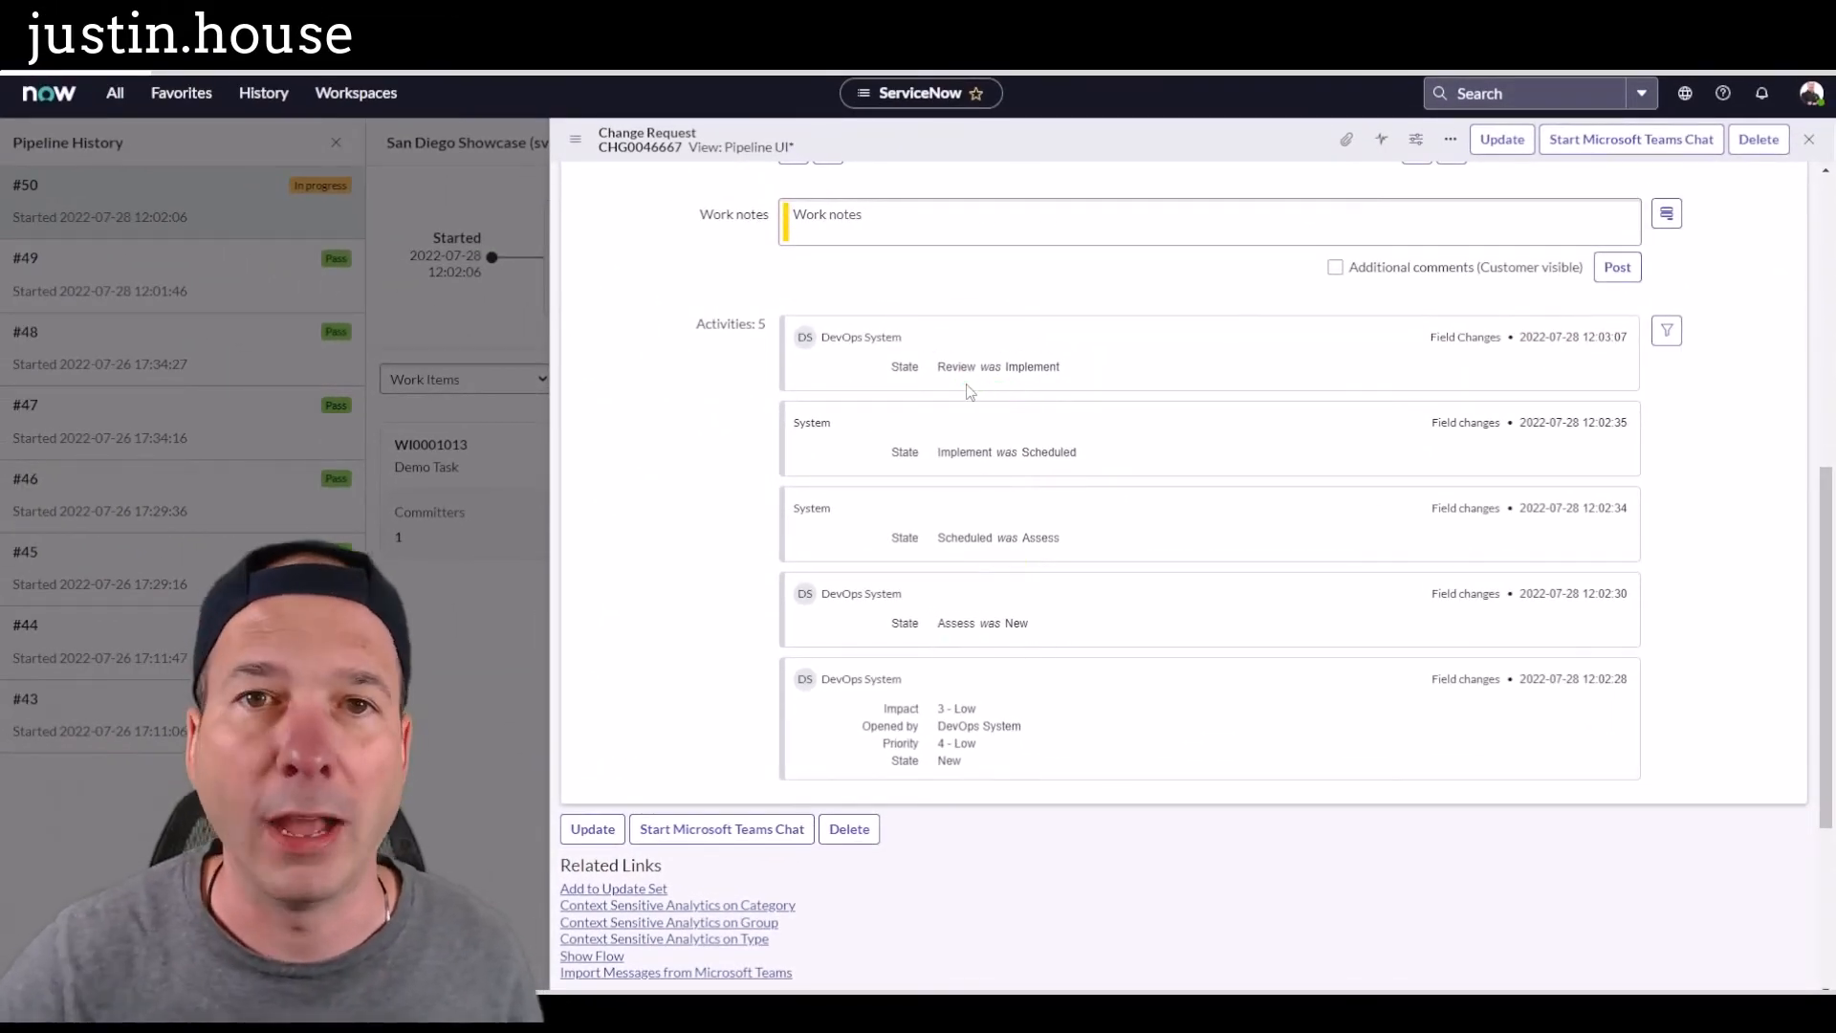
Step: From CHG0046667's Commits in Change (2) list, open commit COM0001055
scroll("up", 3)
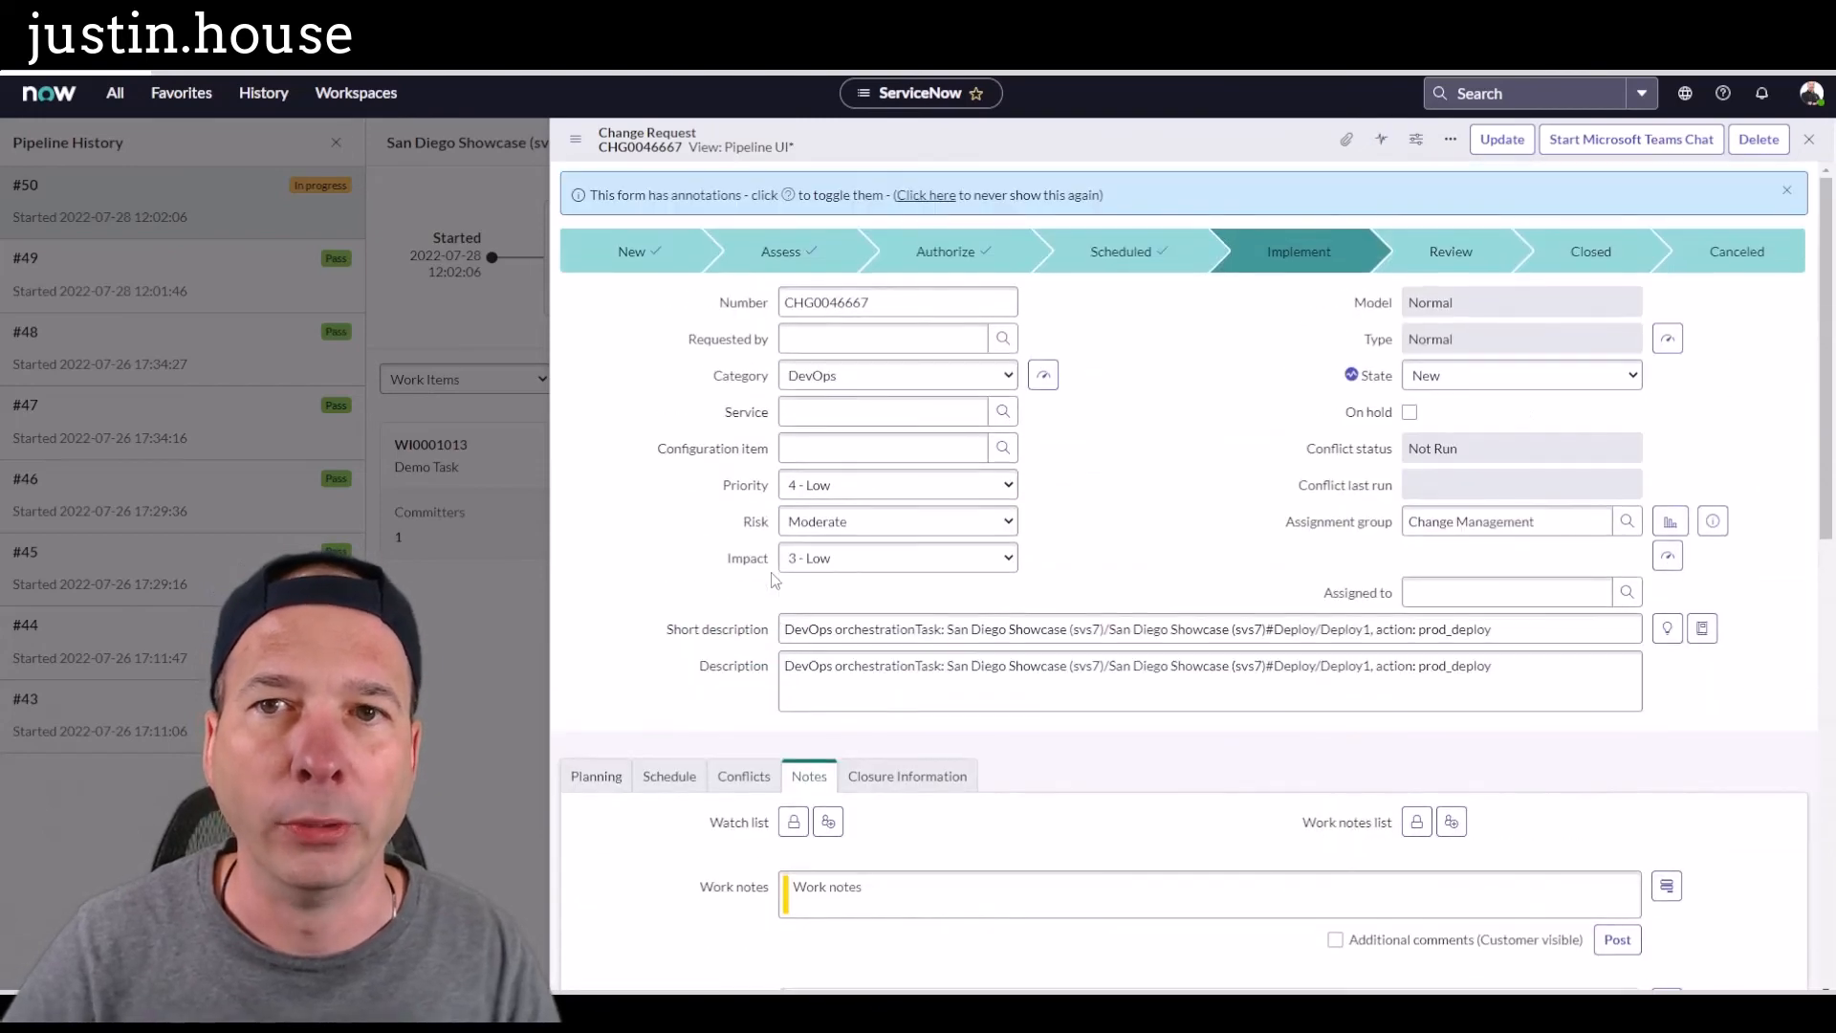
scroll("down", 3)
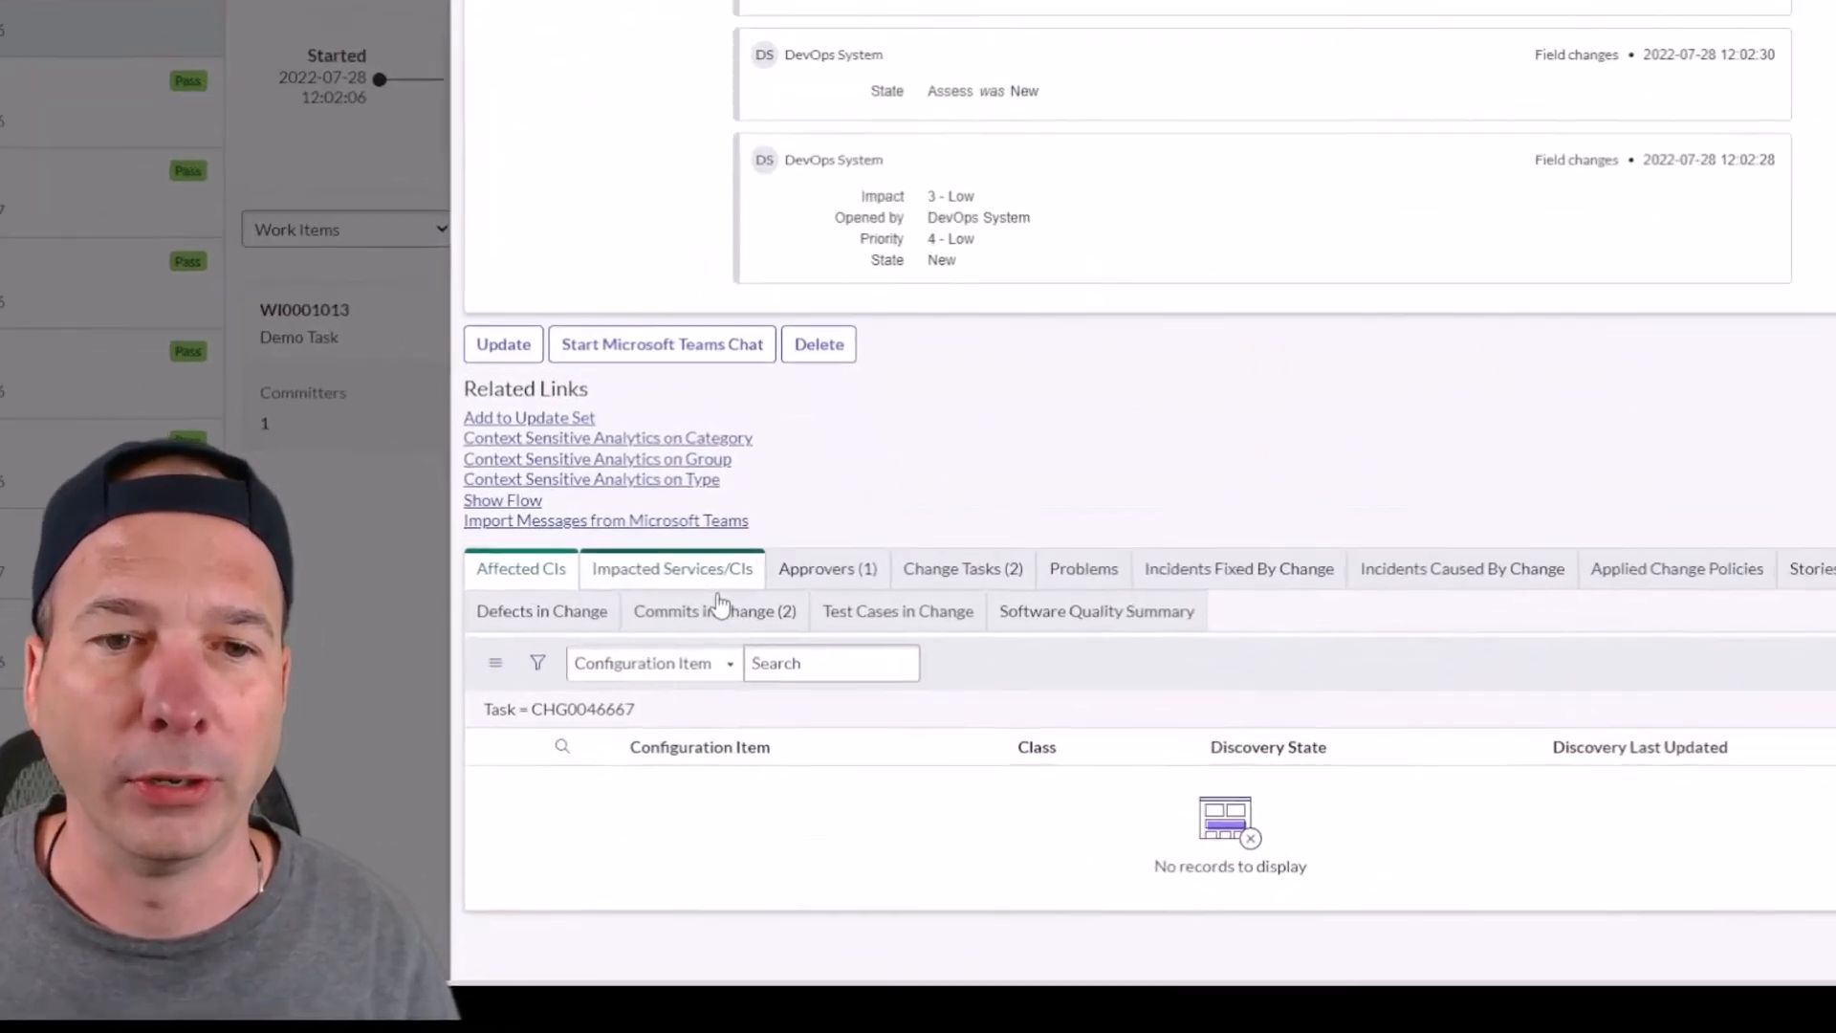
left_click(714, 611)
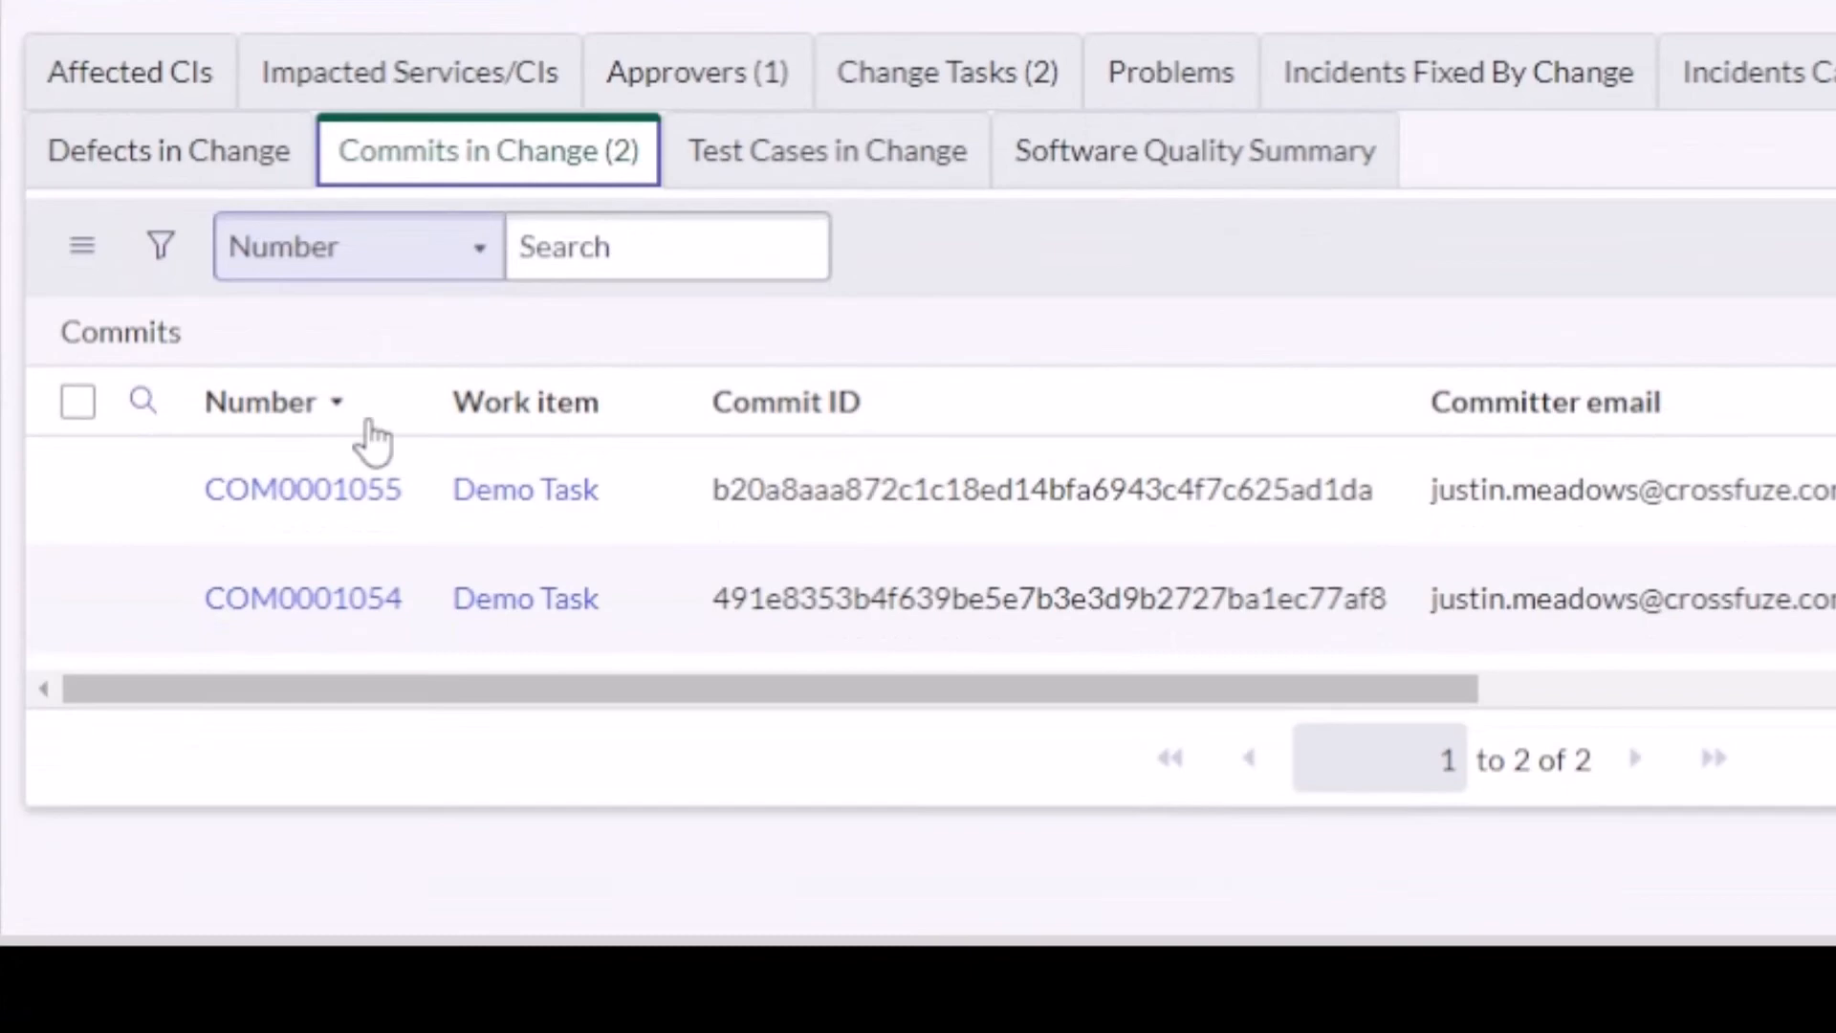
mouse_move(385, 669)
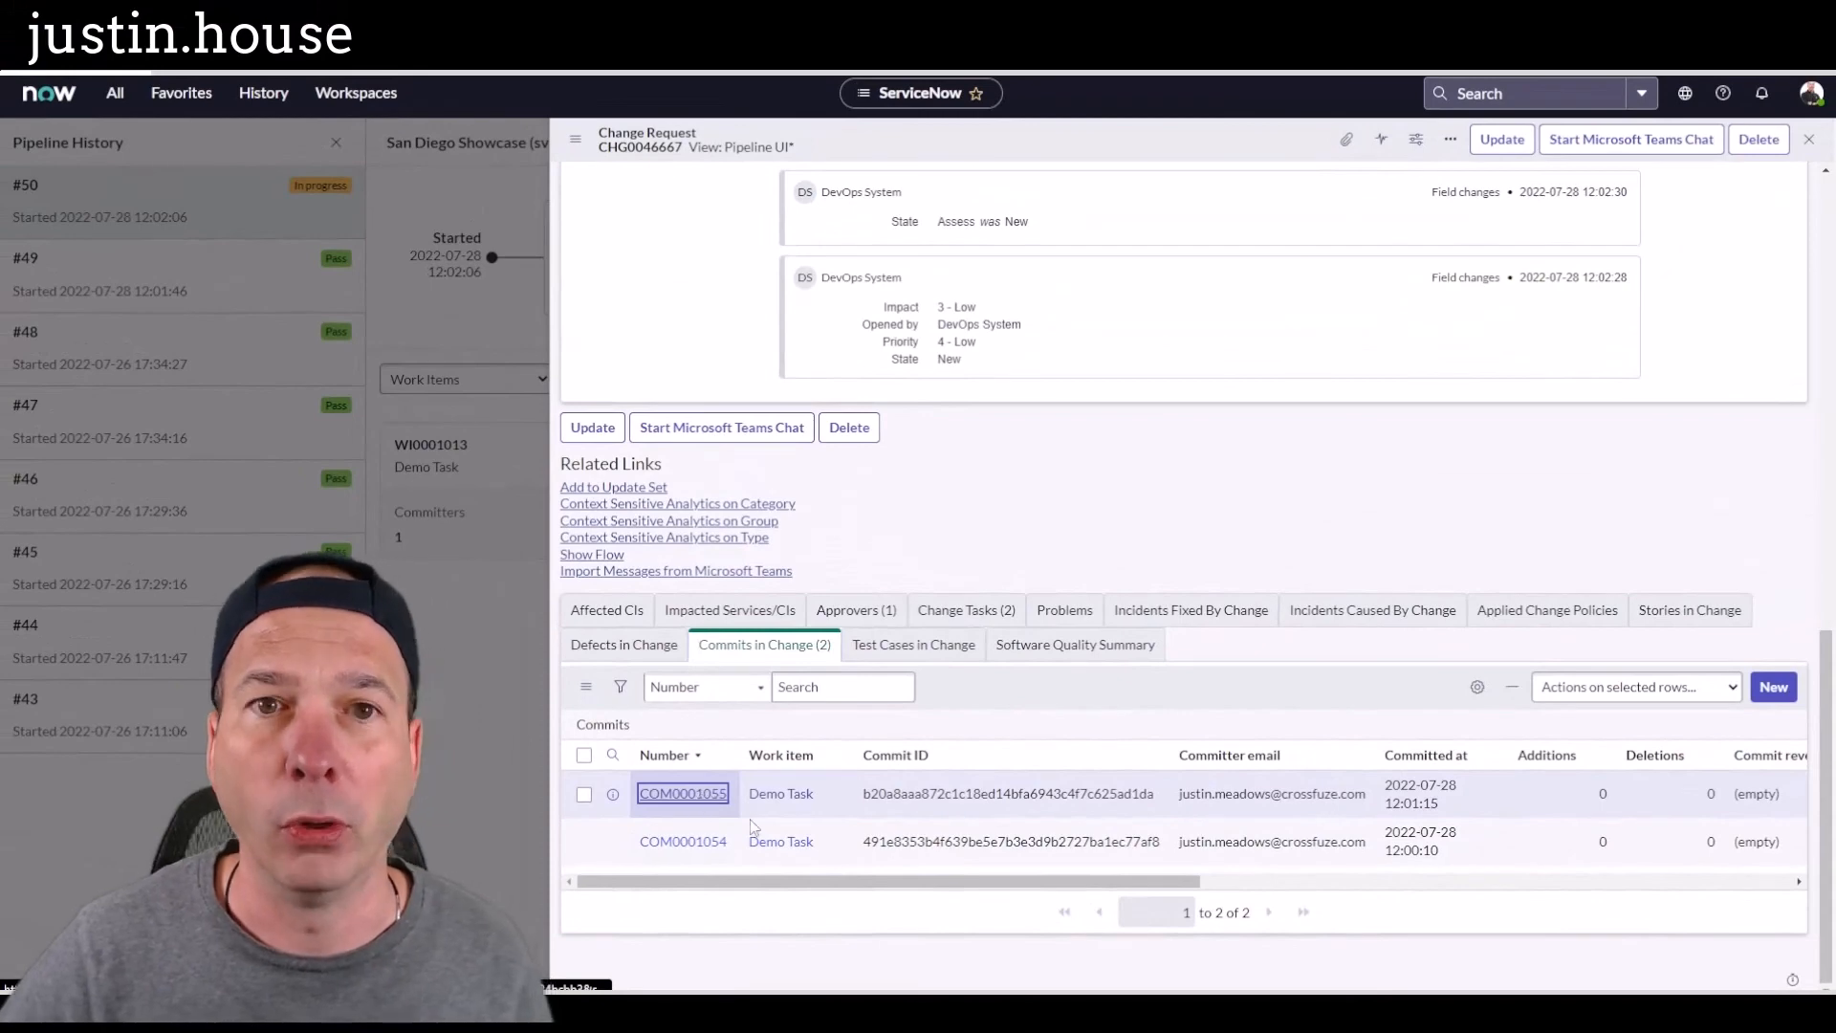
left_click(683, 793)
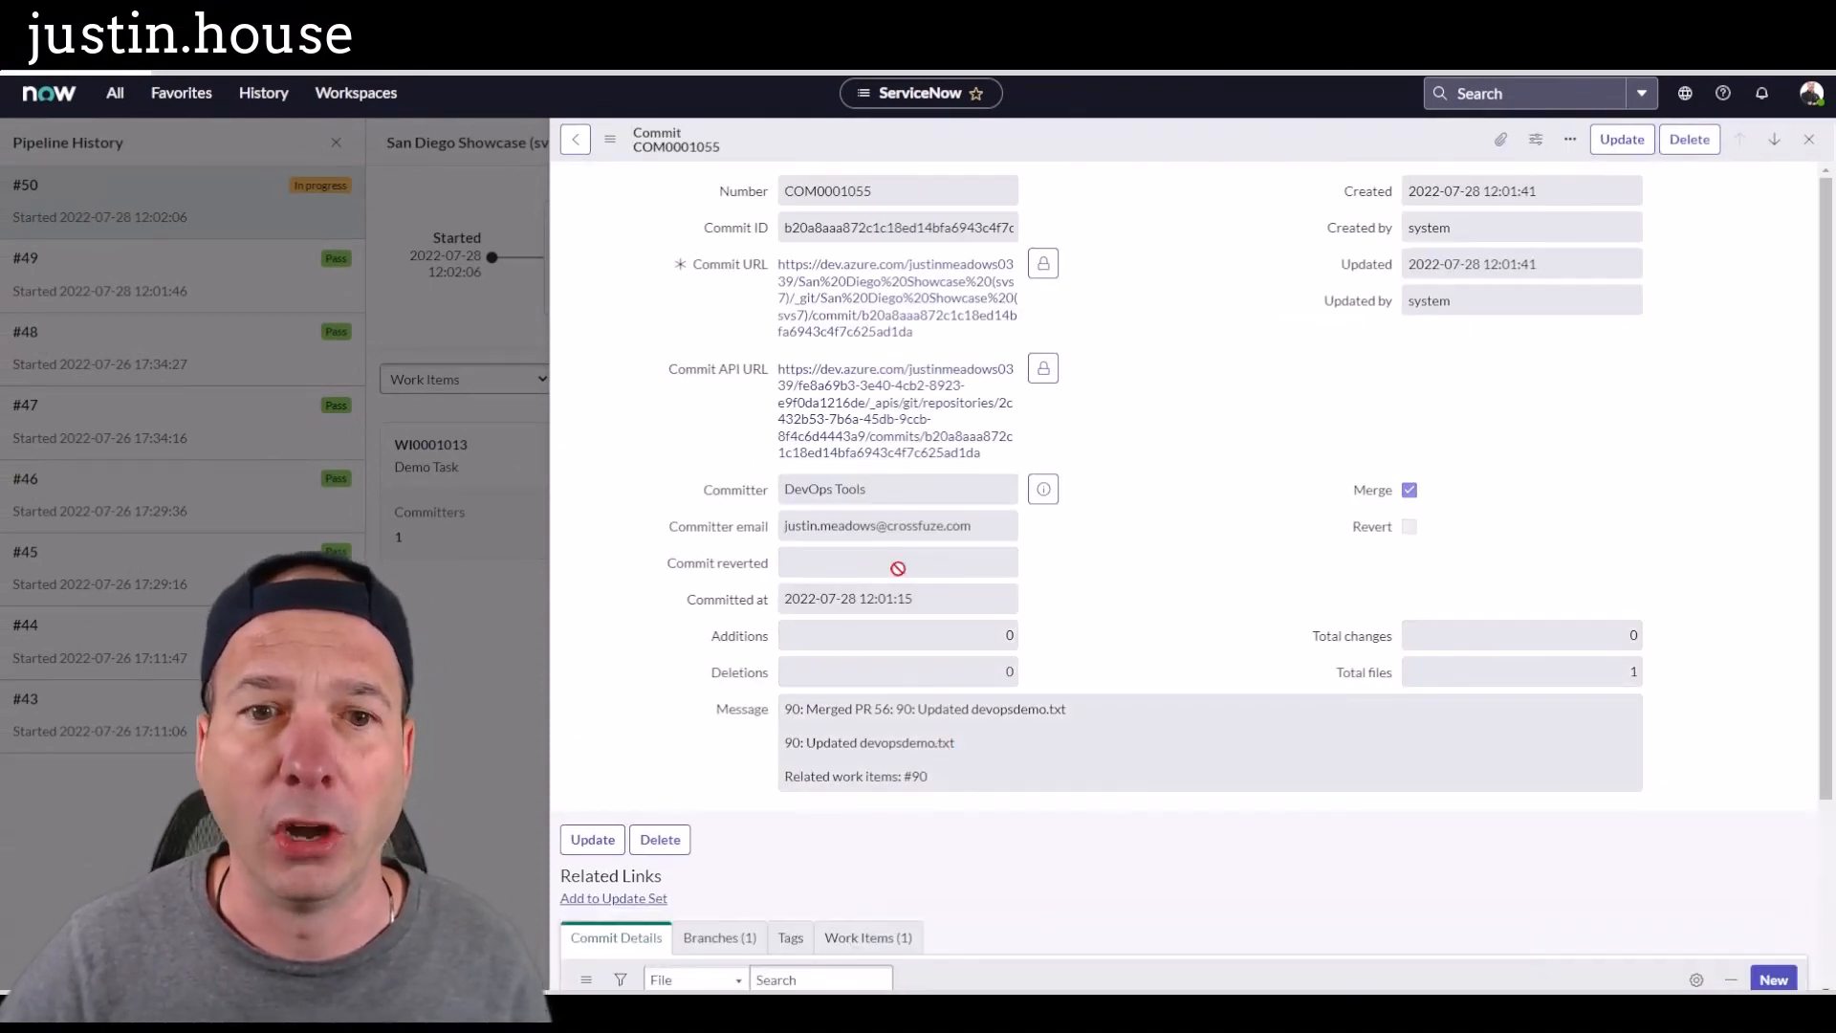
Step: View COM0001055's linked Demo Task work item, then close the commit back to run #50
left_click(719, 937)
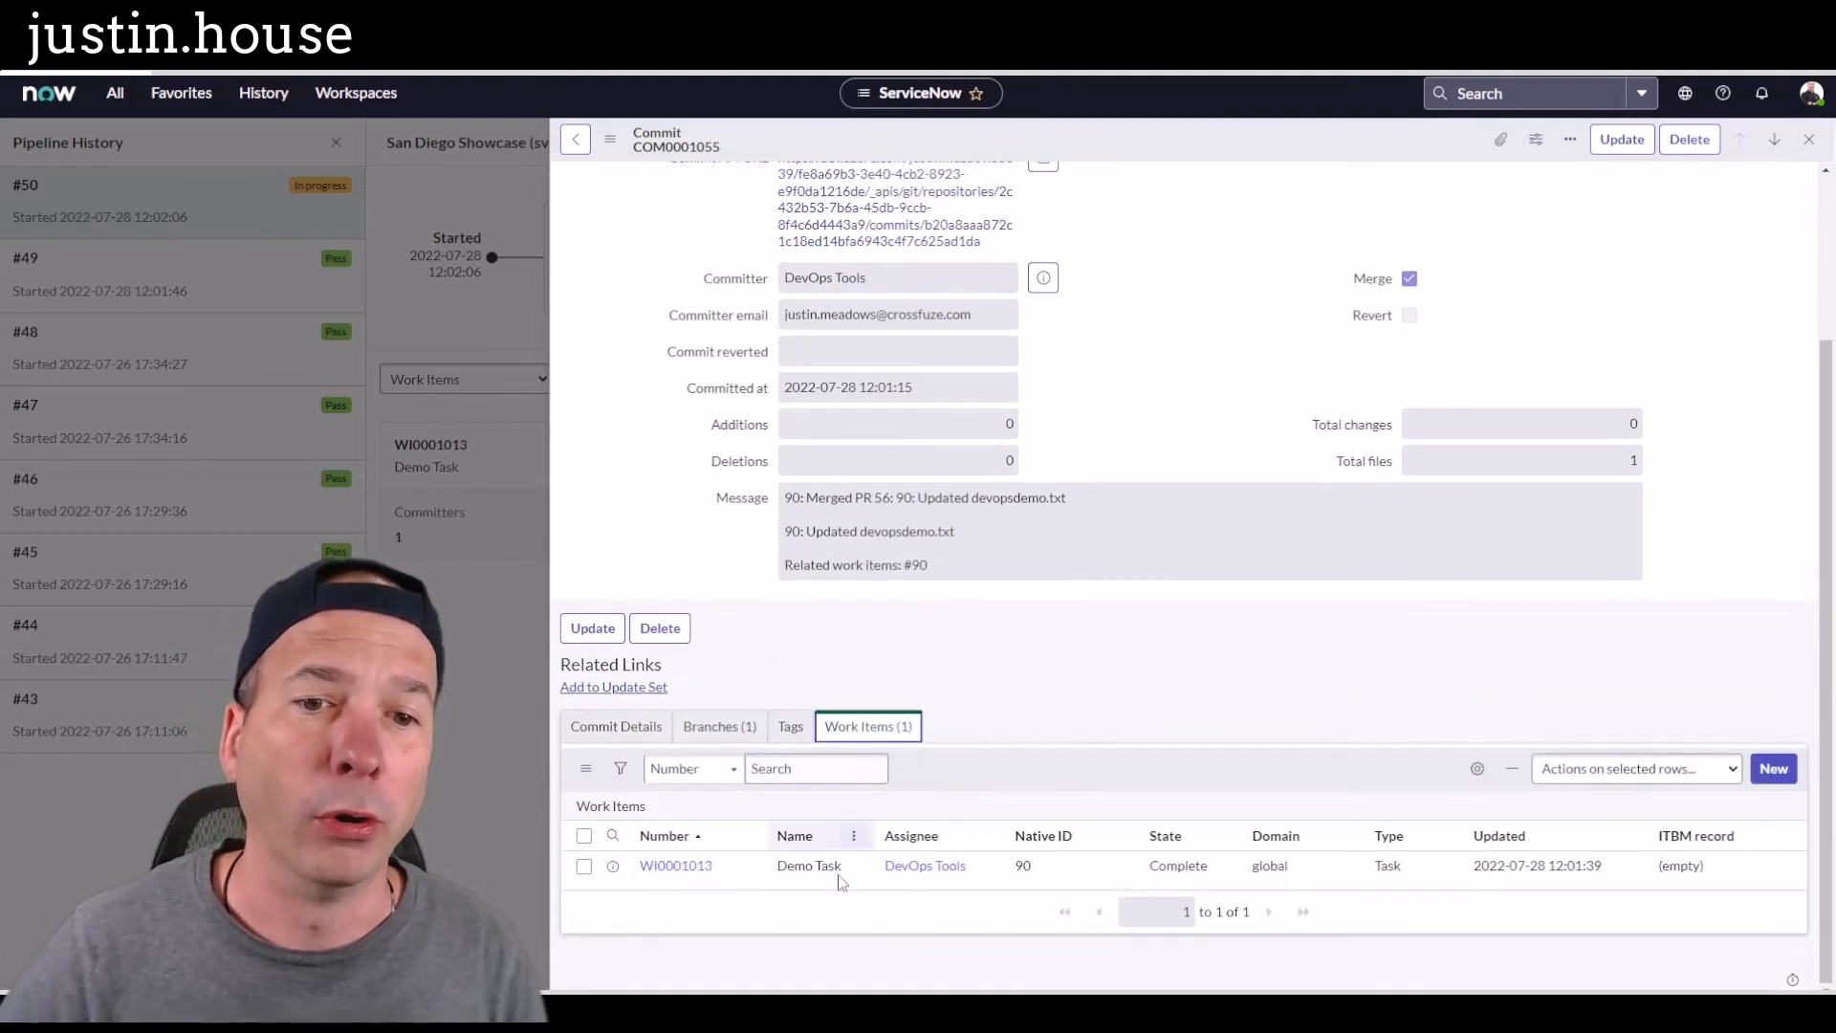
scroll("up", 3)
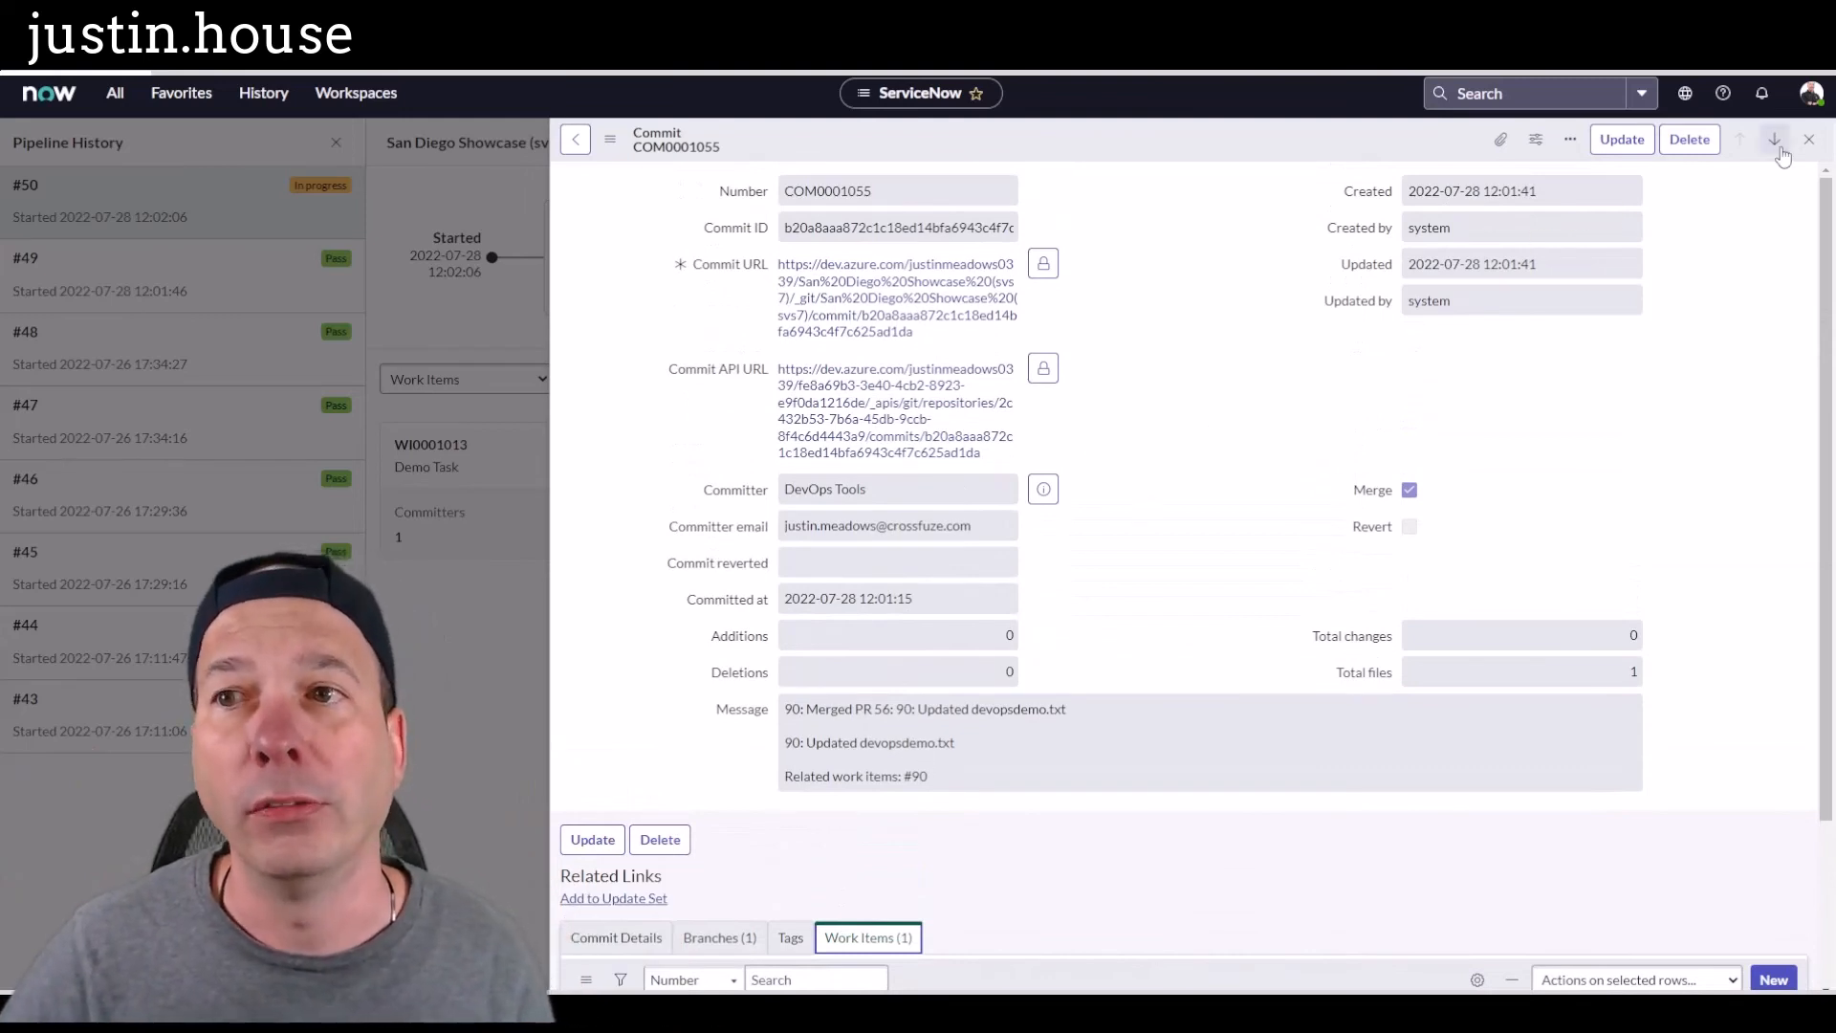
left_click(1807, 140)
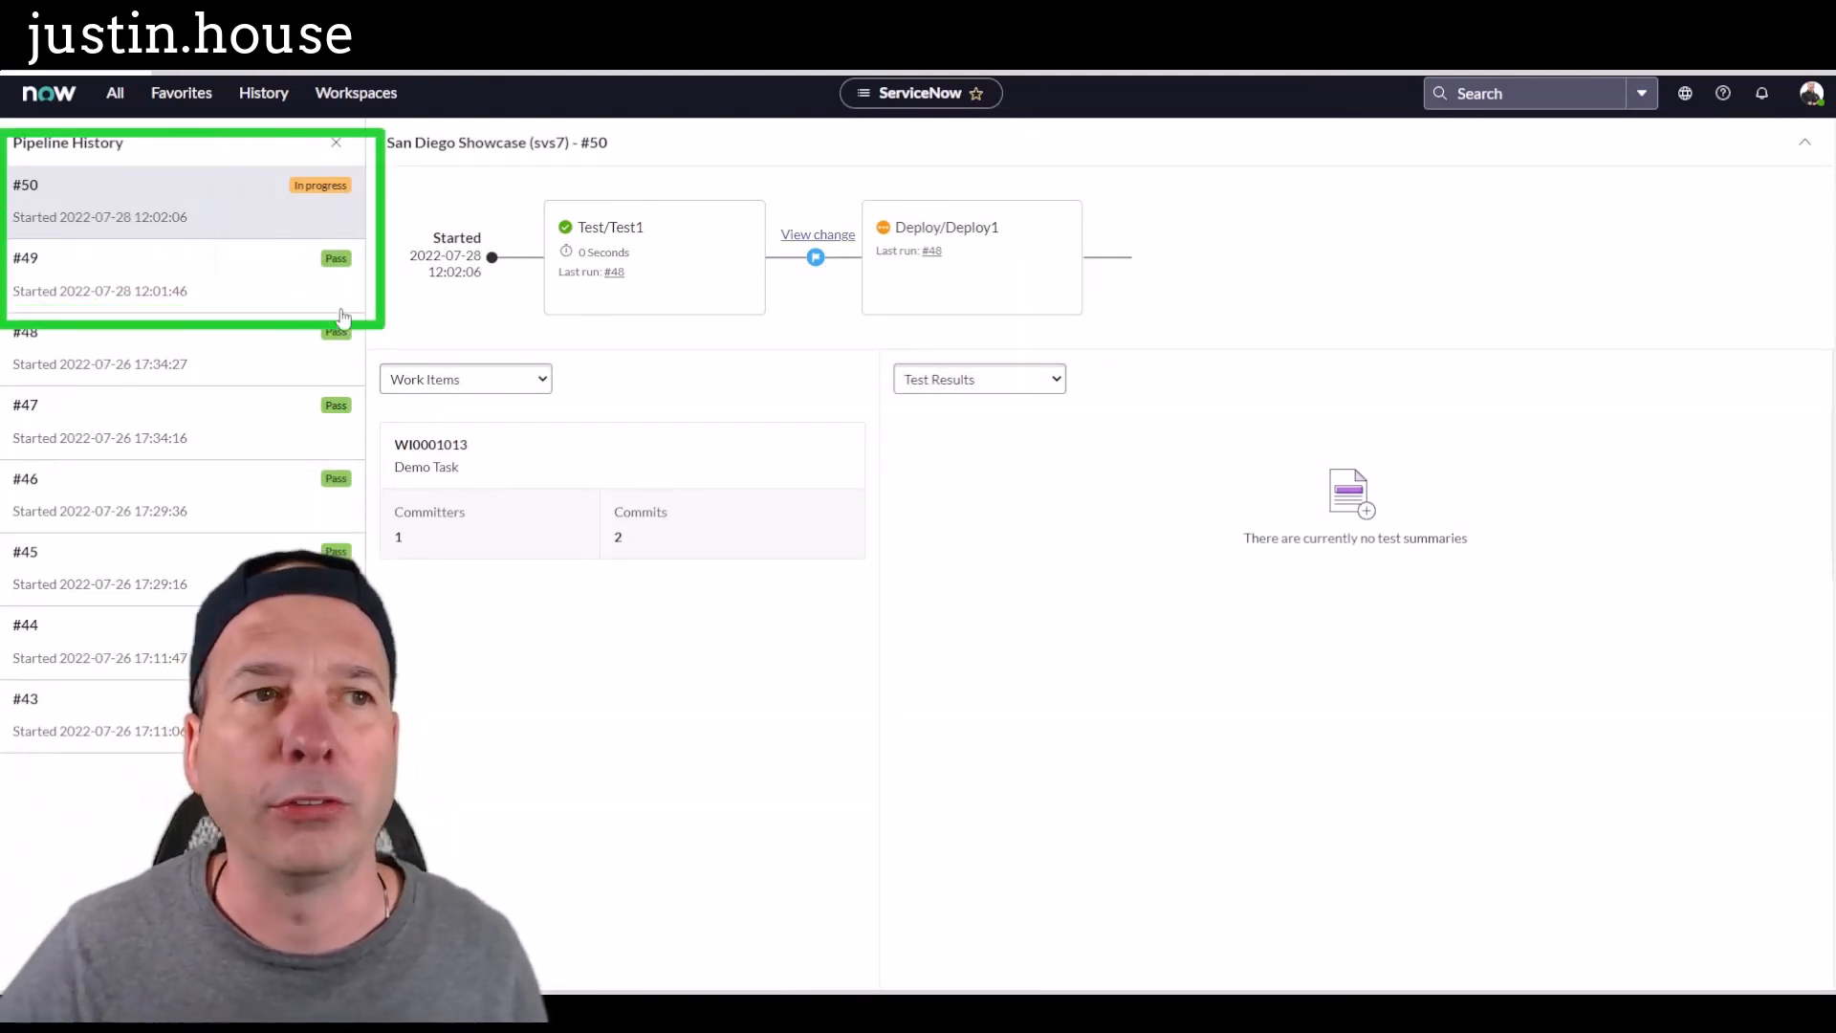
mouse_move(126, 234)
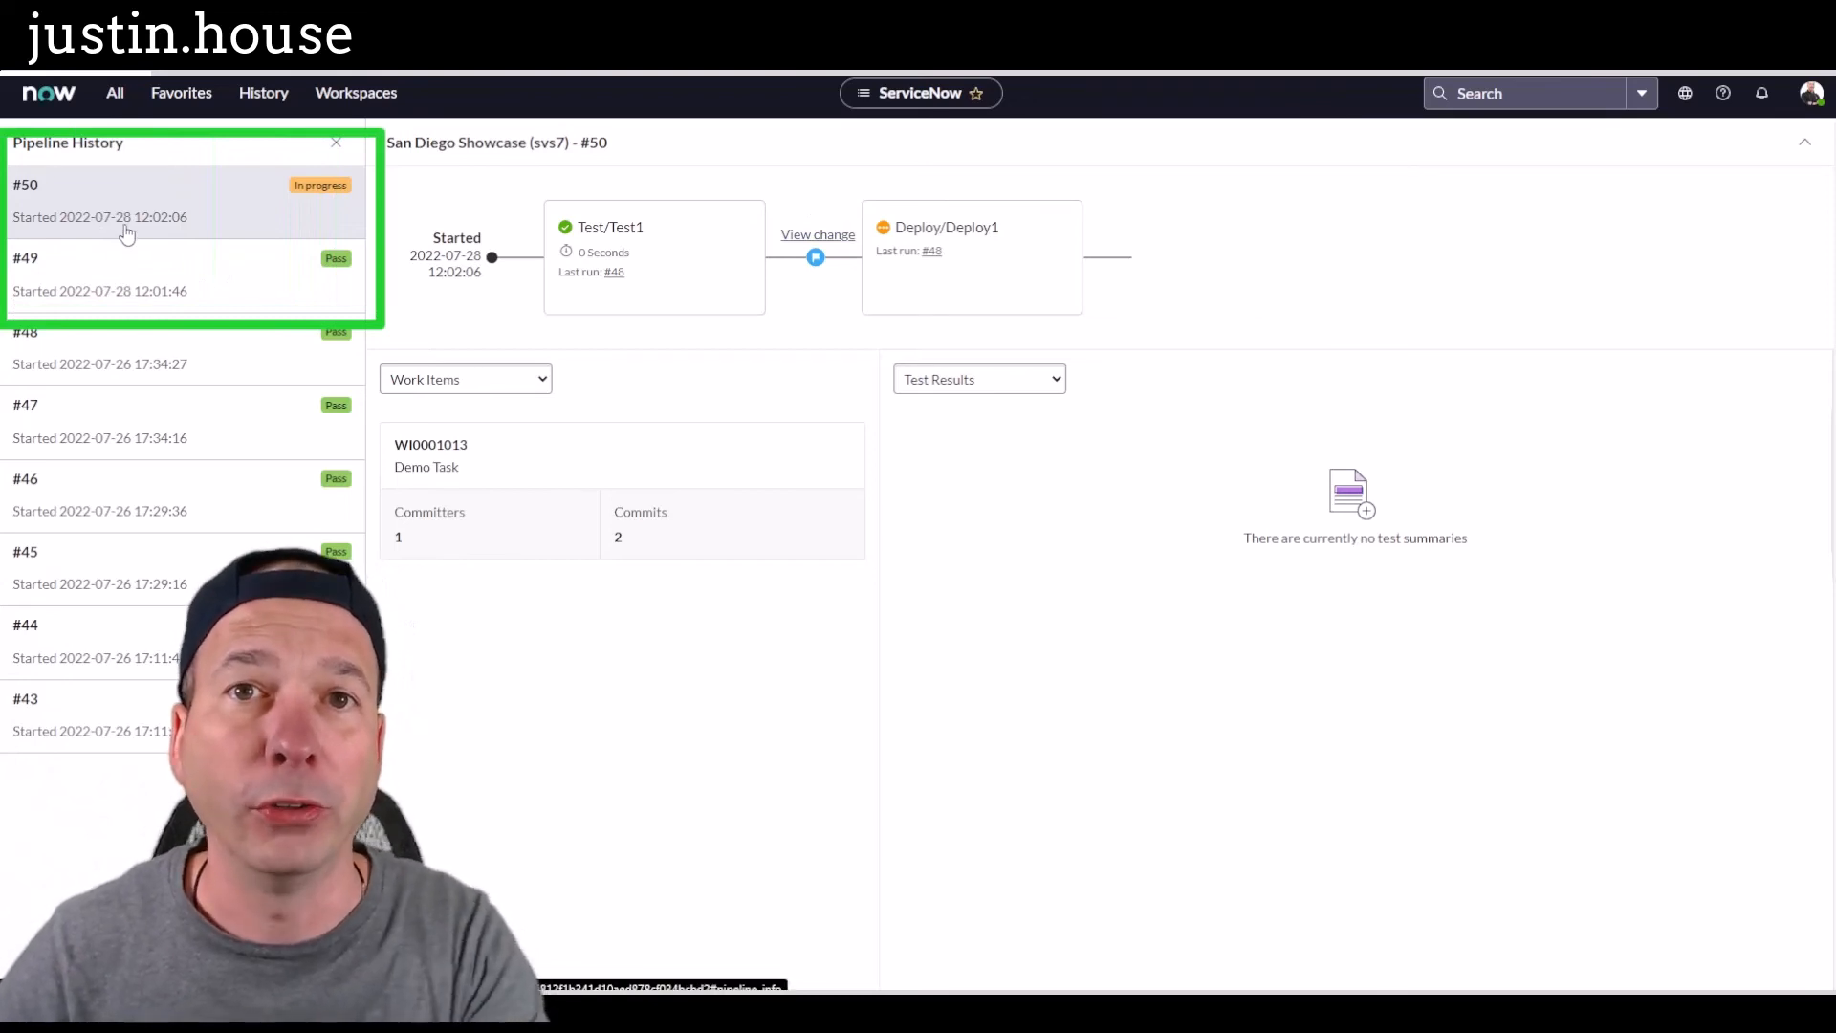
mouse_move(132, 271)
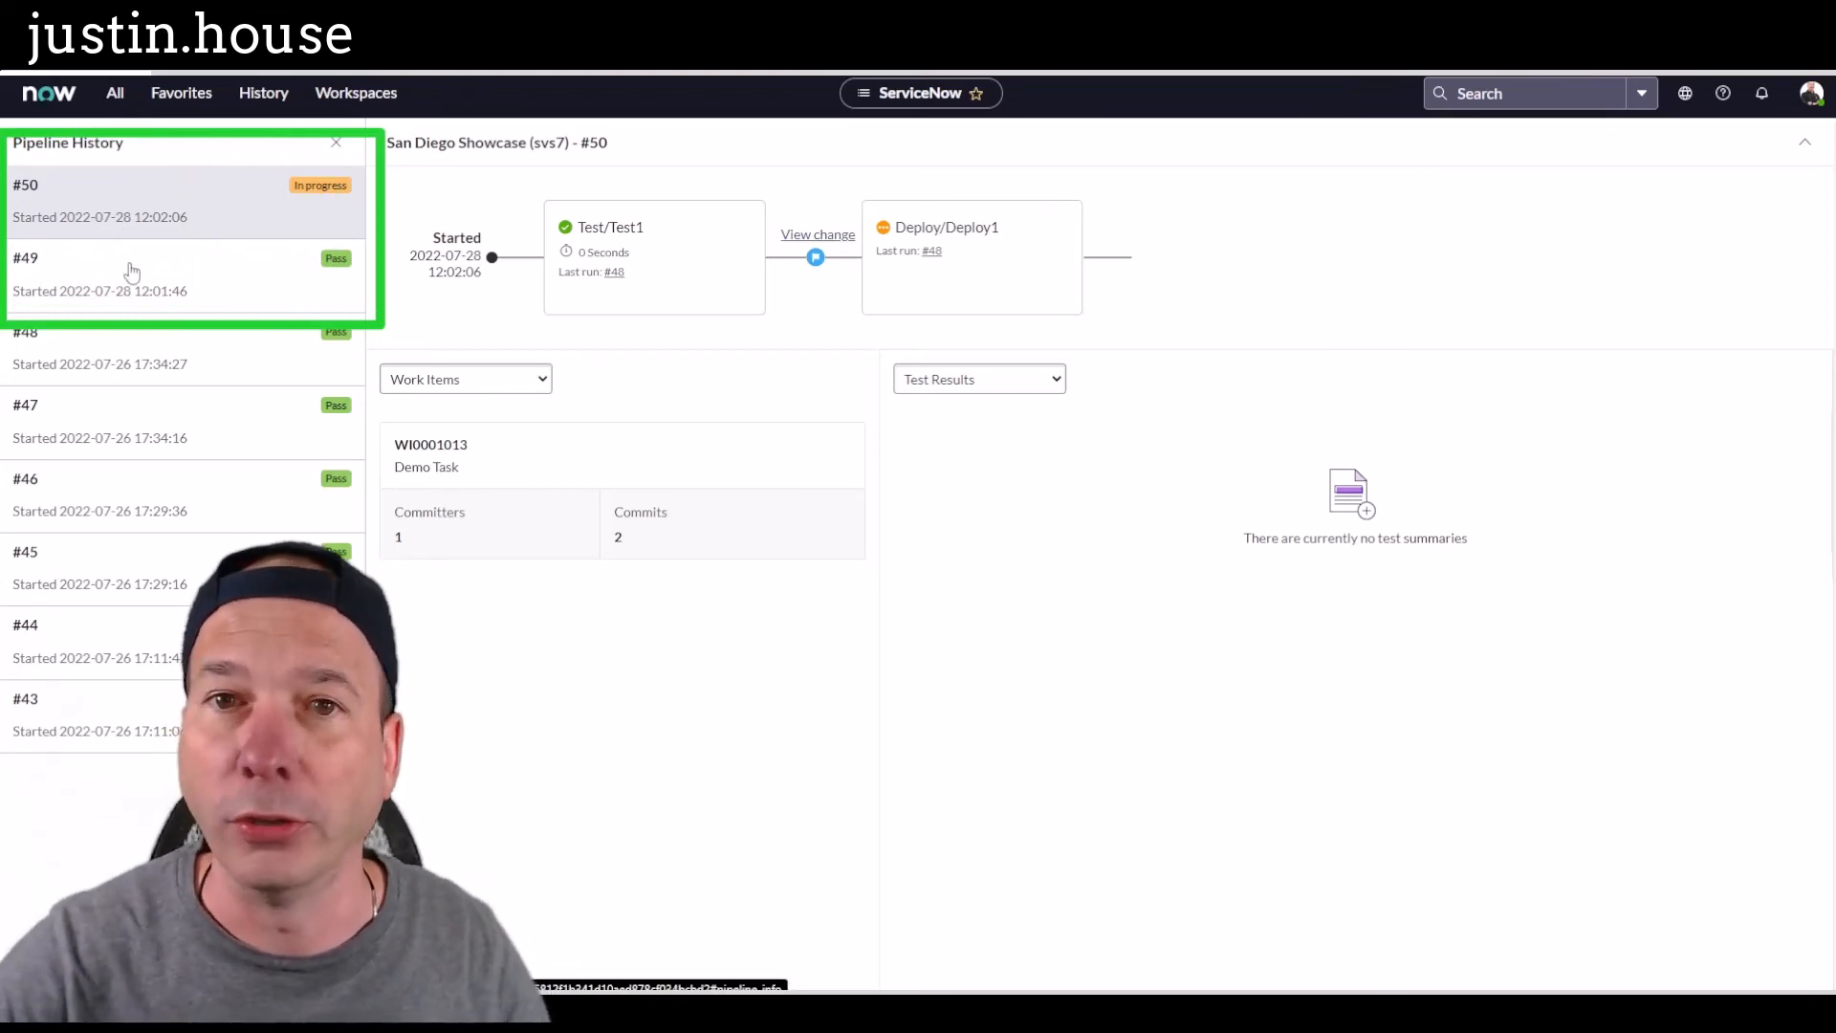